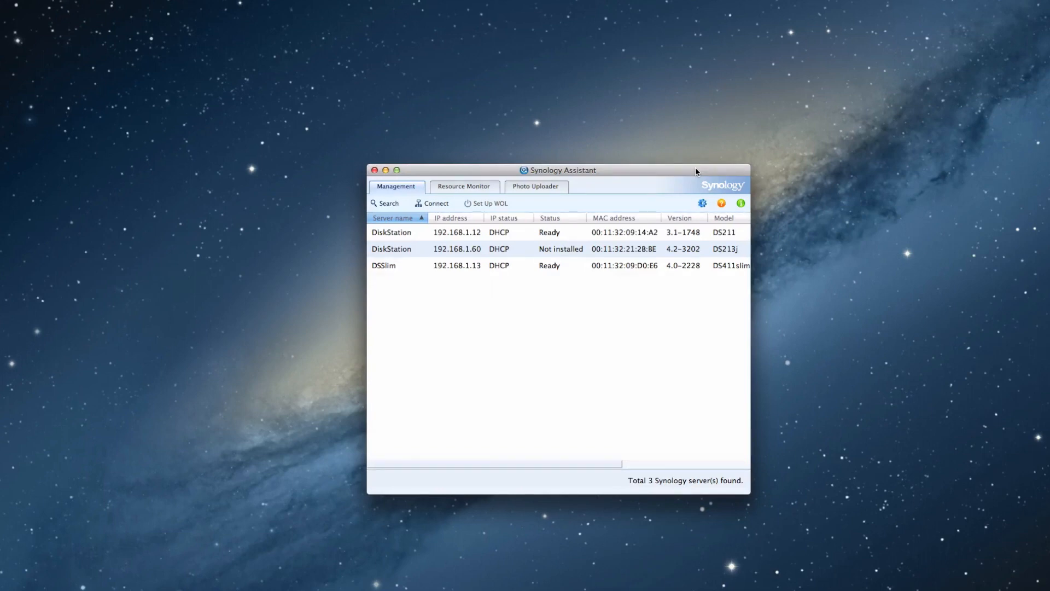
mouse_move(698, 209)
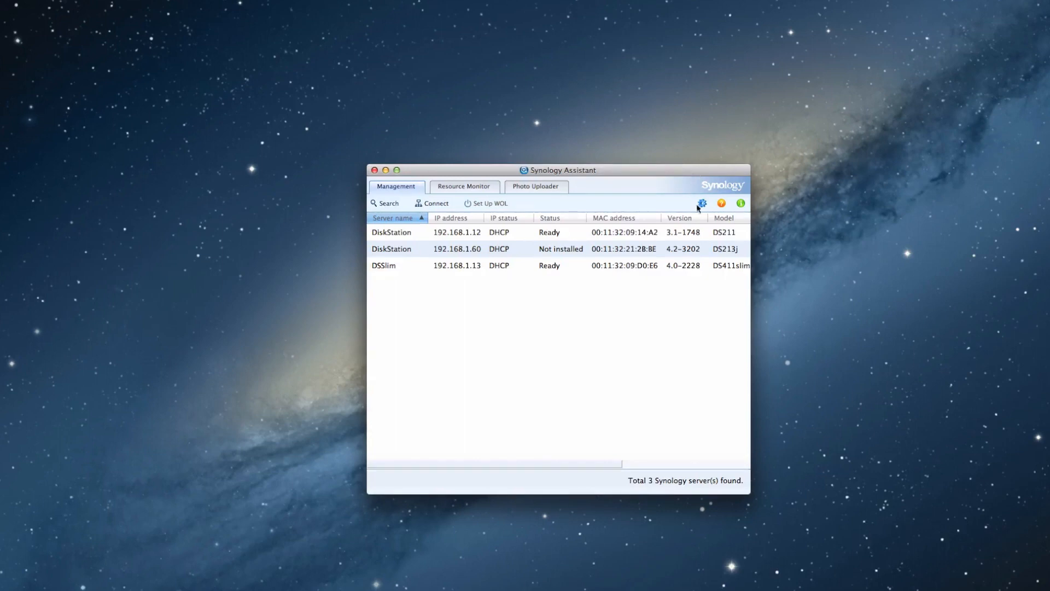
mouse_move(734, 242)
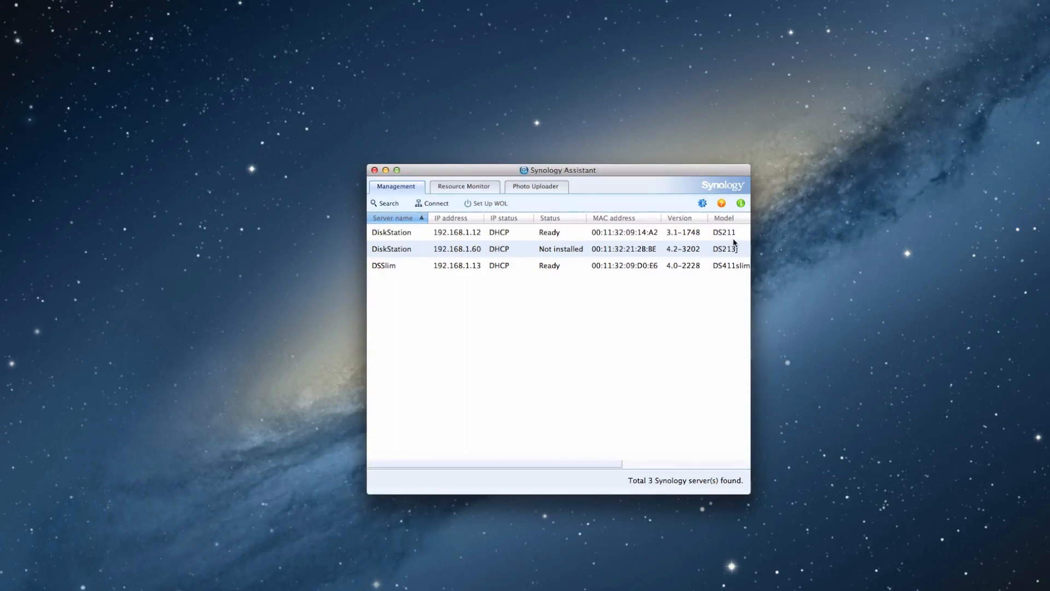
mouse_move(734, 243)
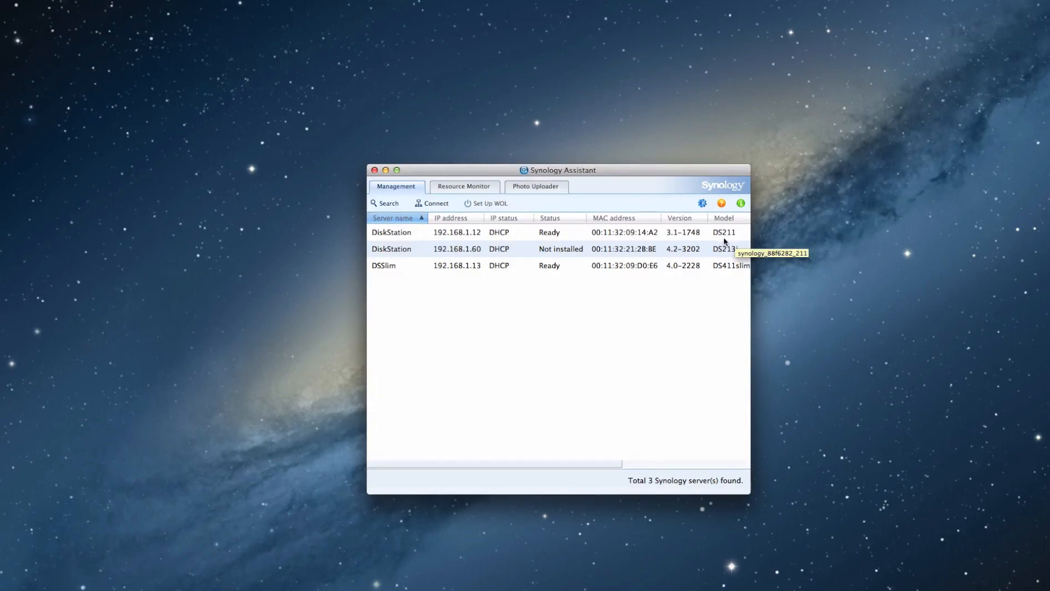
mouse_move(721, 277)
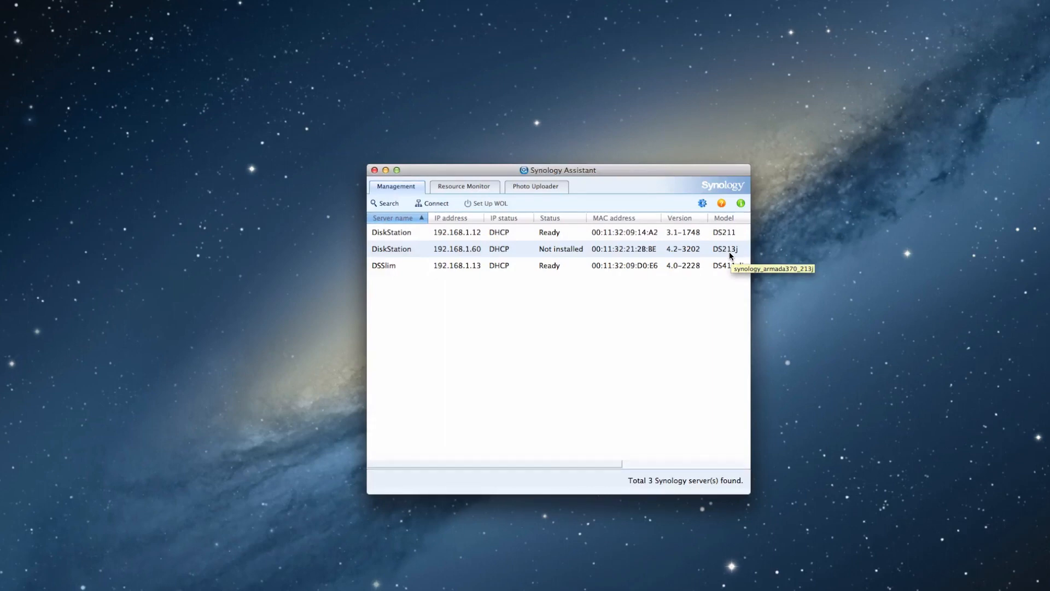
mouse_move(487, 255)
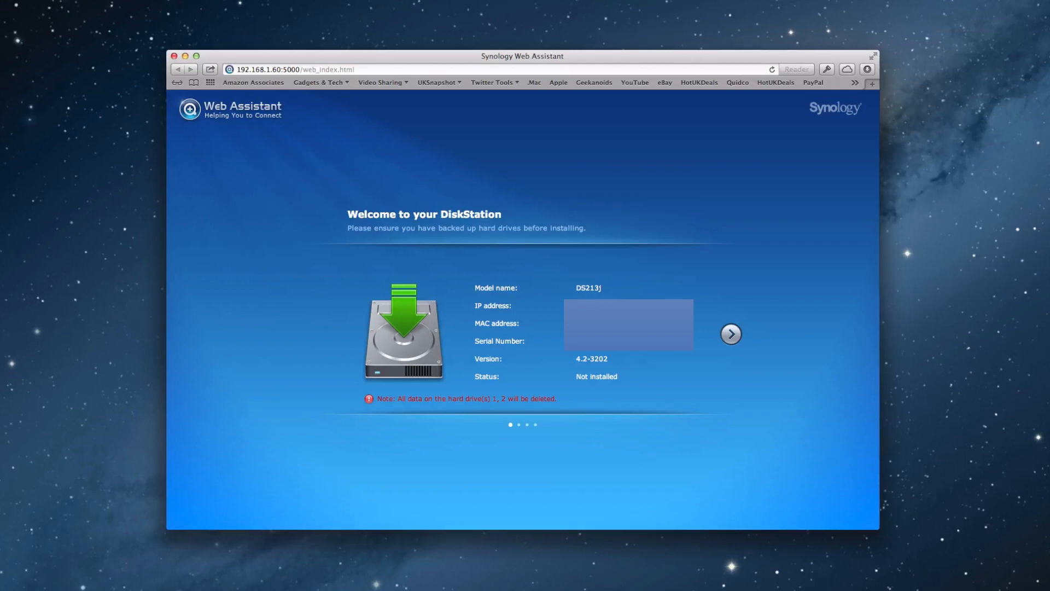
mouse_move(668, 368)
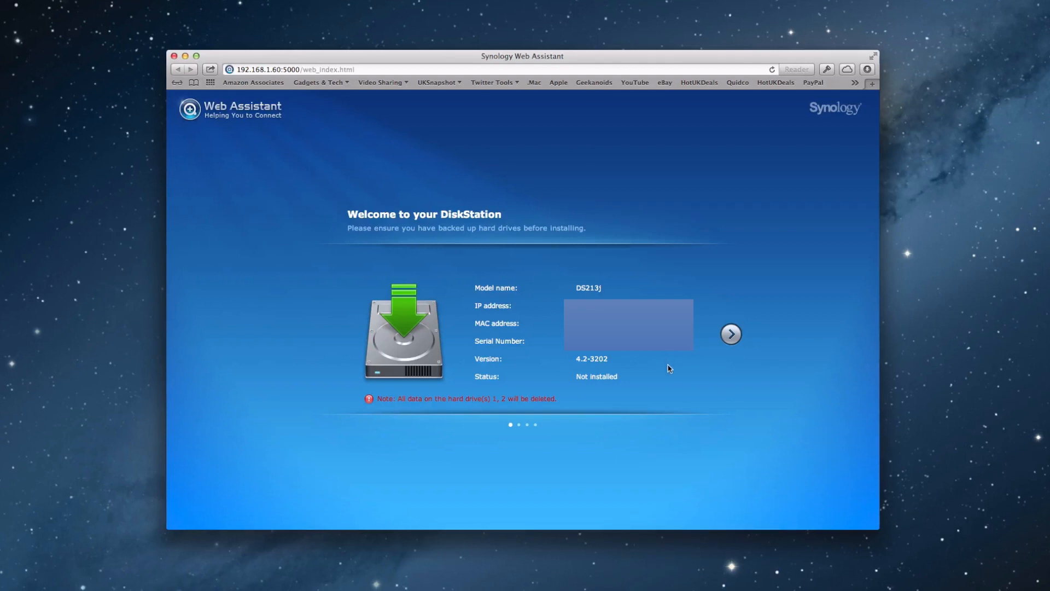
mouse_move(591, 389)
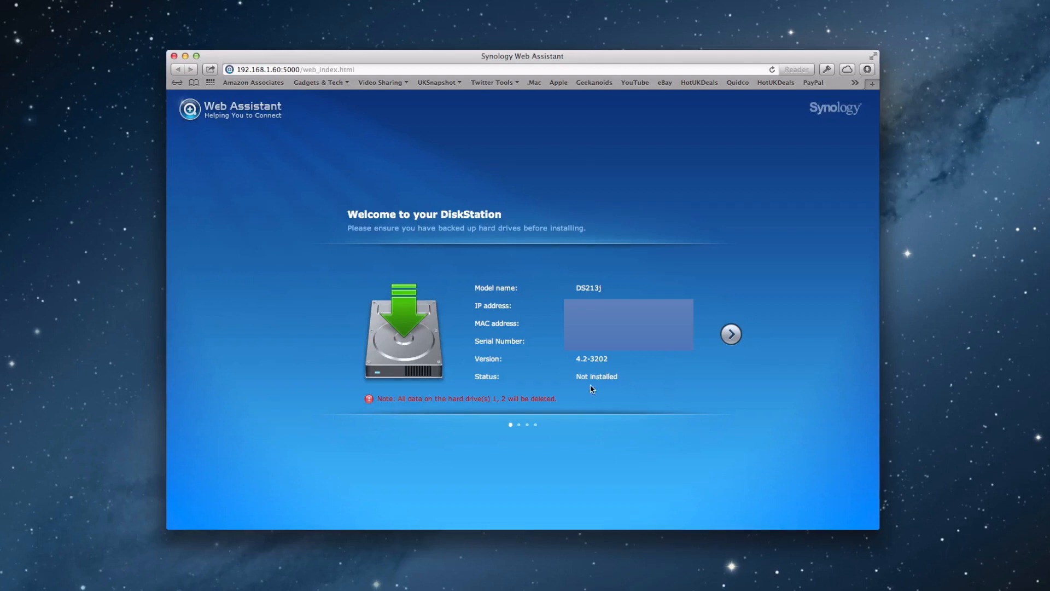
mouse_move(731, 334)
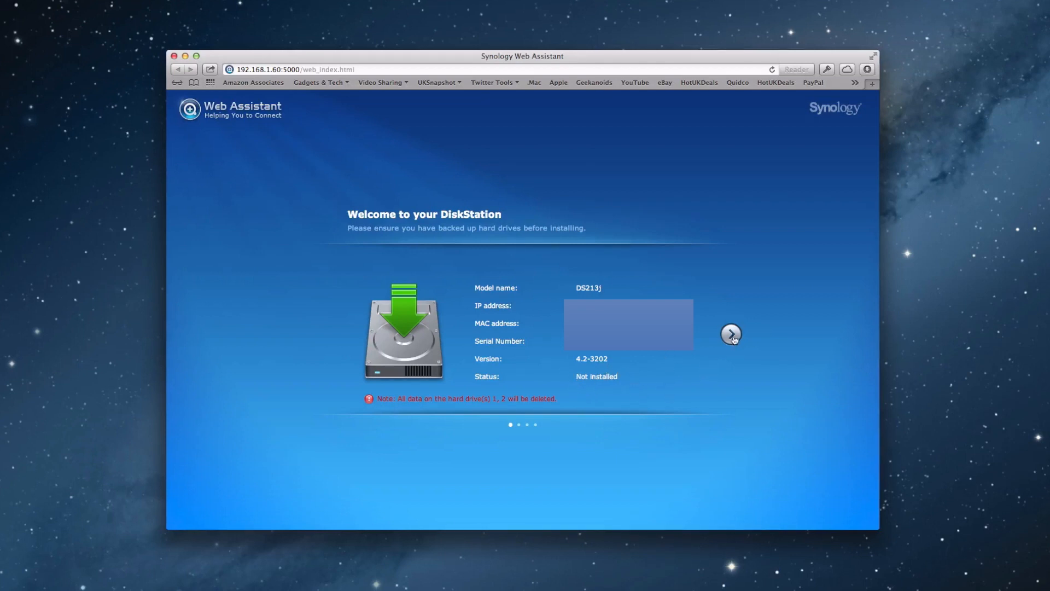
Step: Advance from the Welcome to your DiskStation page to the Install DSM step
click(730, 333)
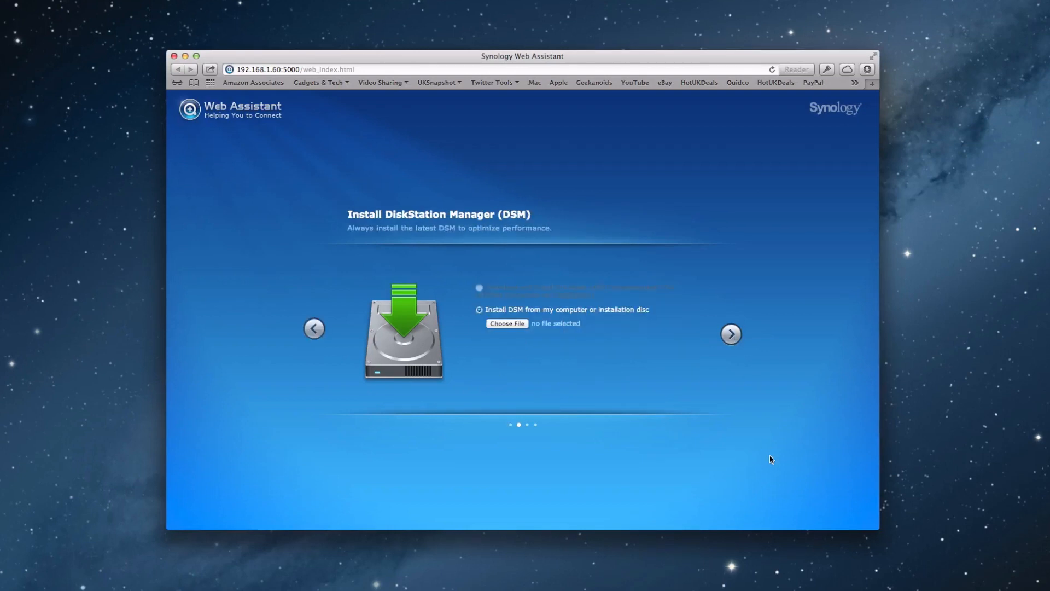
mouse_move(768, 413)
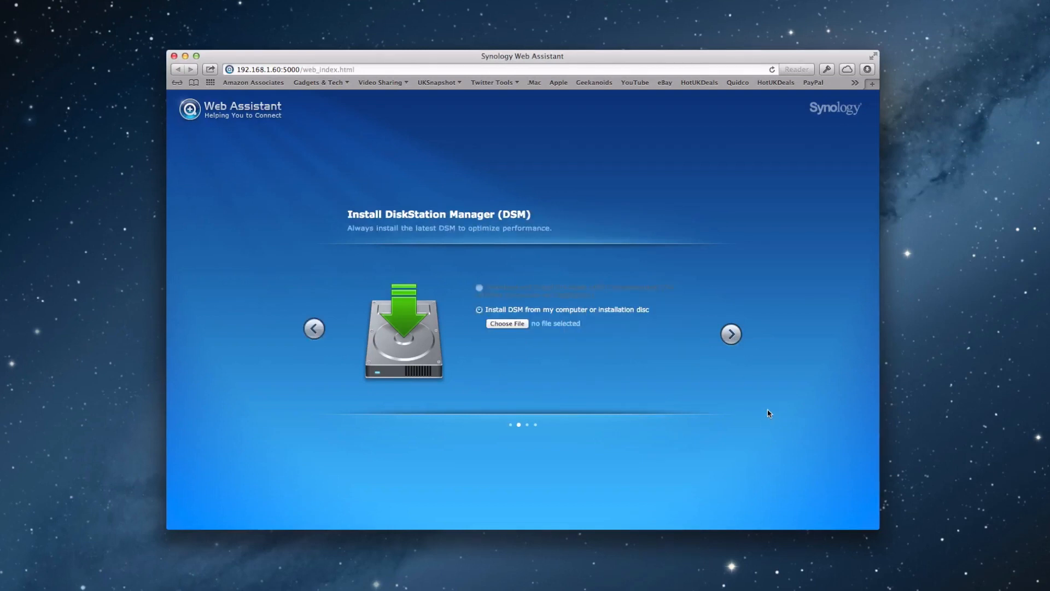
mouse_move(648, 372)
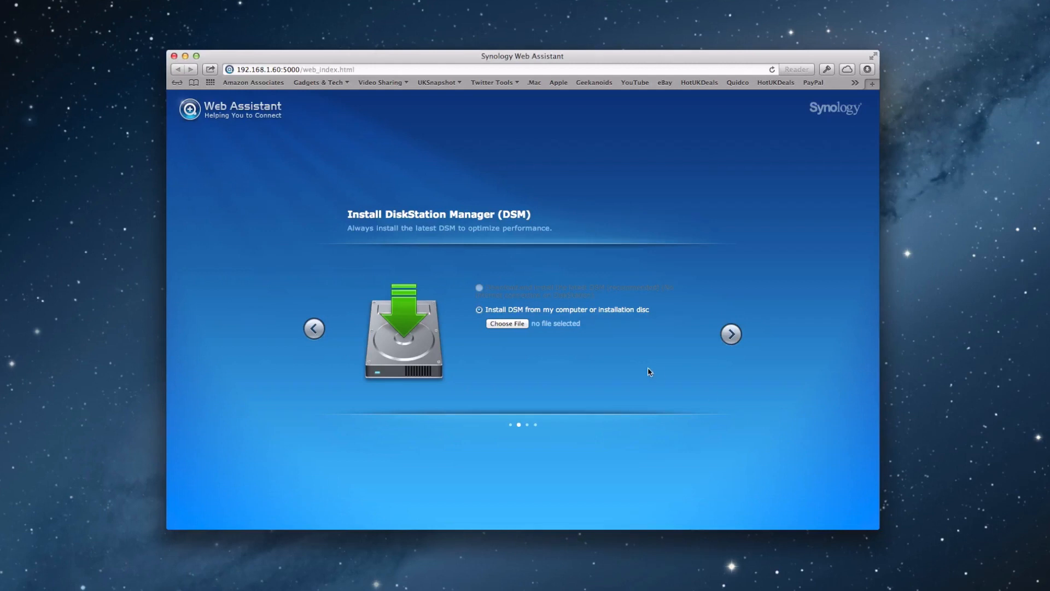
mouse_move(755, 414)
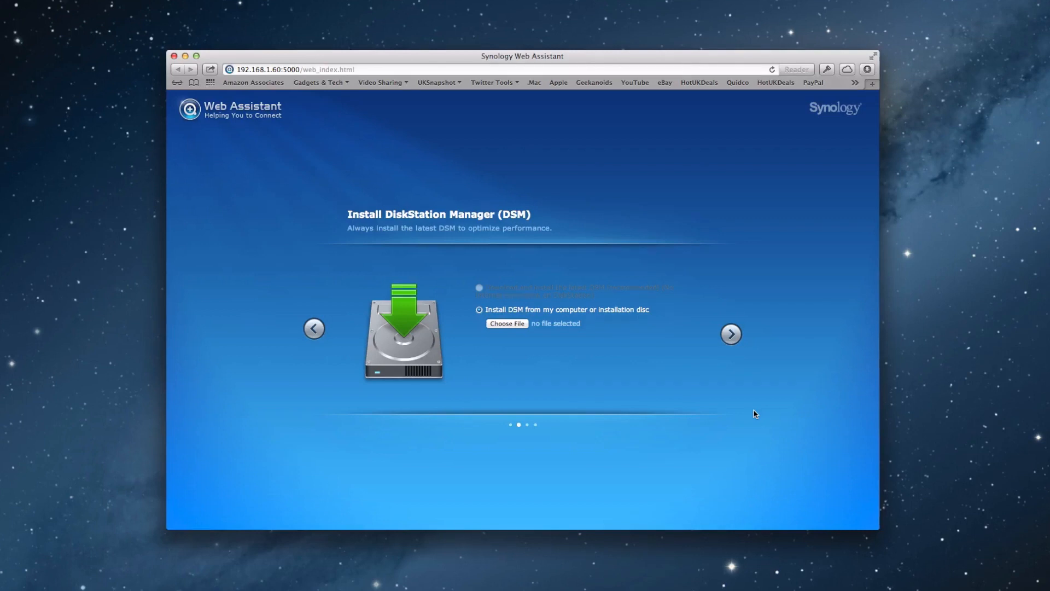
Step: Open synology.com in a second browser tab
text(synology)
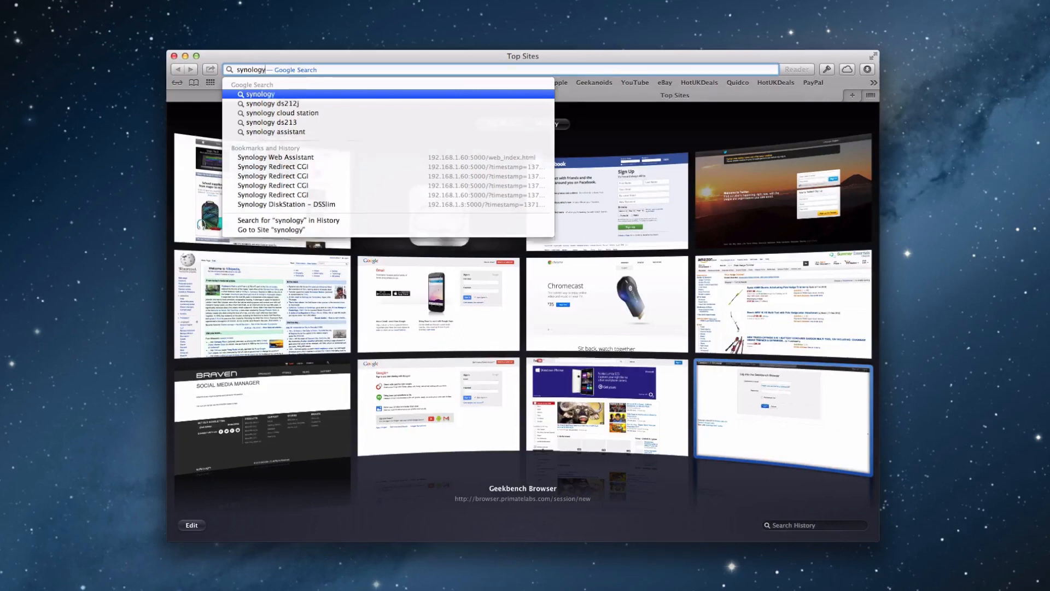
click(275, 157)
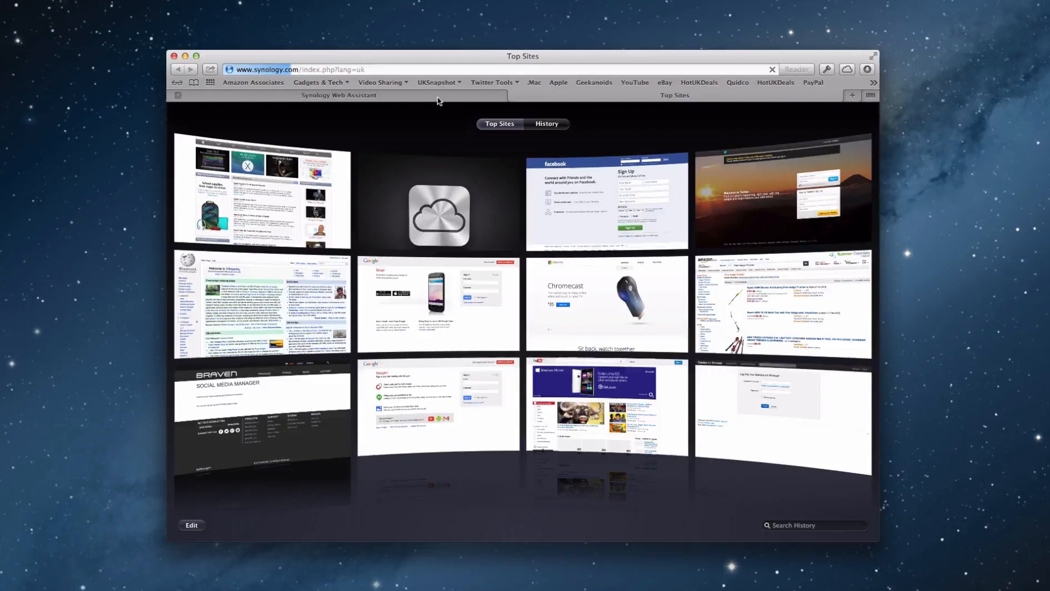
click(339, 94)
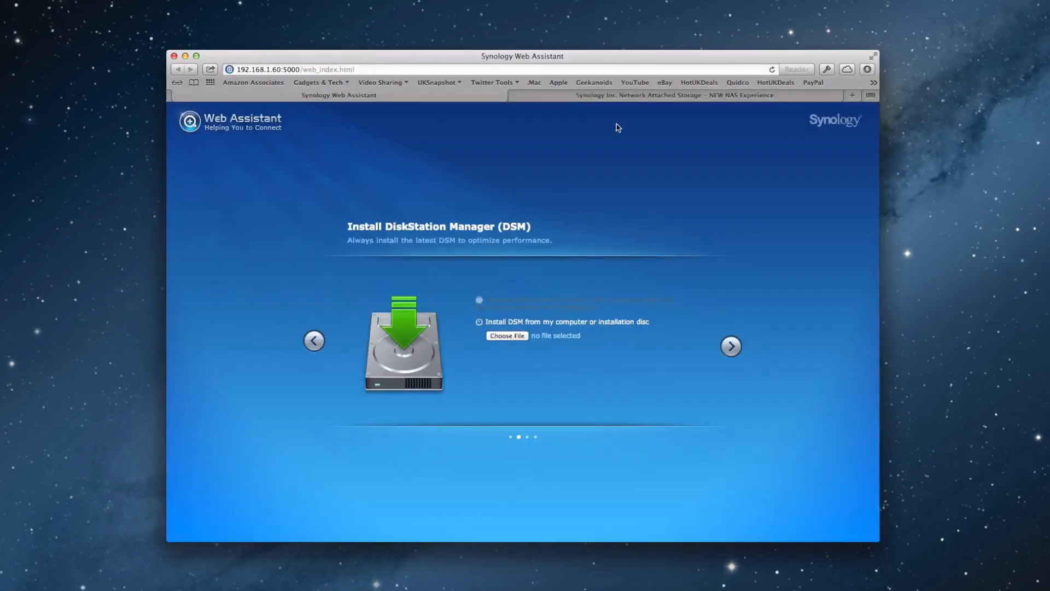
click(673, 95)
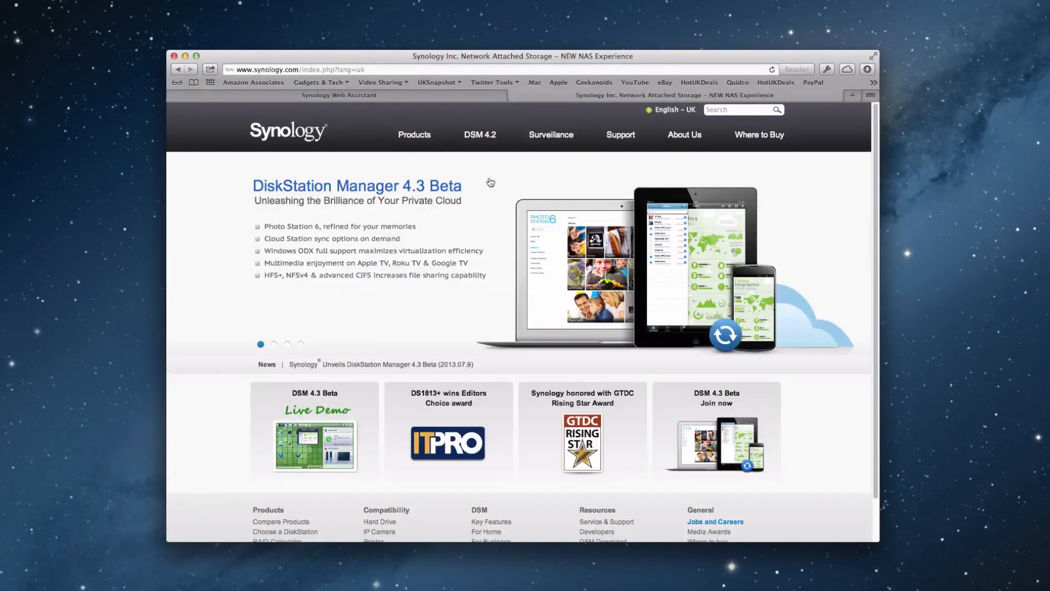
Step: Go to Support > Download Center and select the DS213j model
click(621, 134)
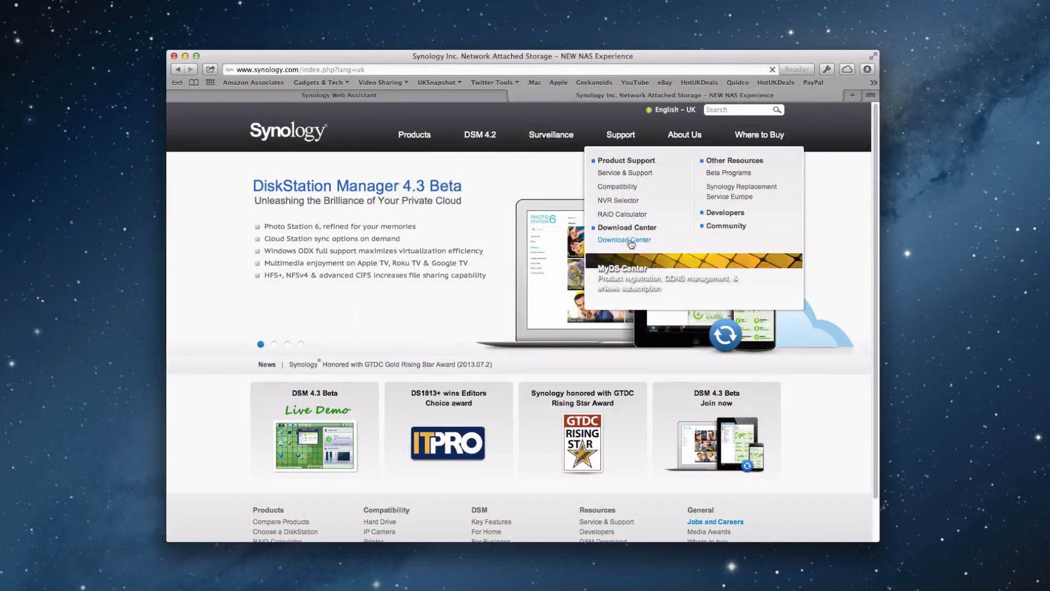
click(625, 241)
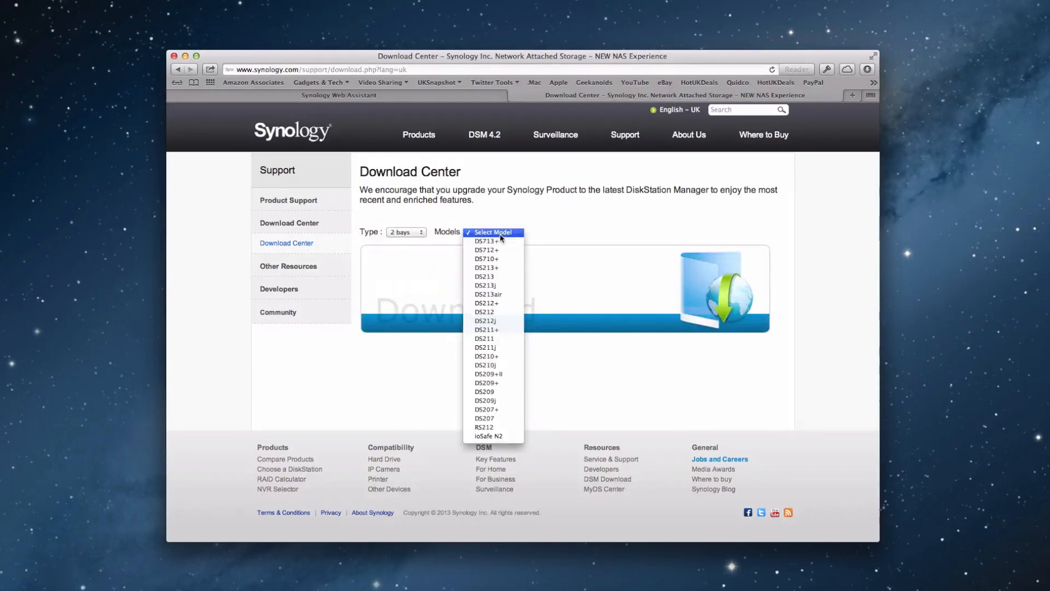
click(485, 285)
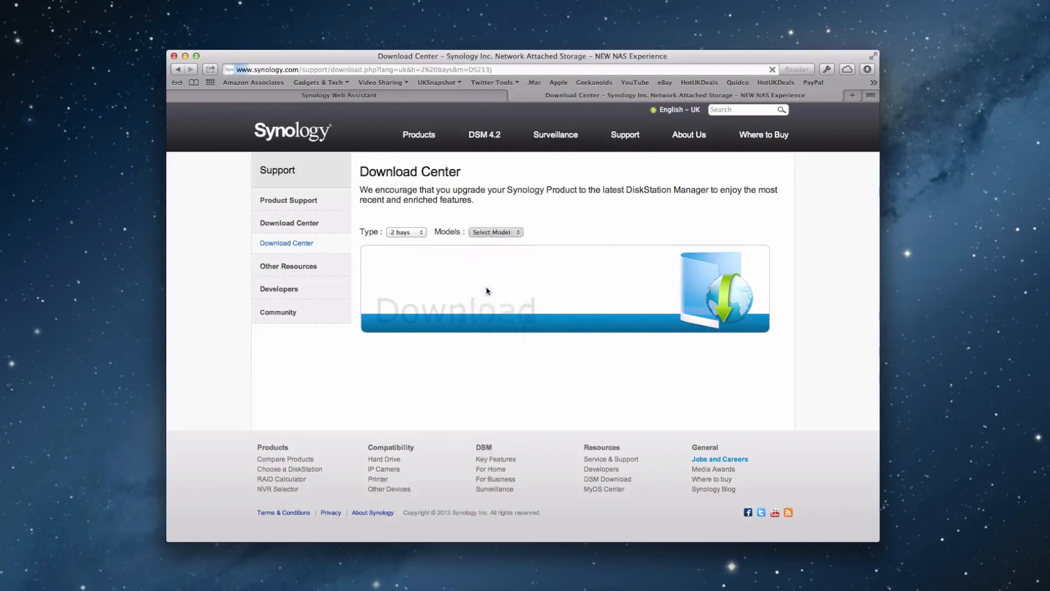
Step: Browse the DS213j DSM & Utilities downloads and download DSM 4.2 from Europe
click(493, 232)
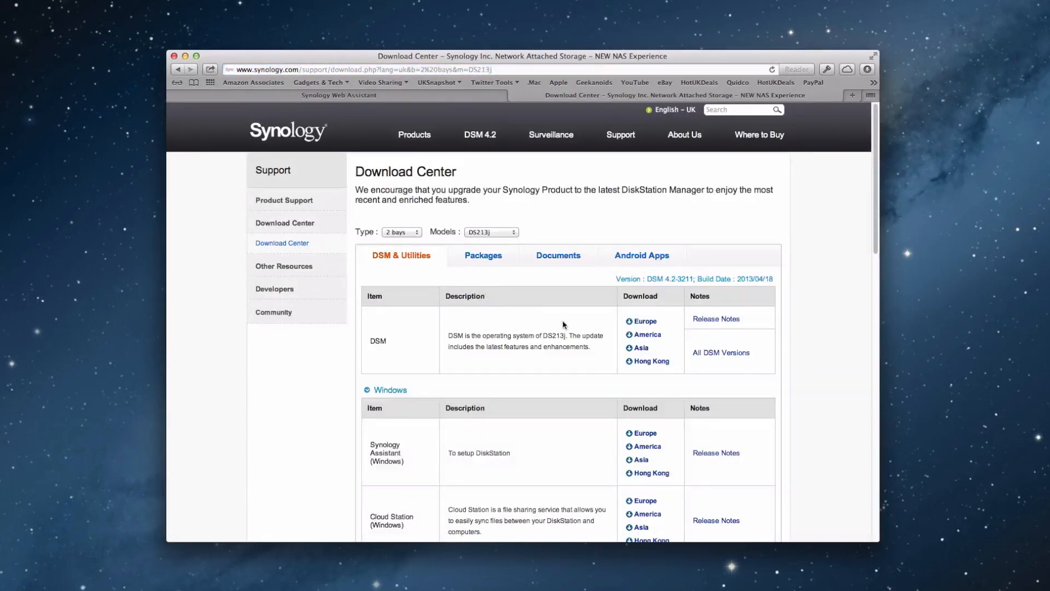
scroll(down, 3)
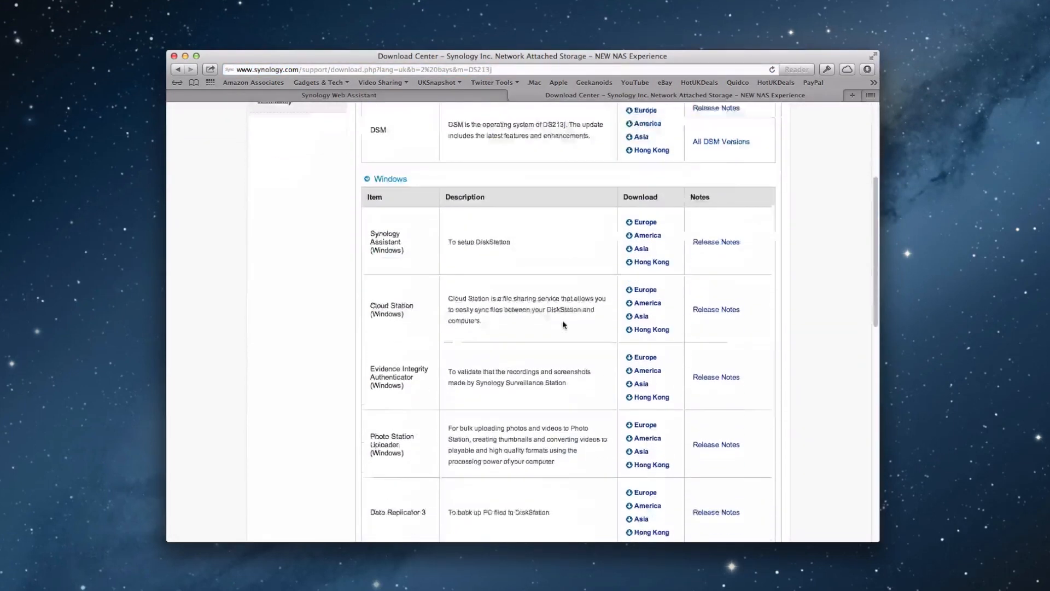
scroll(down, 3)
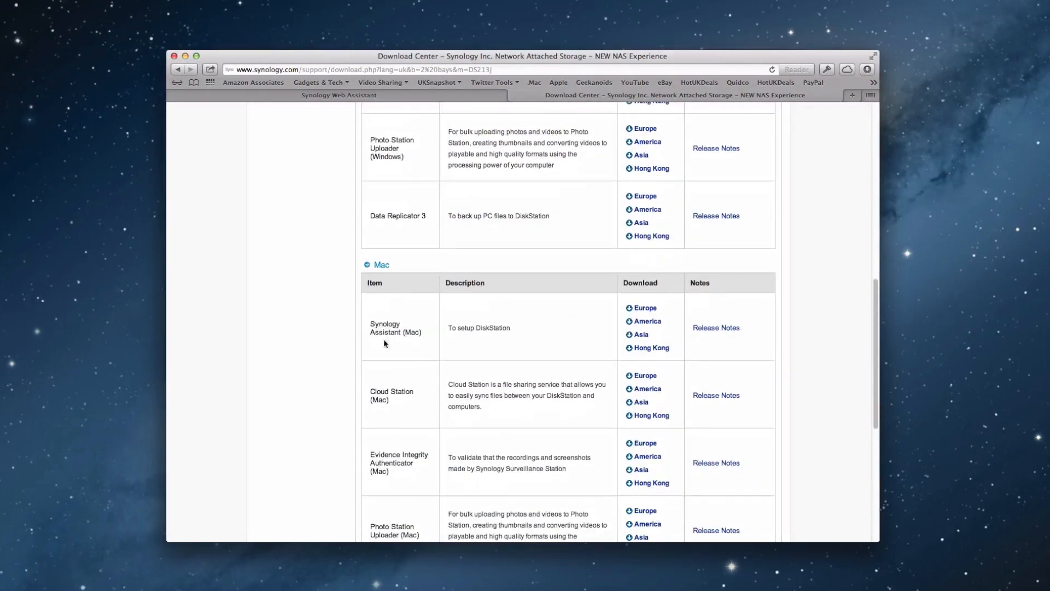
mouse_move(396, 415)
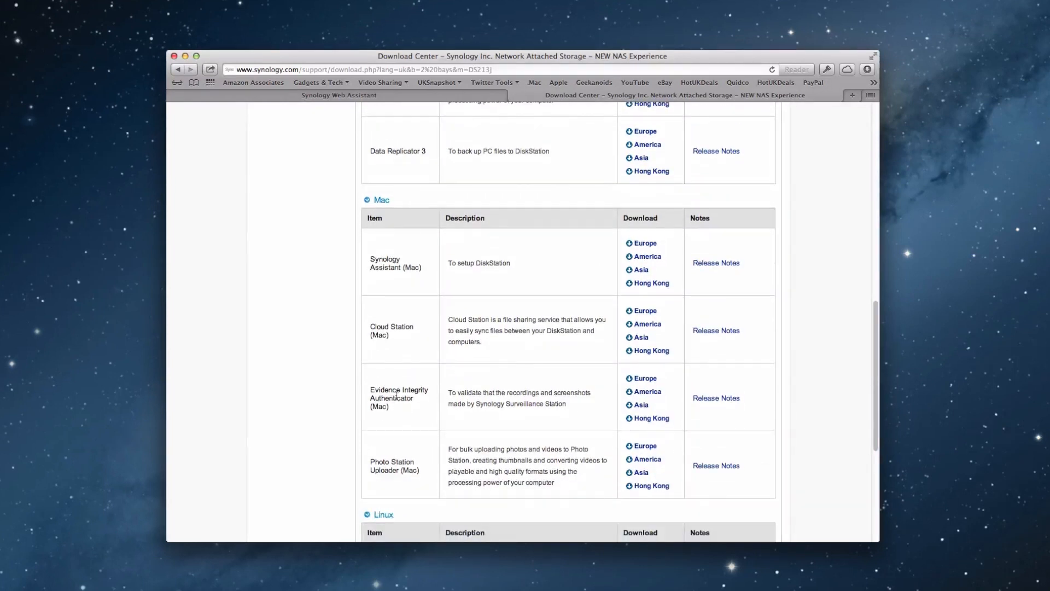
mouse_move(405, 414)
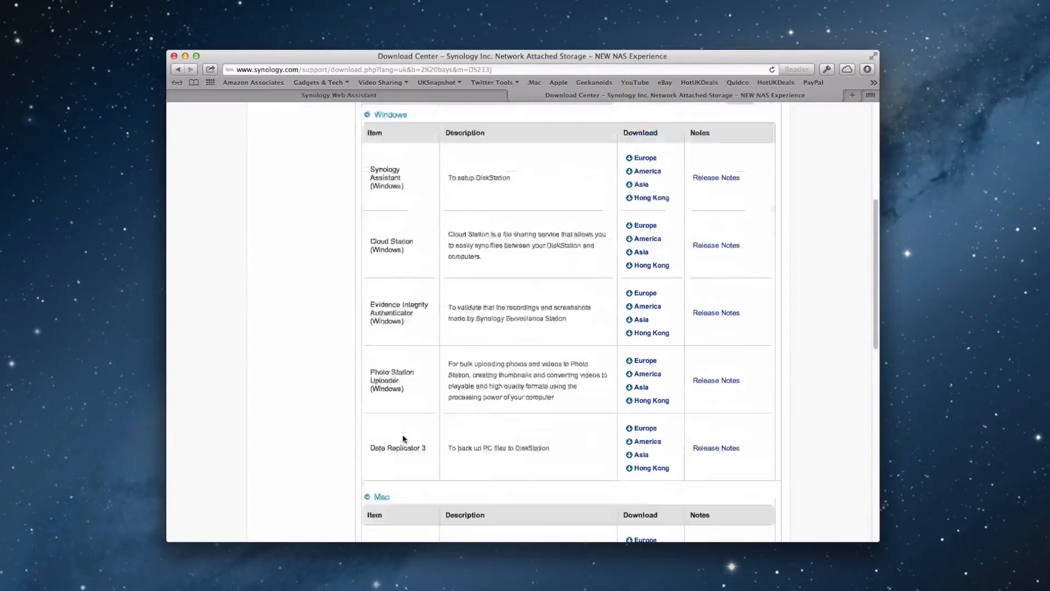
scroll(up, 3)
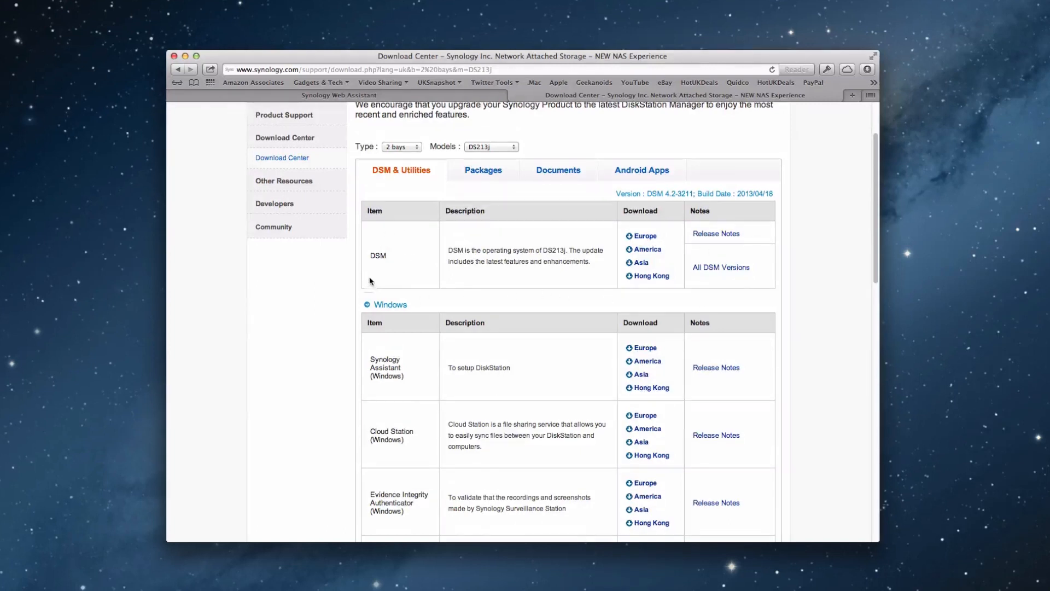
mouse_move(370, 263)
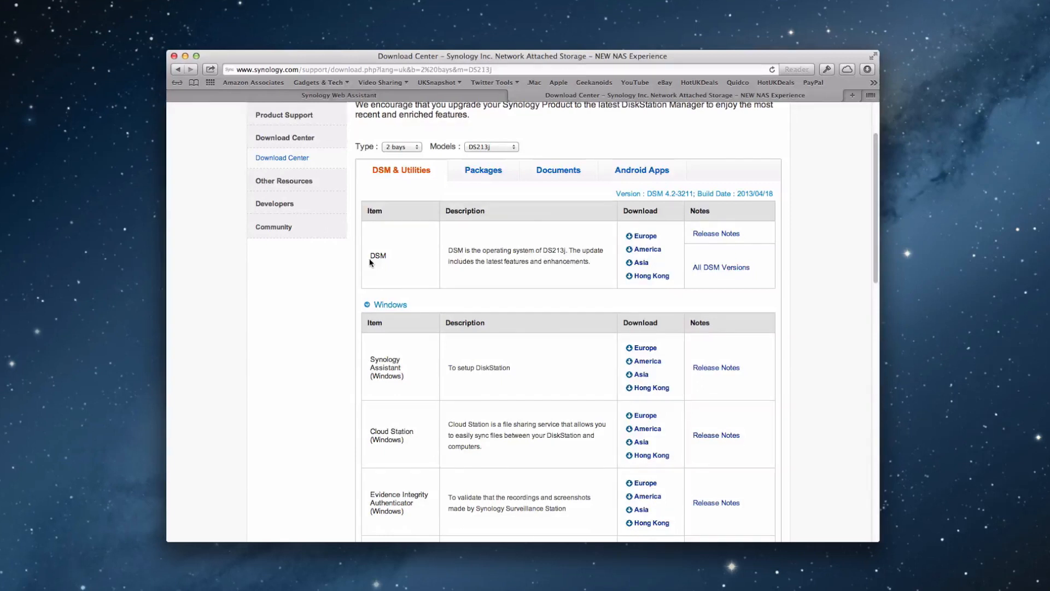
mouse_move(391, 271)
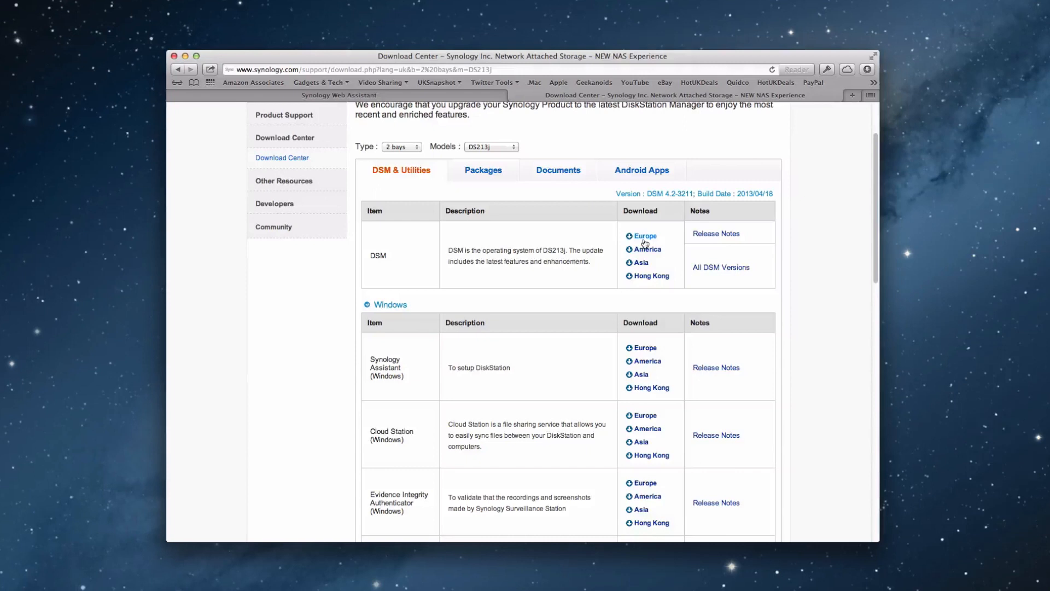
click(644, 235)
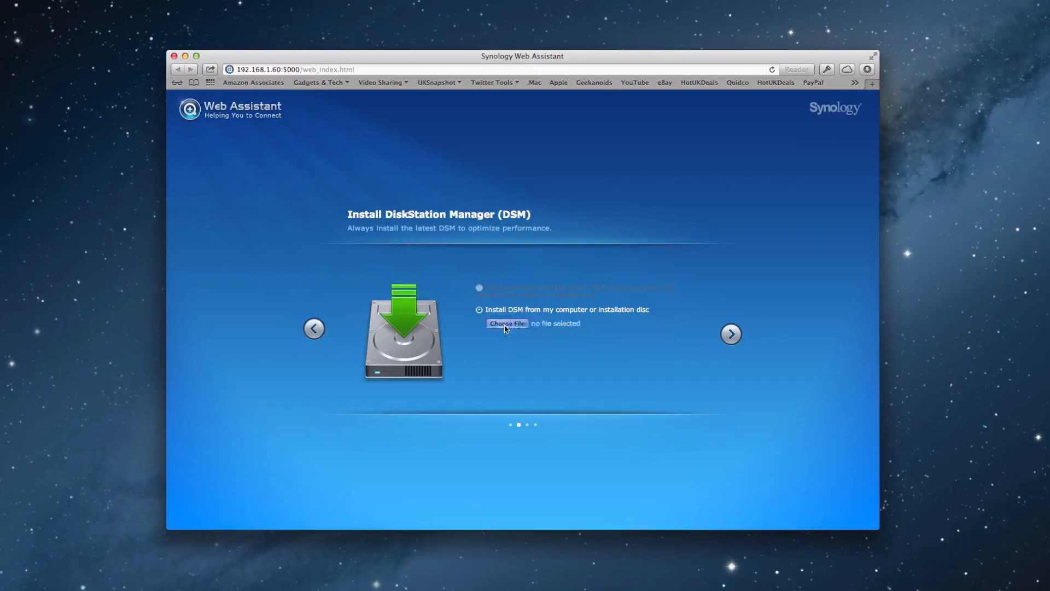
Step: Choose DSM_DS213j_3211.pat as the installer file and continue to DiskStation Info
click(507, 323)
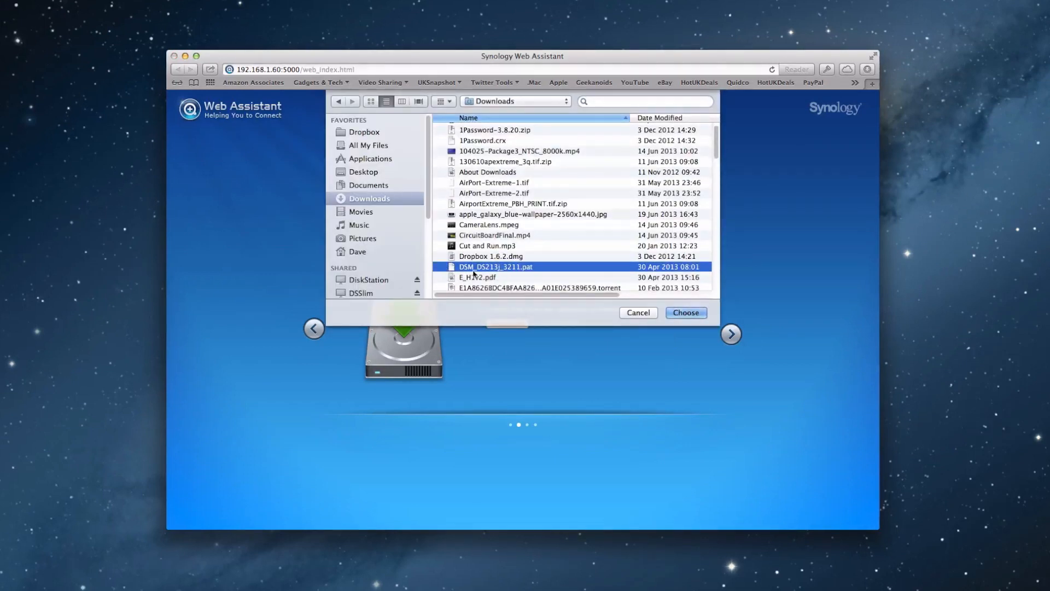
mouse_move(518, 276)
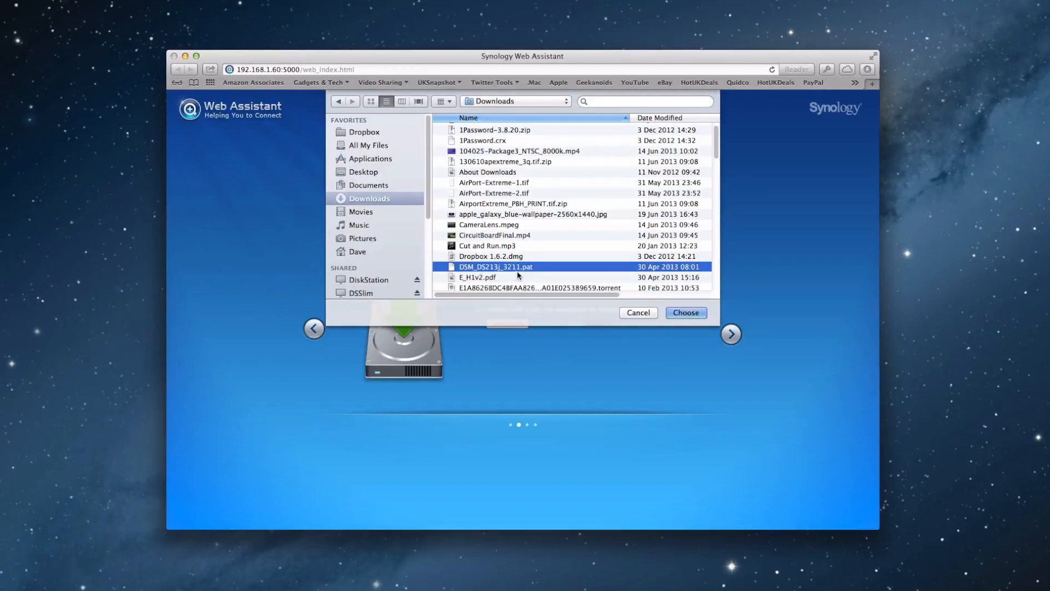
click(685, 312)
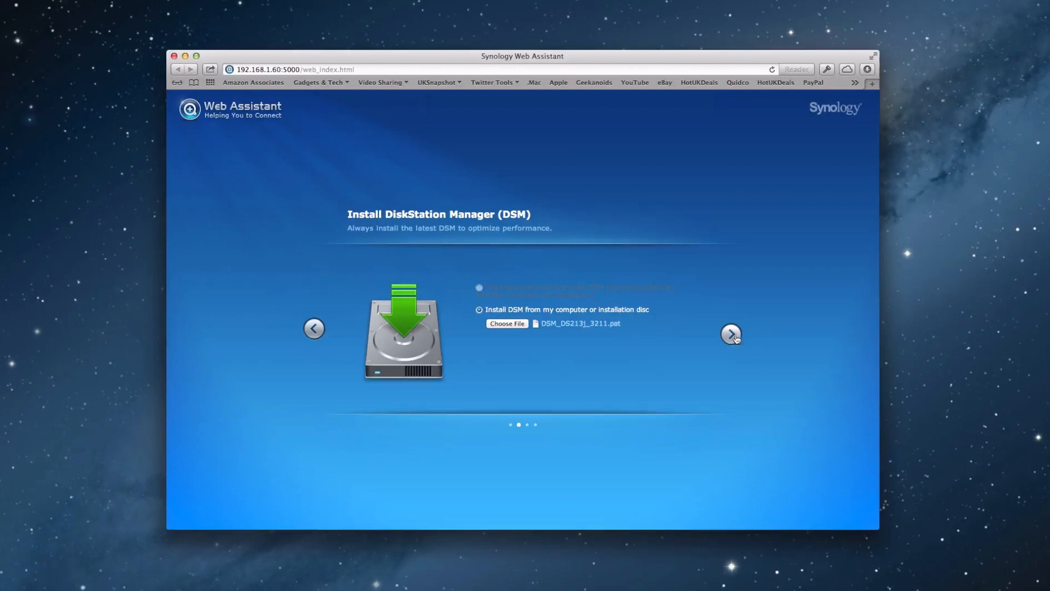
click(729, 334)
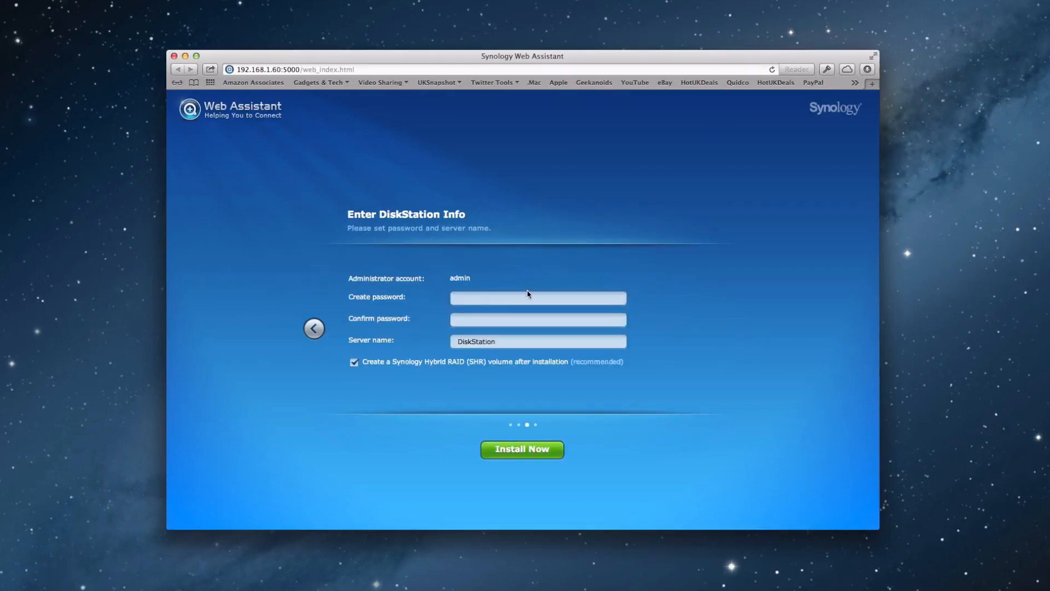
mouse_move(461, 284)
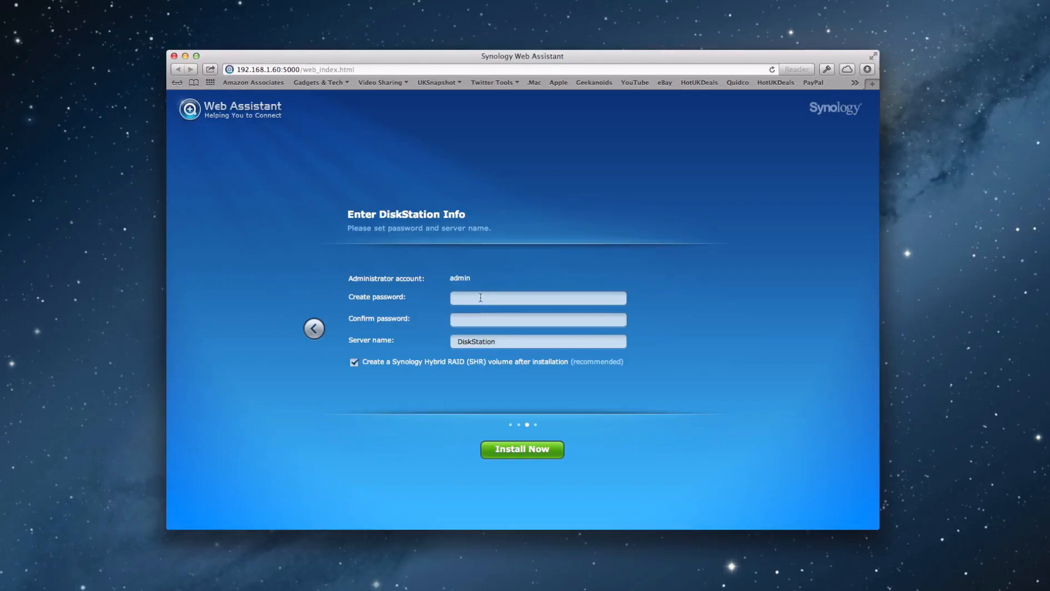
Step: Enter and confirm the admin password, name the server Geek-DS213J, and install with SHR
text(•)
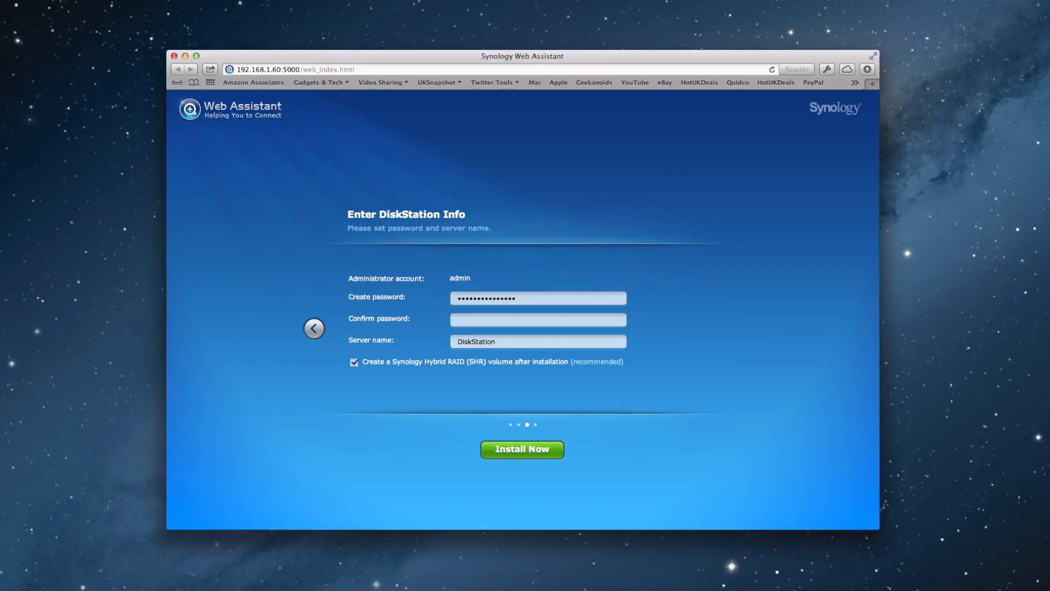
text(••••••••)
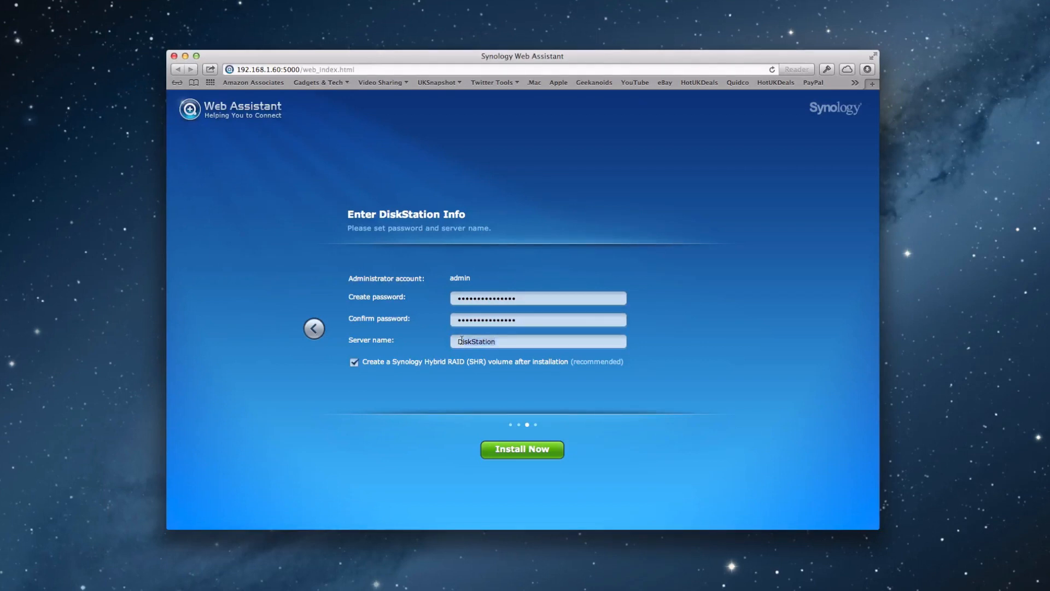
text(G)
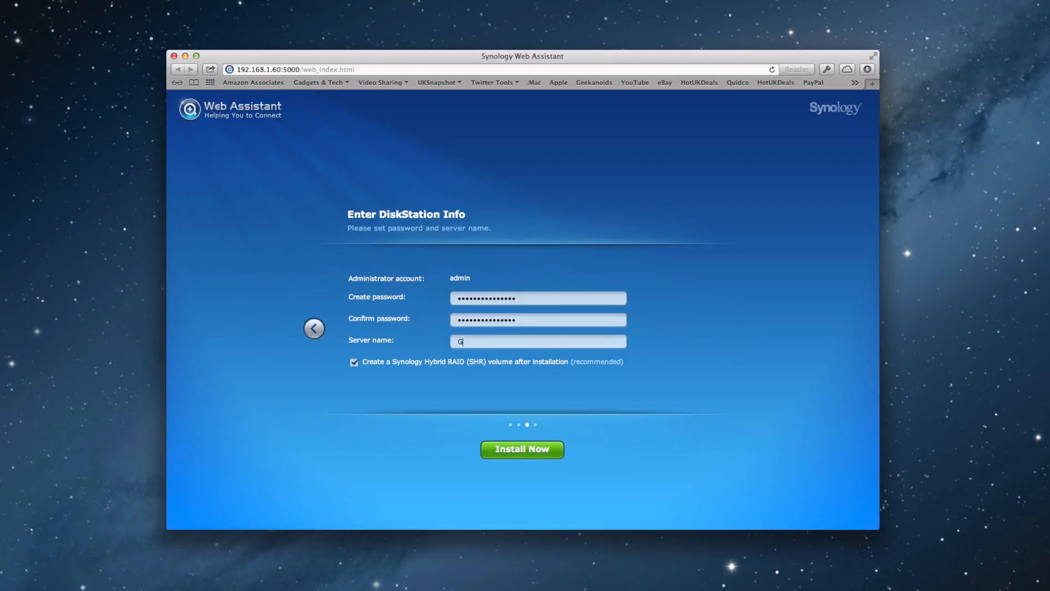
text(eek-DS213J)
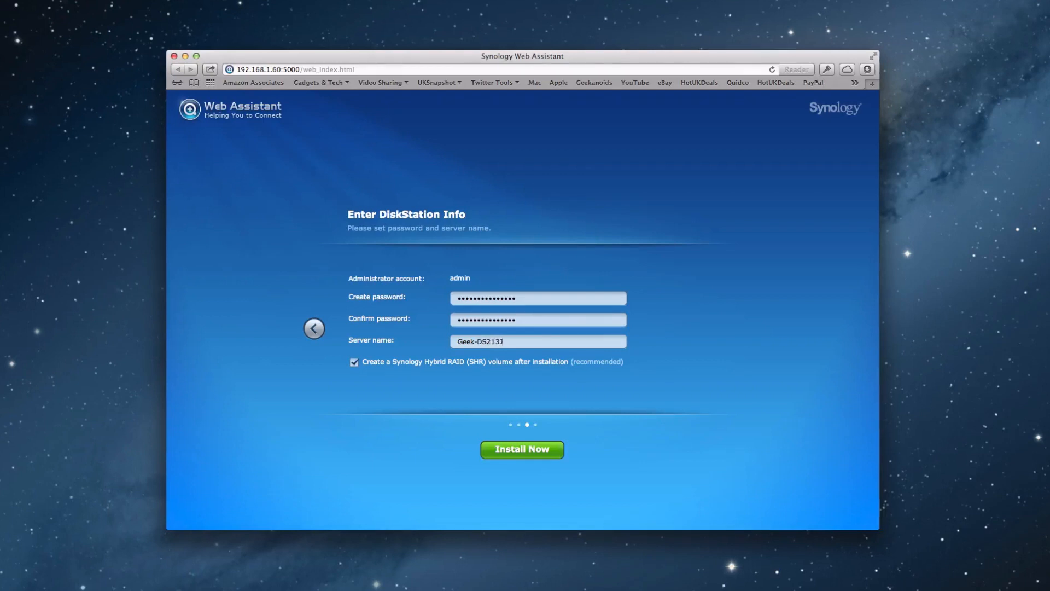
mouse_move(381, 373)
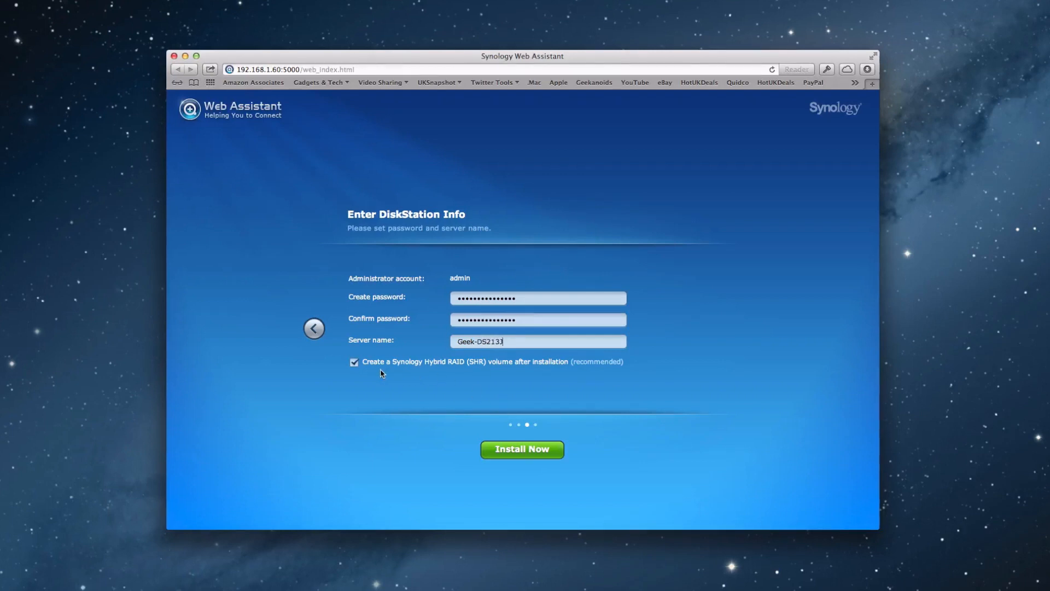
mouse_move(501, 370)
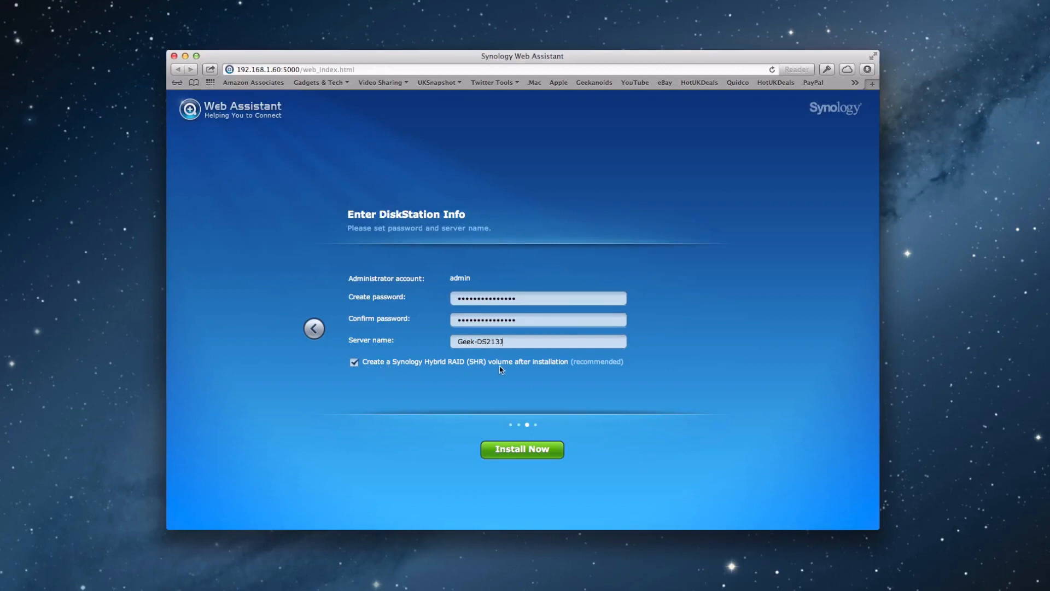
mouse_move(462, 369)
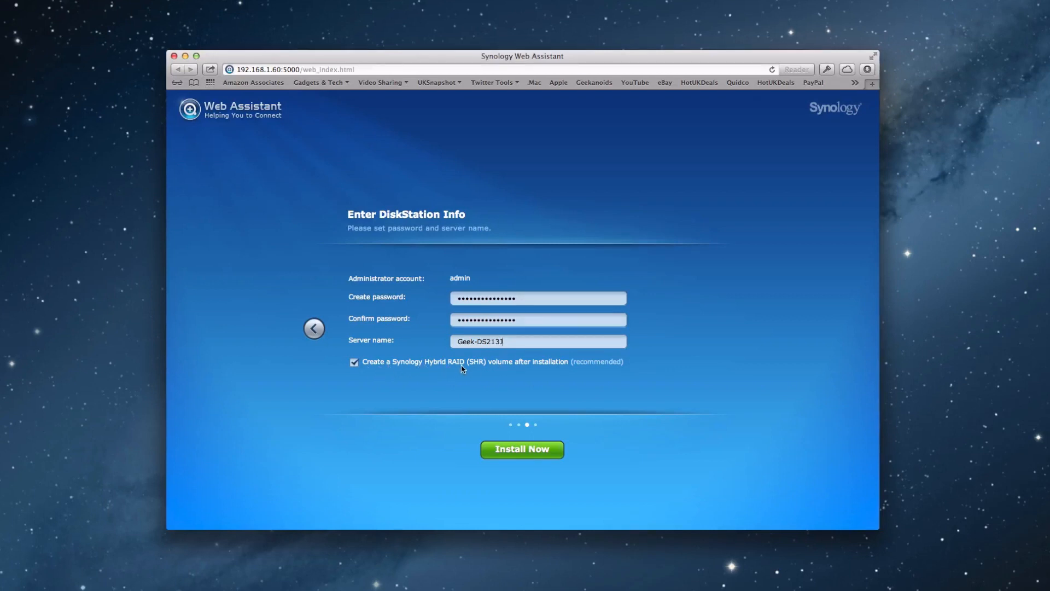
mouse_move(474, 368)
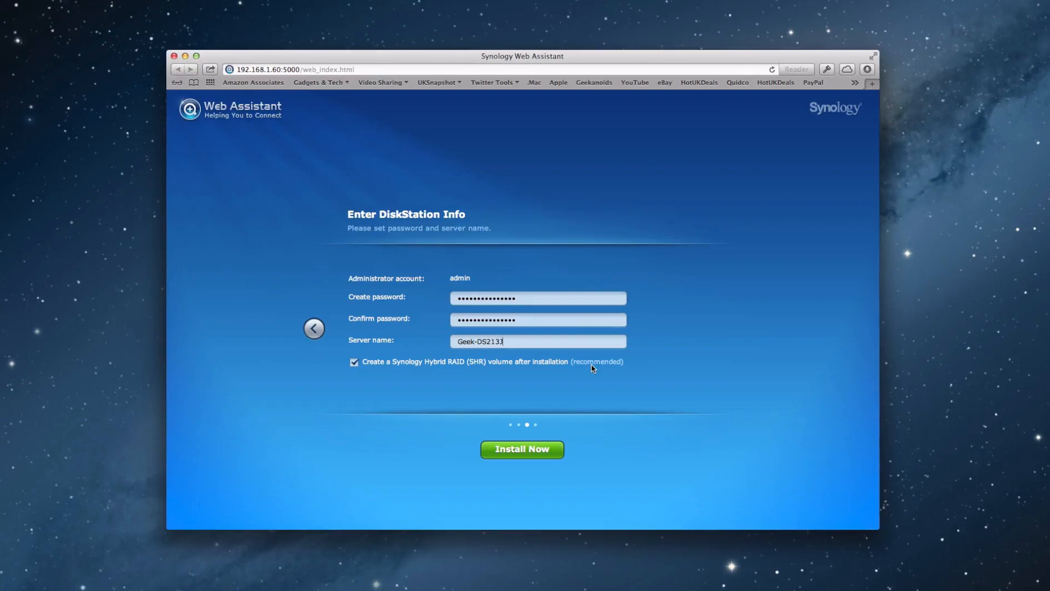
mouse_move(559, 415)
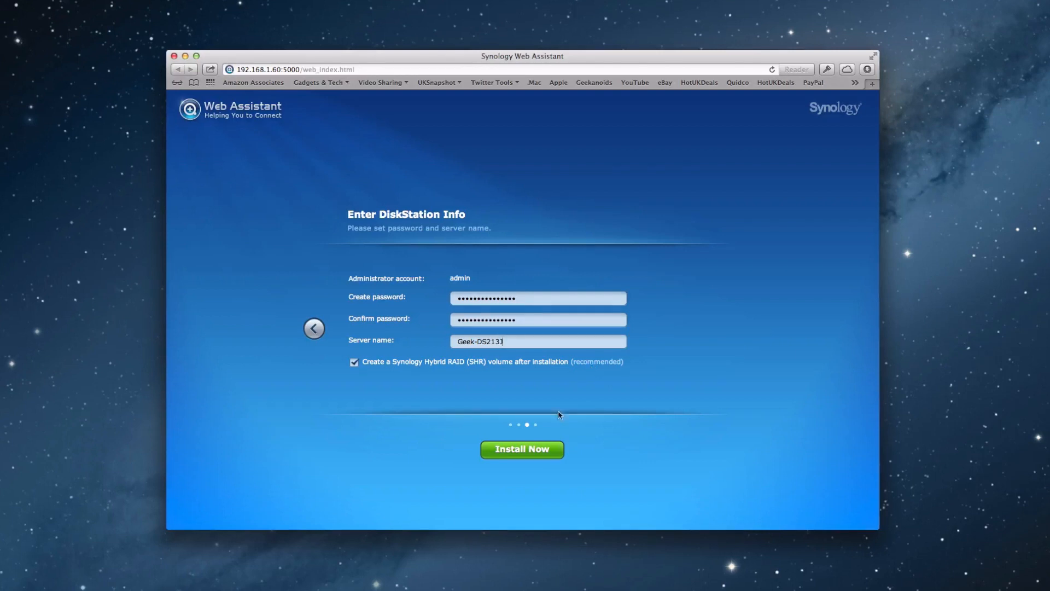
click(522, 448)
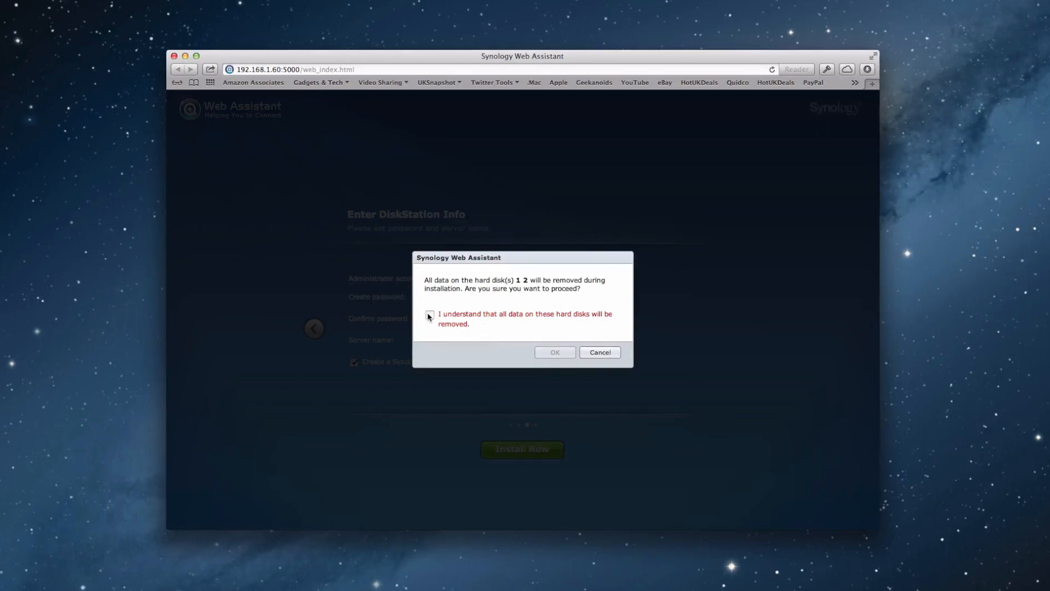
Step: Acknowledge that all data on both disks will be removed and confirm installation
click(430, 315)
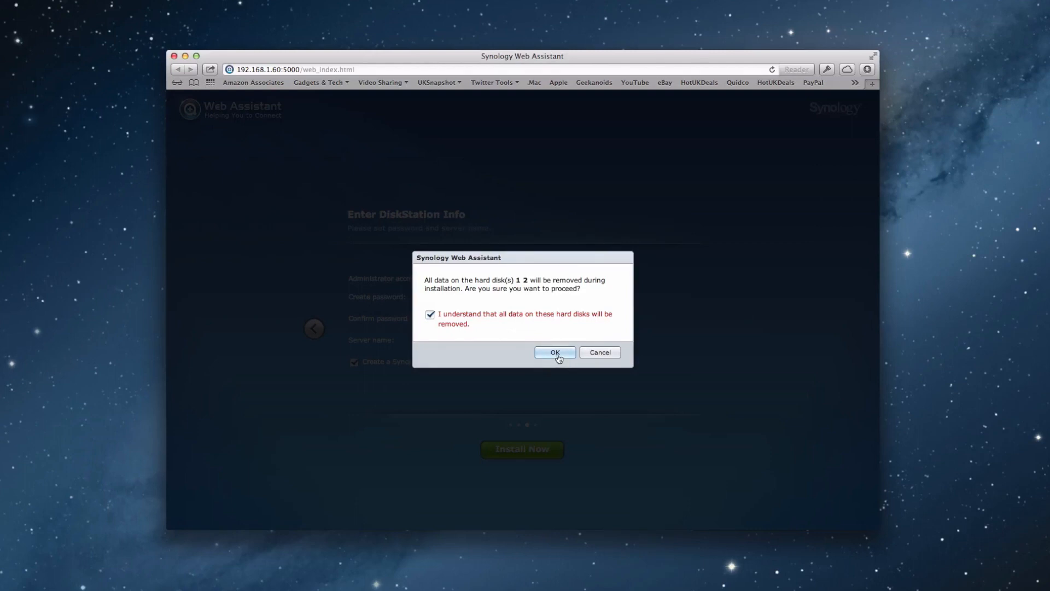
click(555, 352)
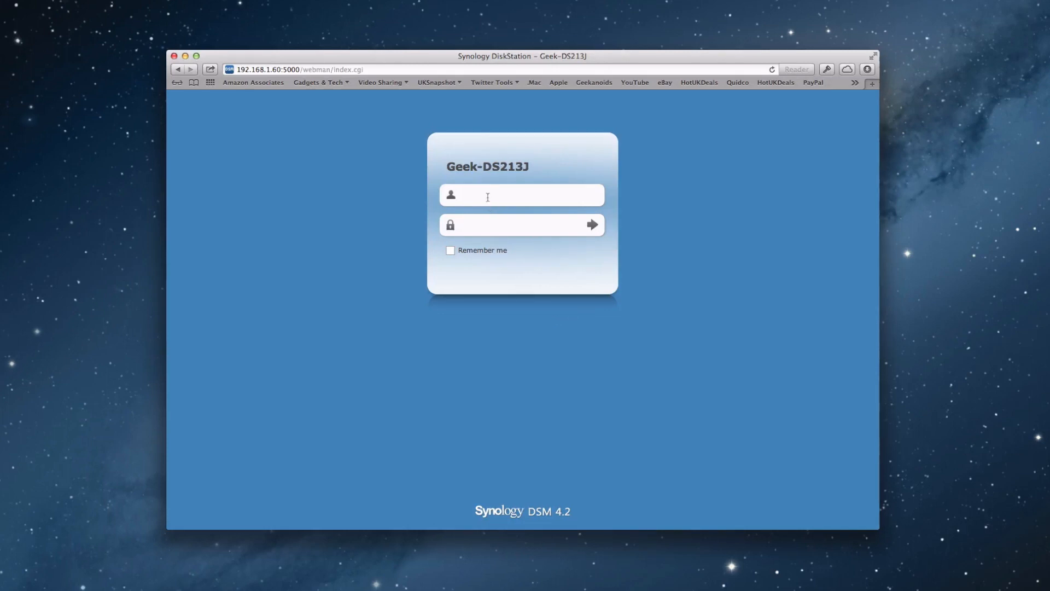
Step: Log in to DSM as admin and dismiss the 1Password save-login bar
text(admin)
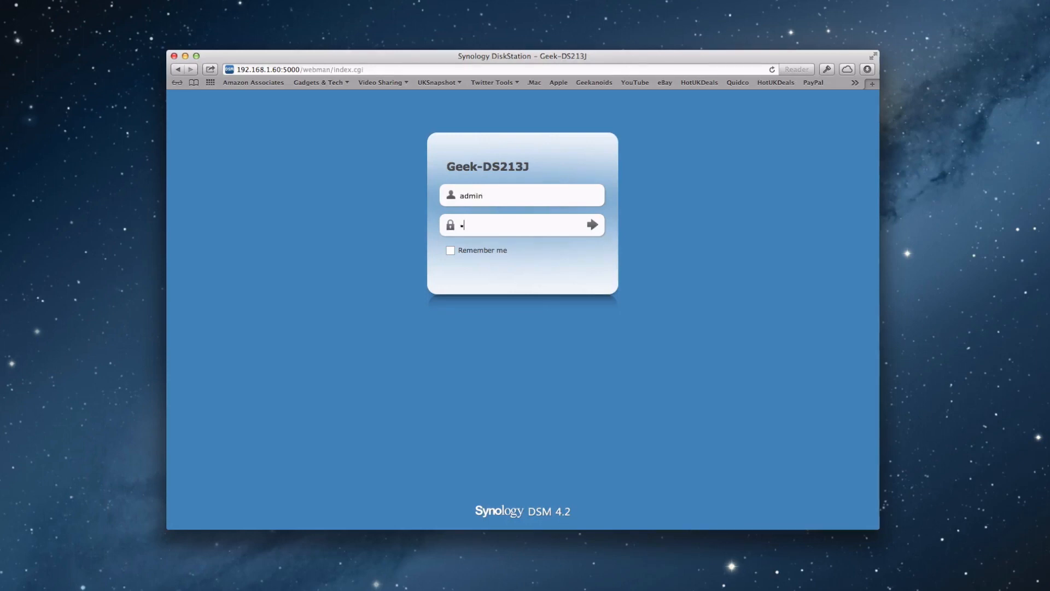
text(password)
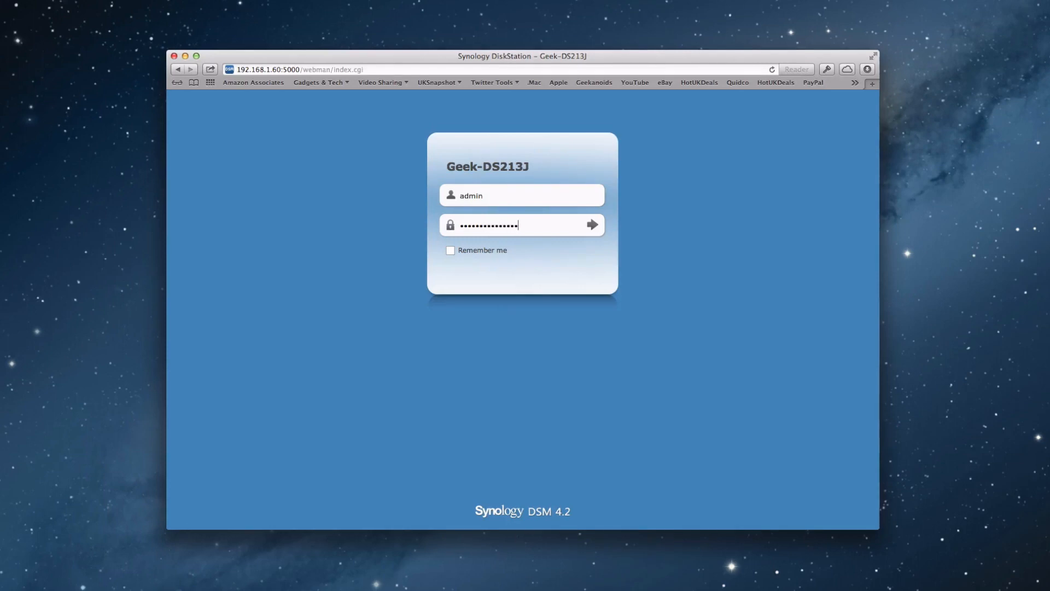
click(592, 225)
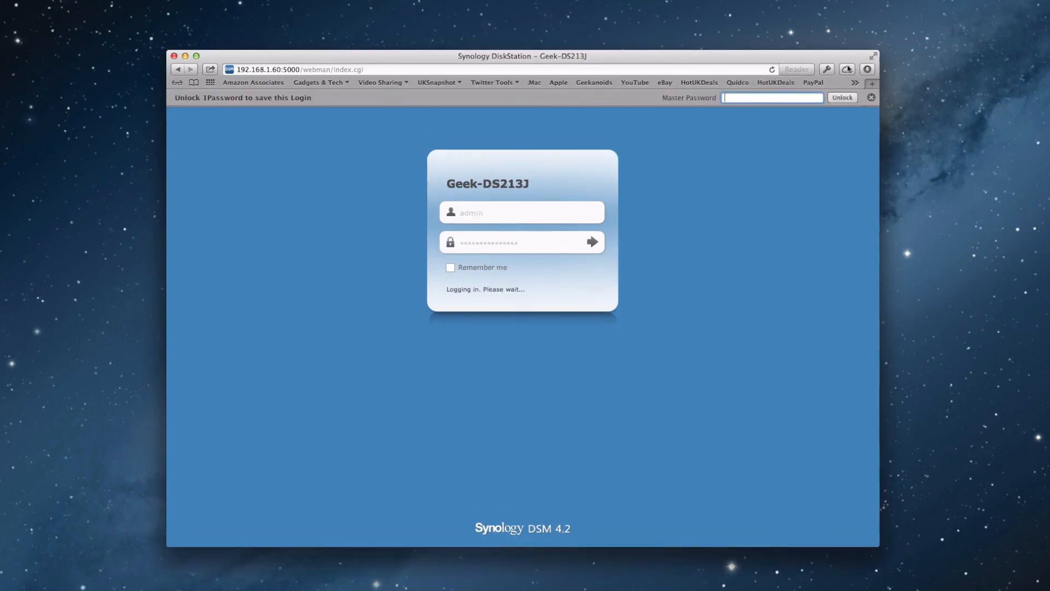
click(872, 97)
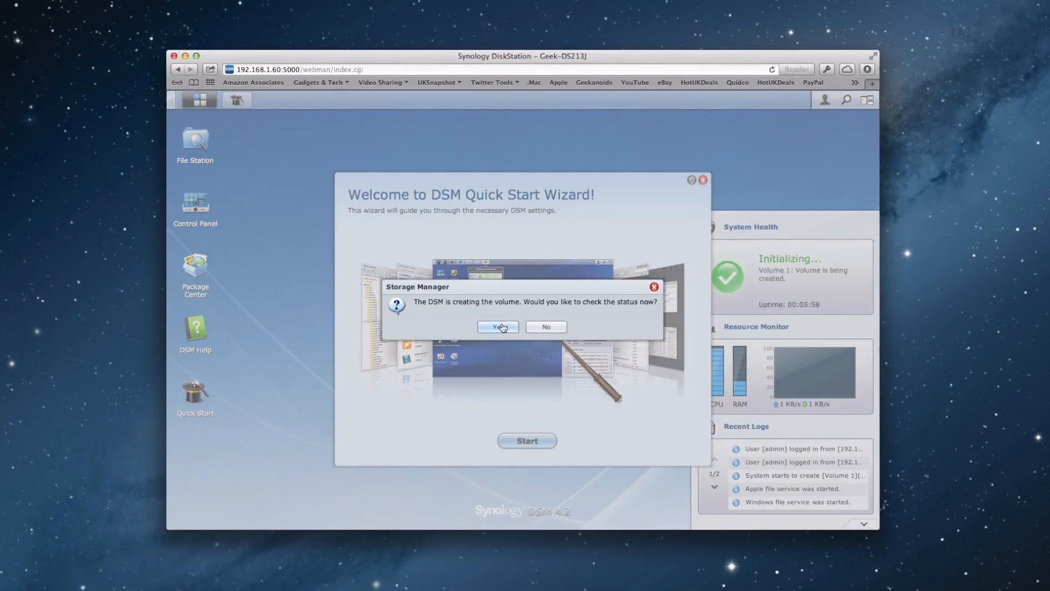
Step: View Volume 1's file-system creation status in Storage Manager, then move it aside
click(498, 328)
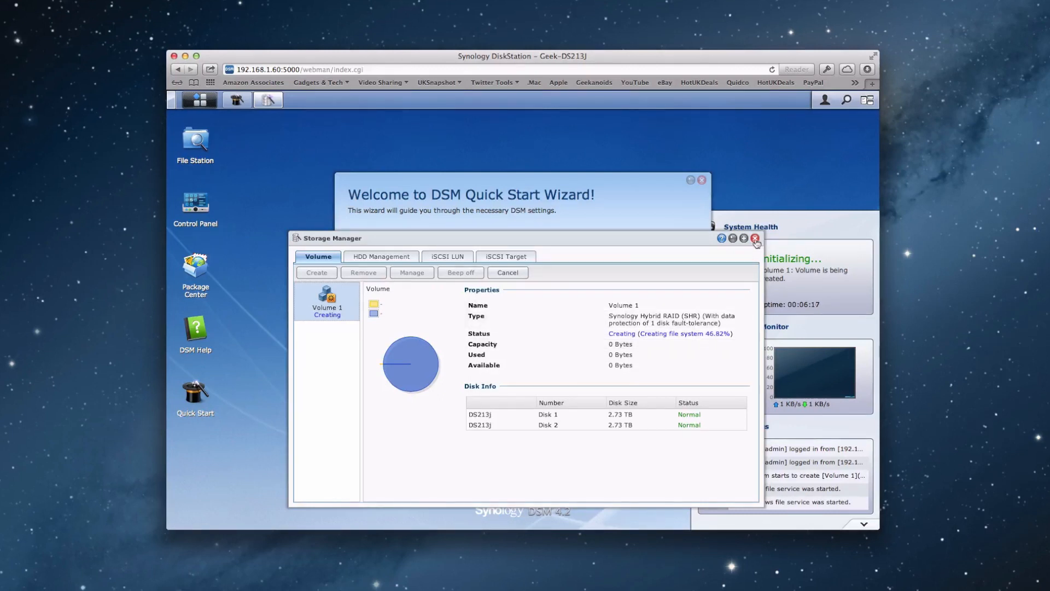
click(755, 238)
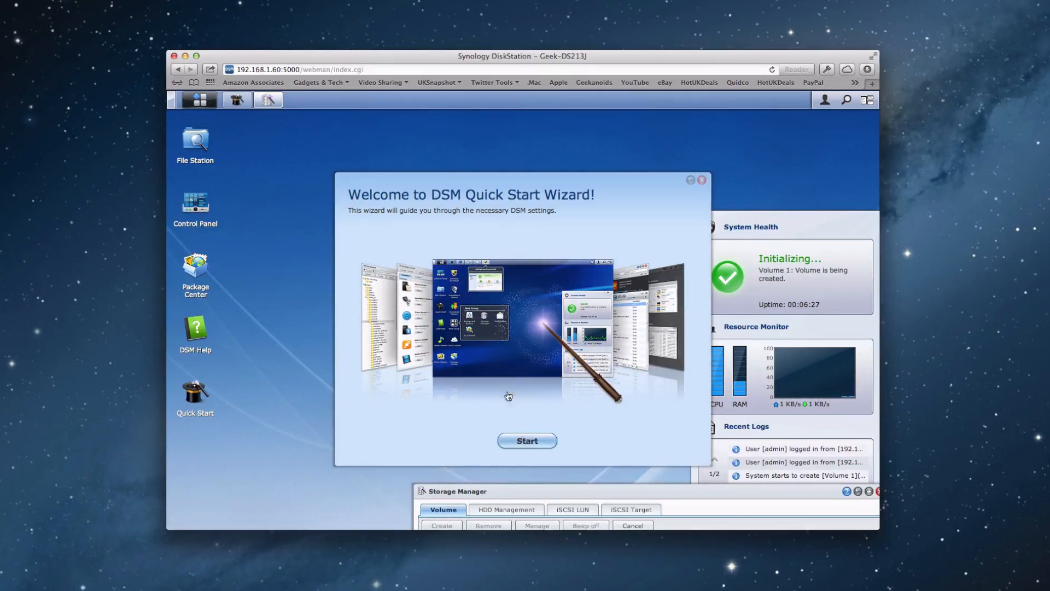
Step: Step through the Quick Start tour past File Sharing and Access Your Files to Package Center
click(526, 440)
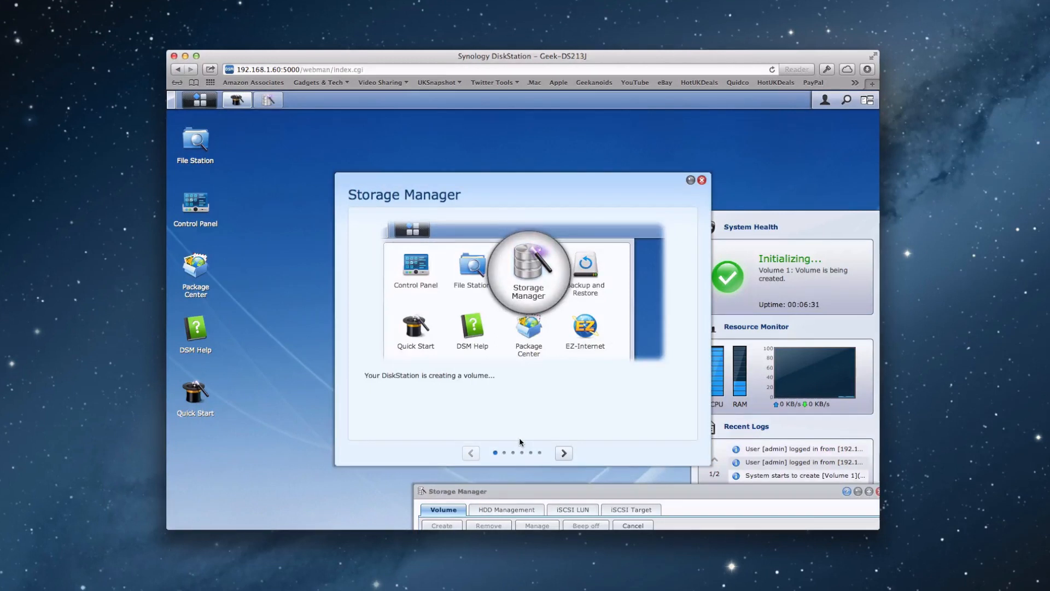
mouse_move(528, 271)
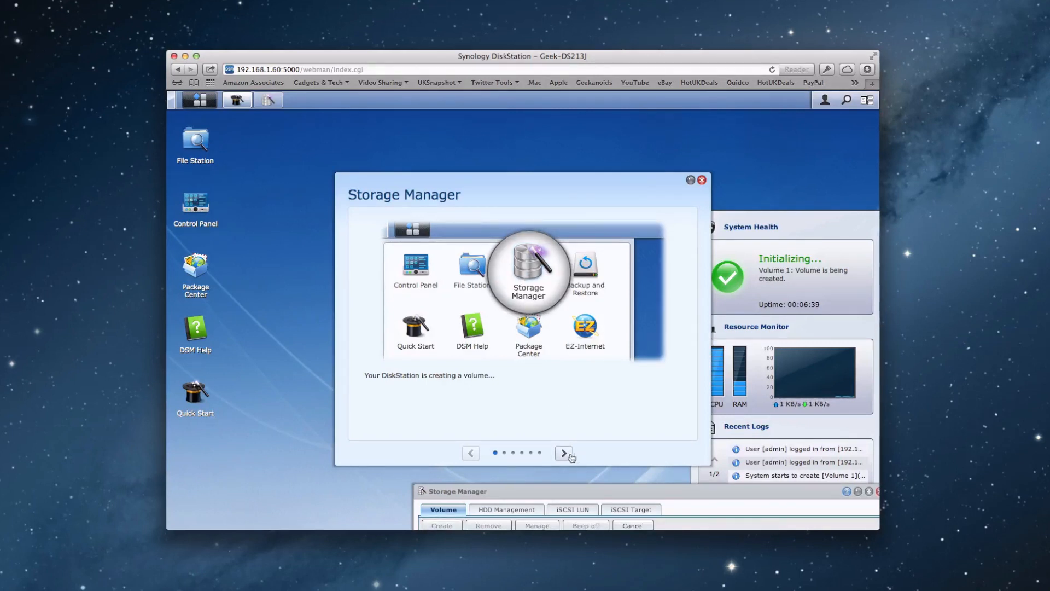
click(563, 453)
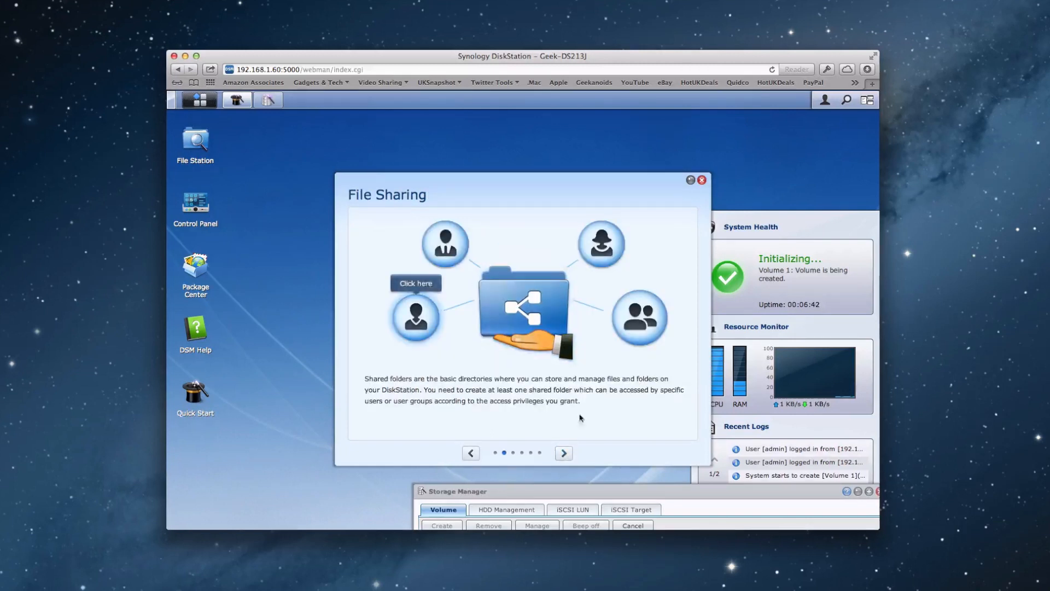
mouse_move(511, 293)
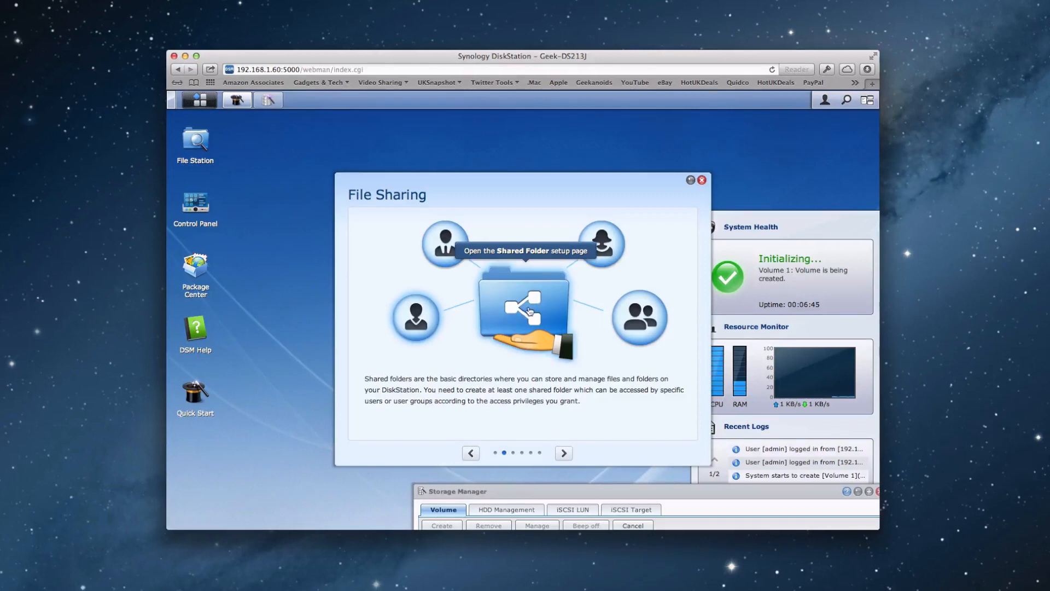
click(524, 308)
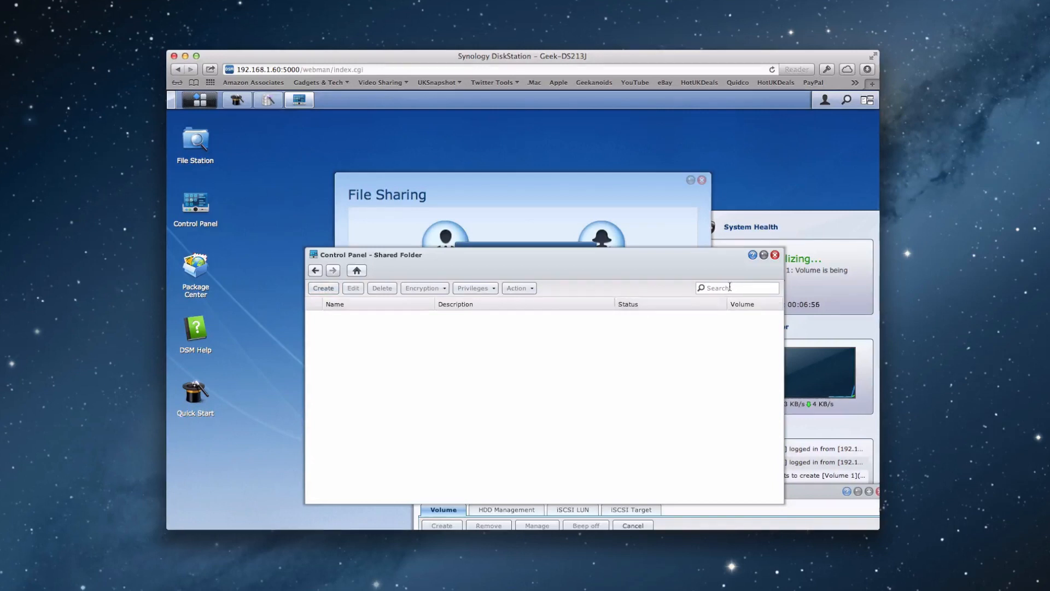
click(775, 254)
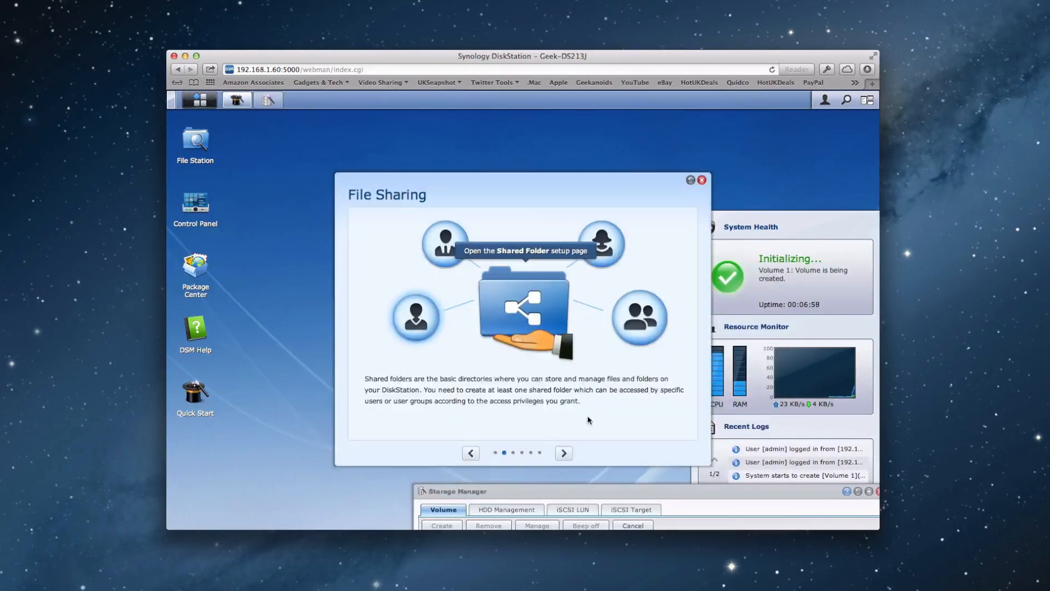
click(563, 453)
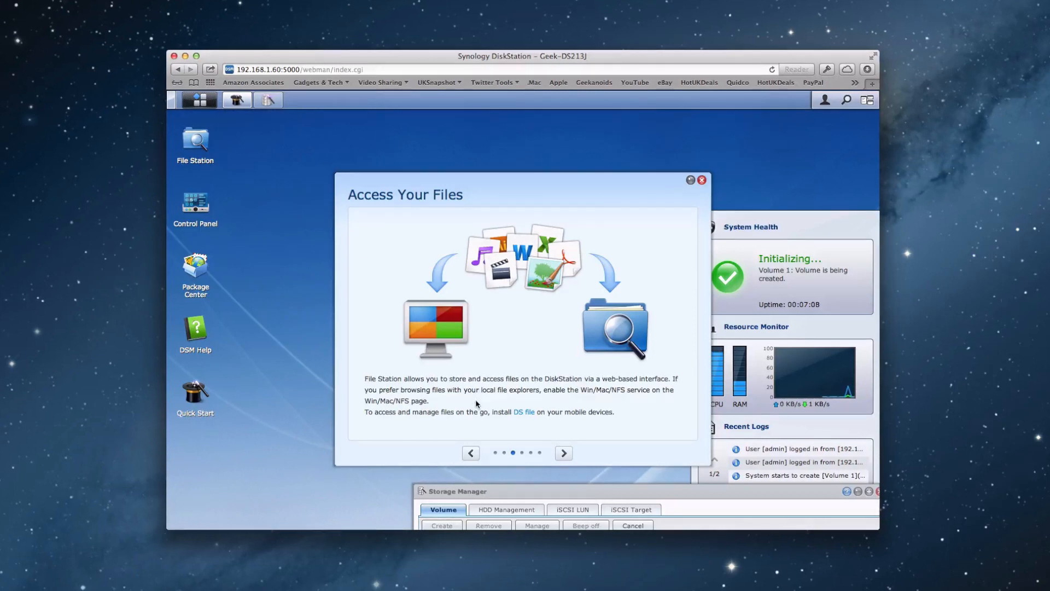
mouse_move(402, 431)
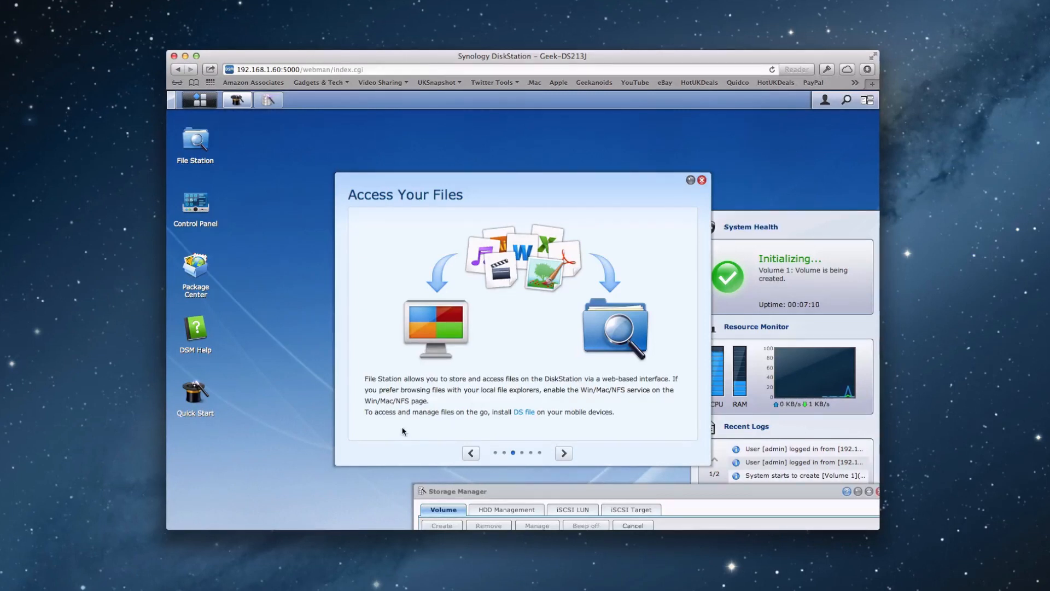
mouse_move(506, 422)
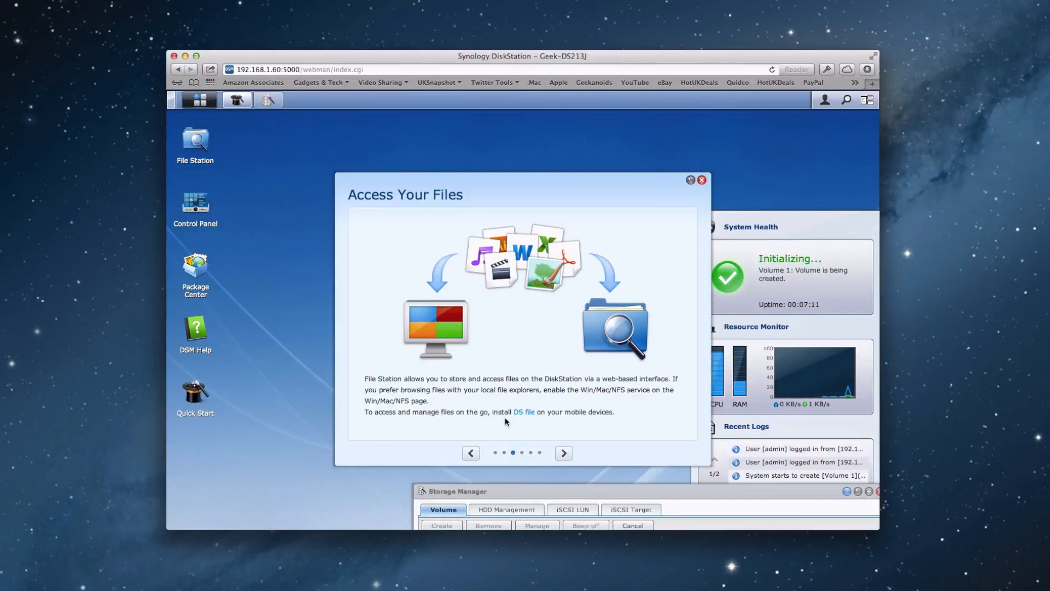
mouse_move(601, 426)
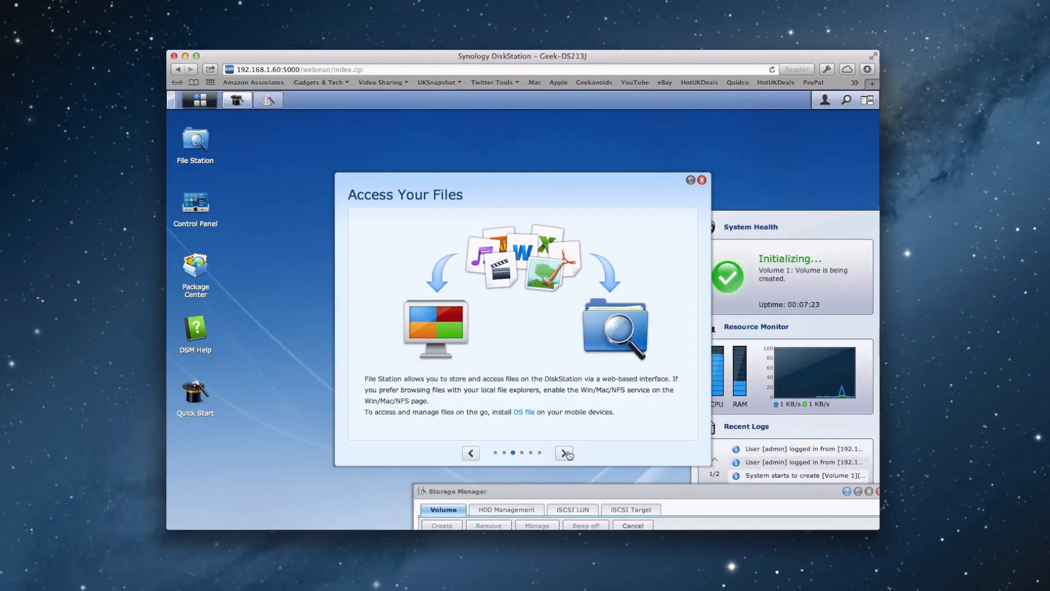
click(565, 453)
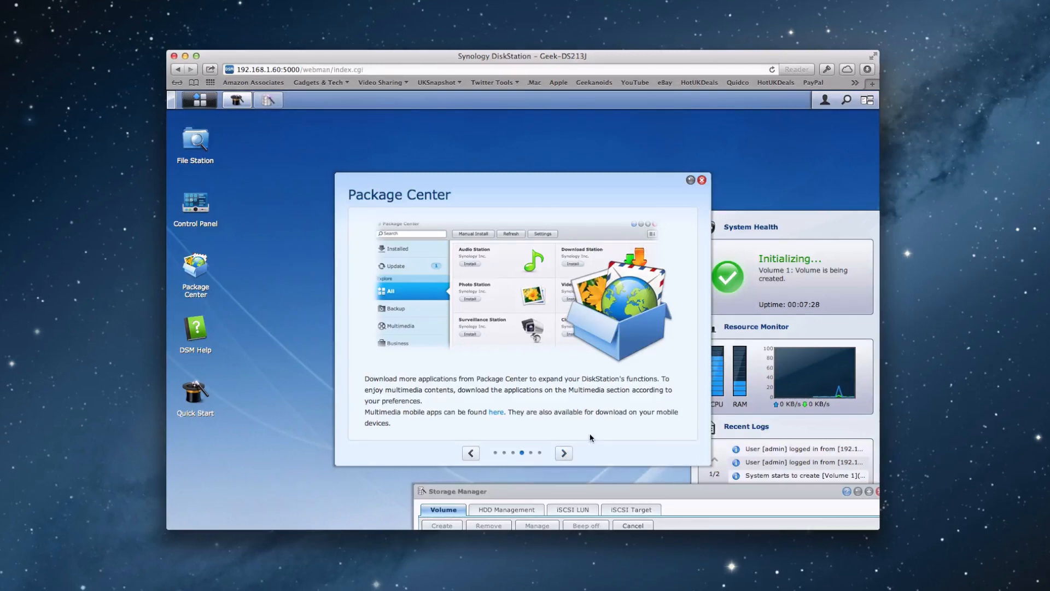
mouse_move(597, 432)
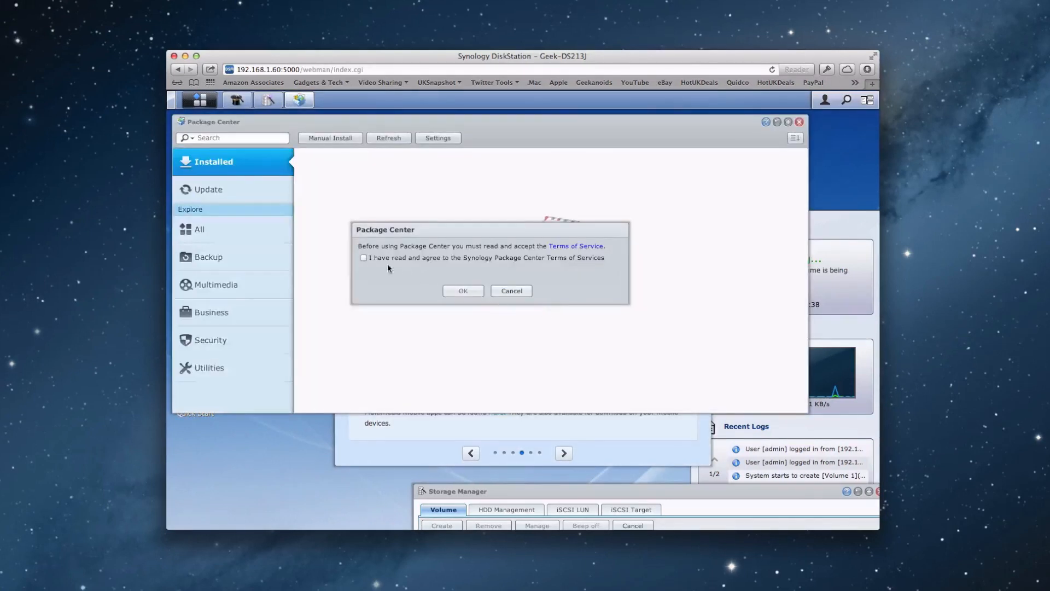
Step: Agree to the Package Center Terms of Service and scroll through All packages
click(364, 258)
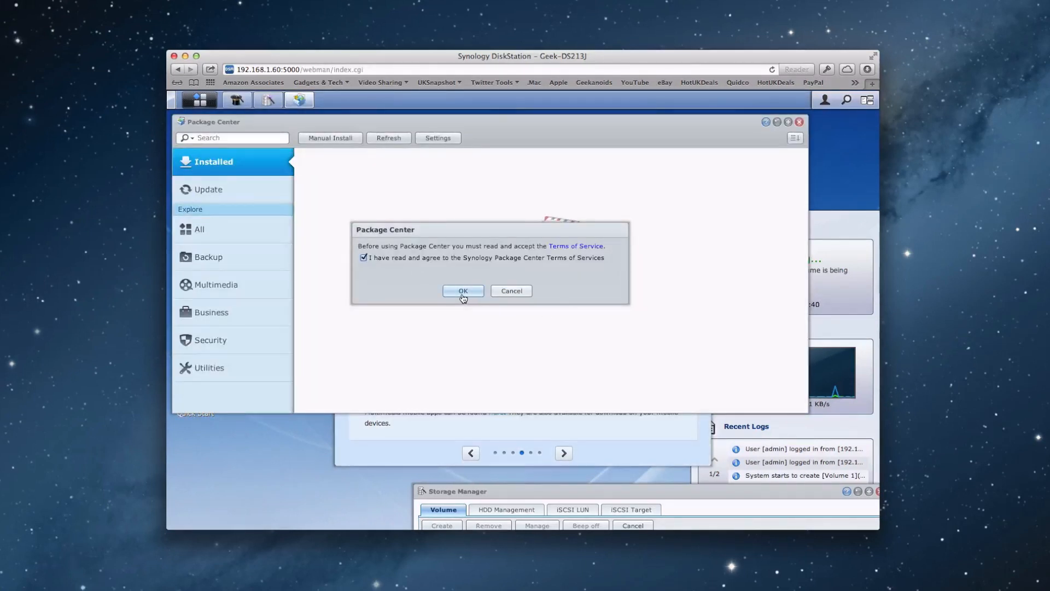
click(462, 290)
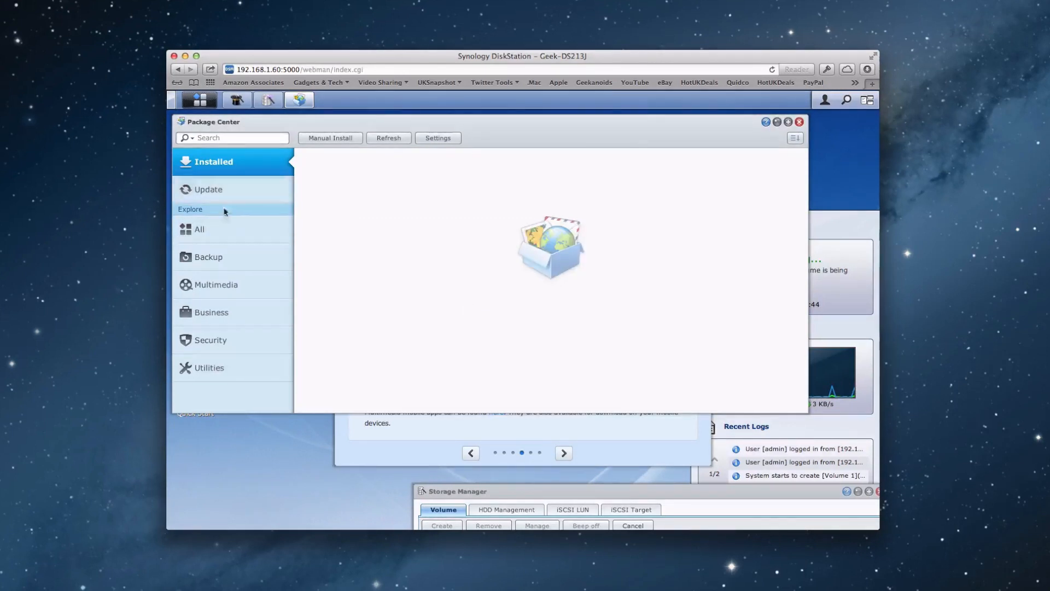
click(199, 233)
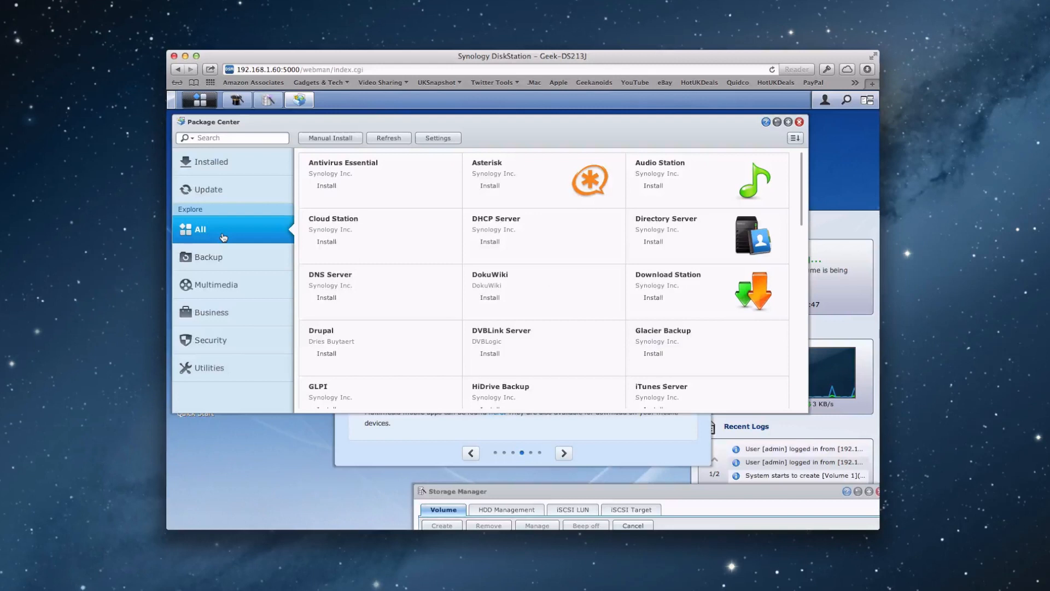
mouse_move(400, 282)
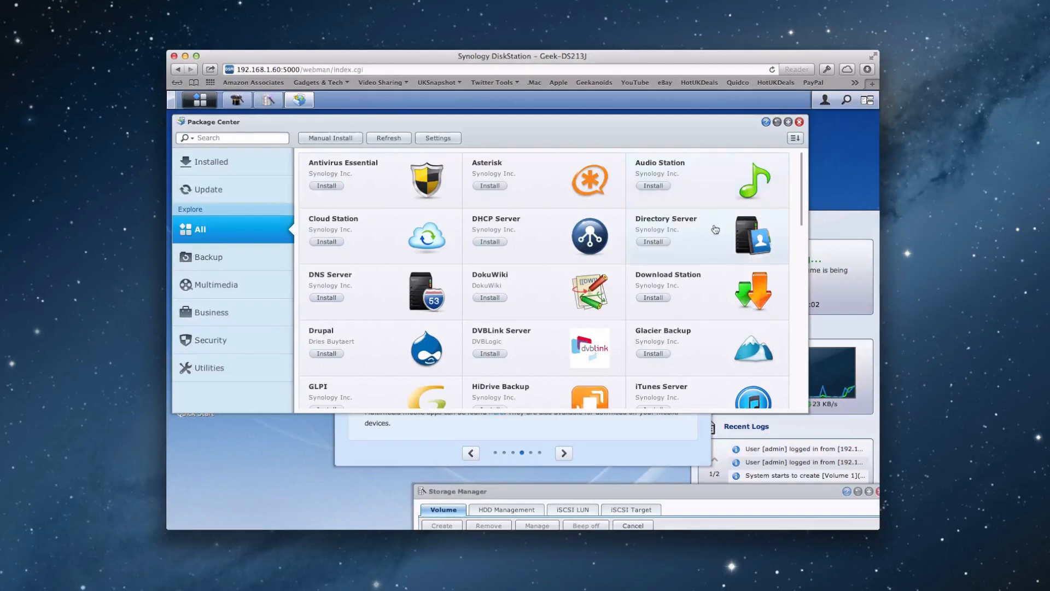
mouse_move(588, 238)
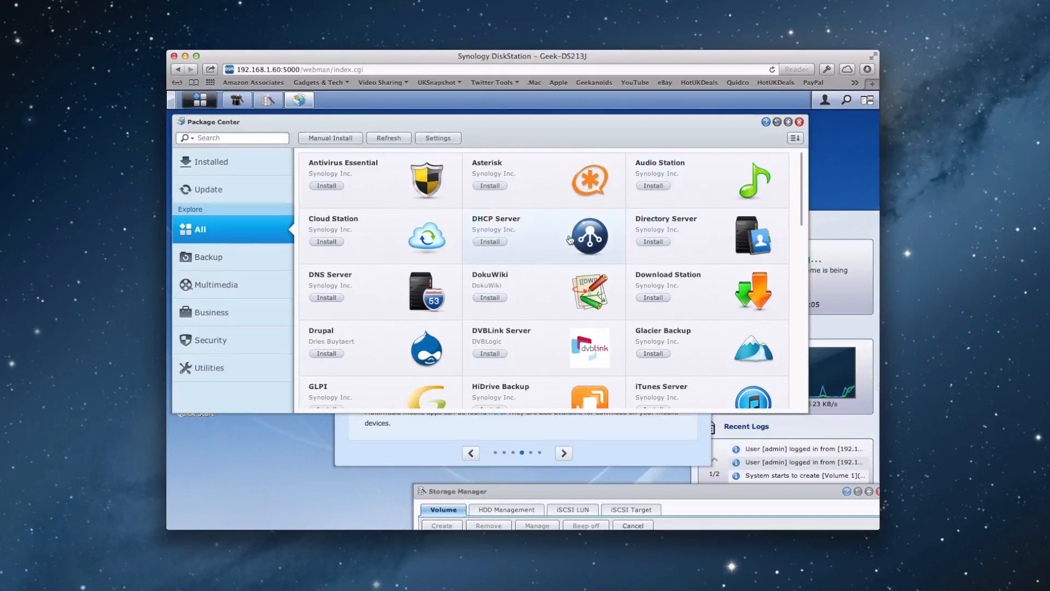
mouse_move(584, 326)
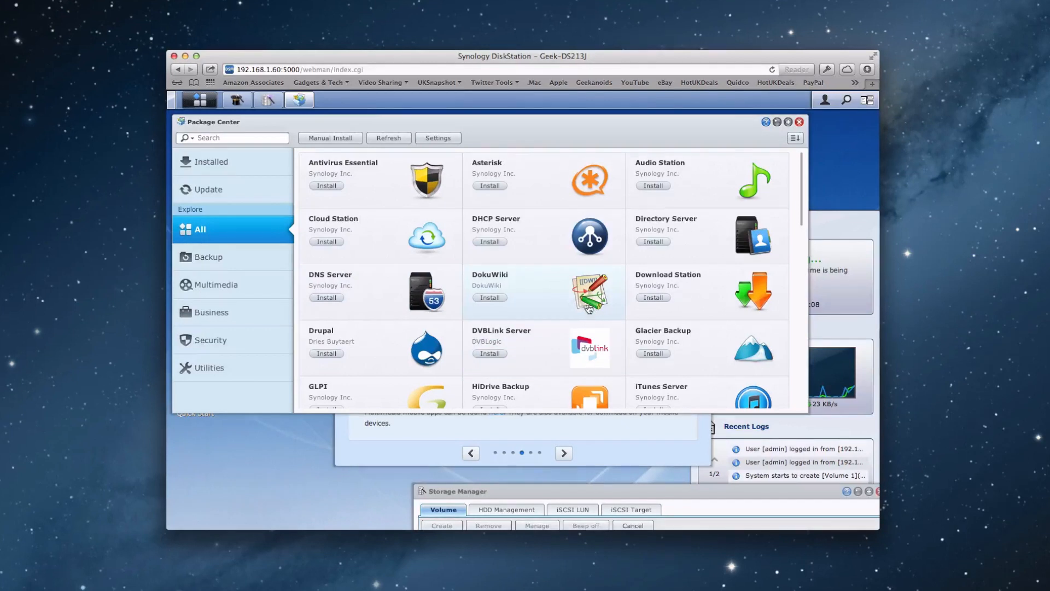
mouse_move(732, 303)
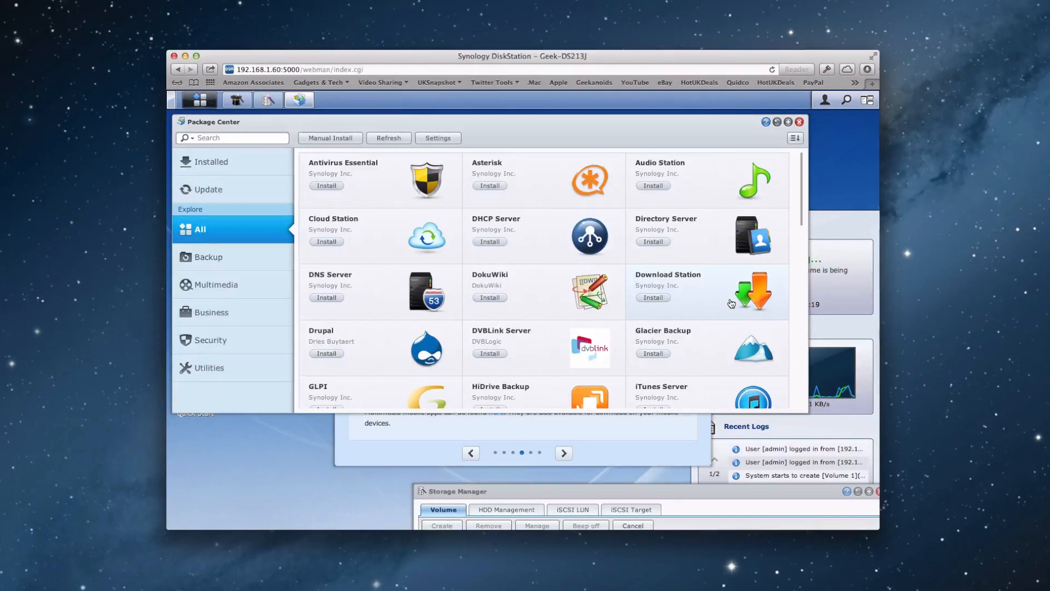
mouse_move(545, 344)
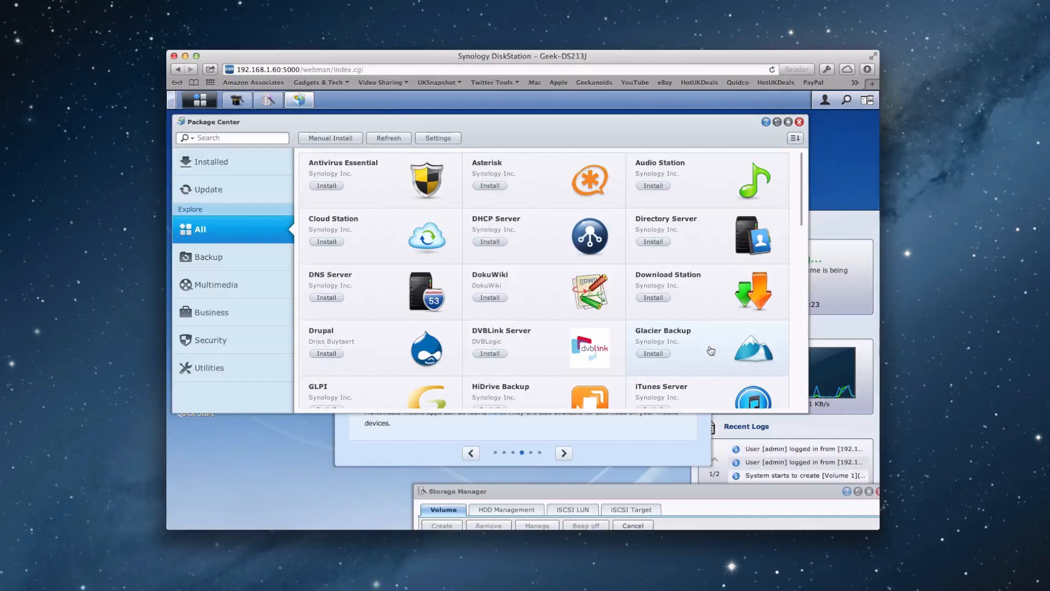
scroll(down, 3)
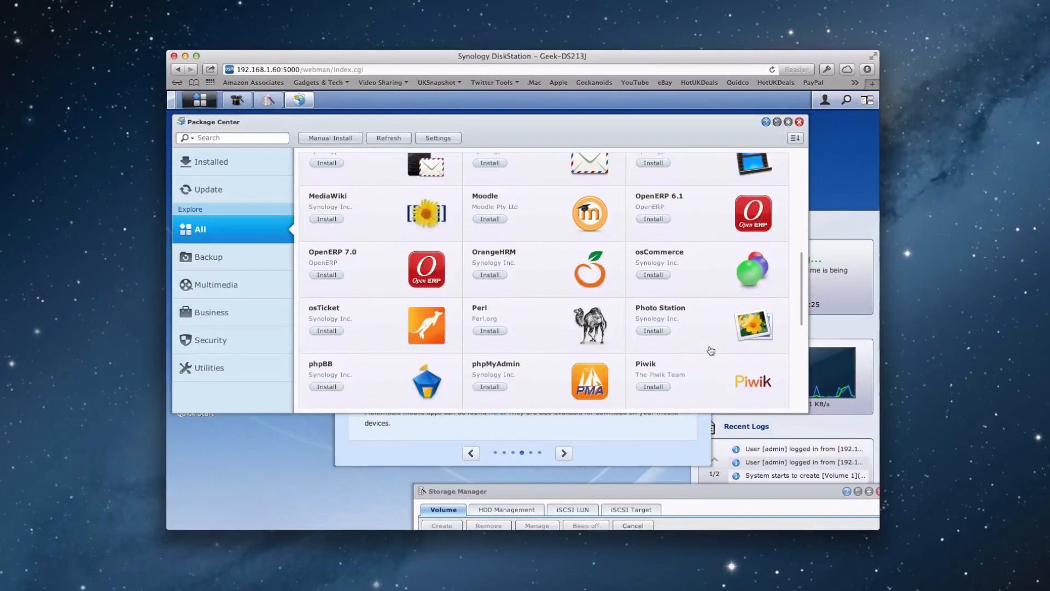
mouse_move(412, 351)
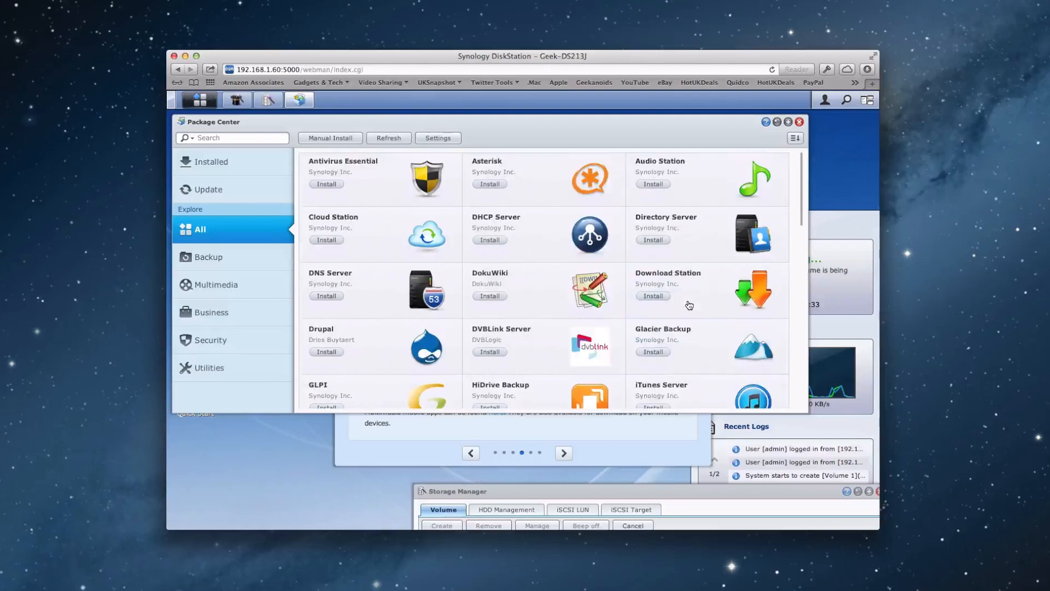
mouse_move(680, 392)
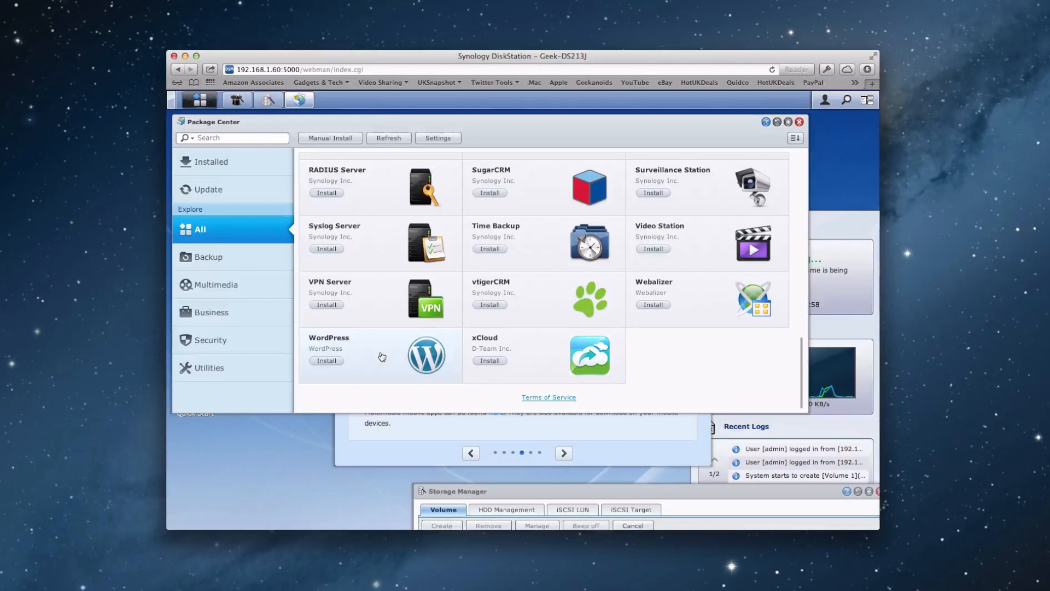
mouse_move(704, 221)
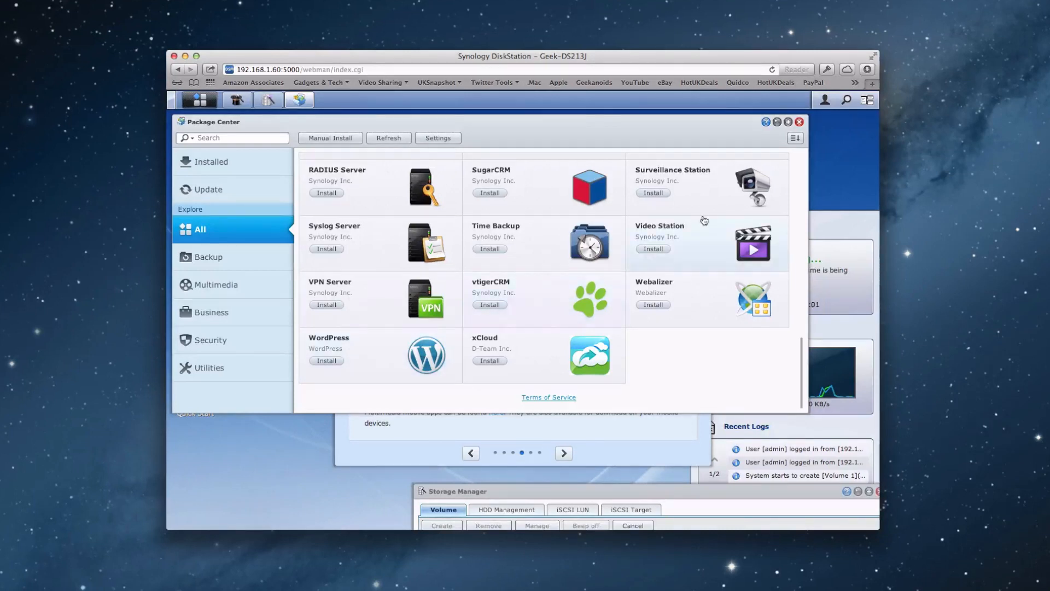
Step: Close Package Center and advance the welcome tour past Cloud Service to the EZ-Internet slide
click(800, 121)
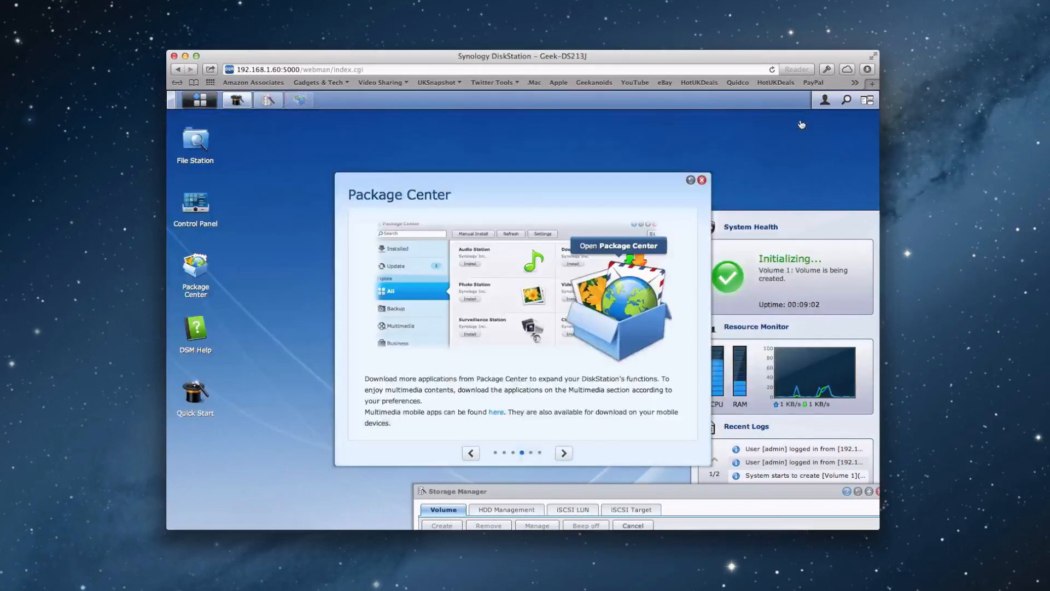
click(564, 453)
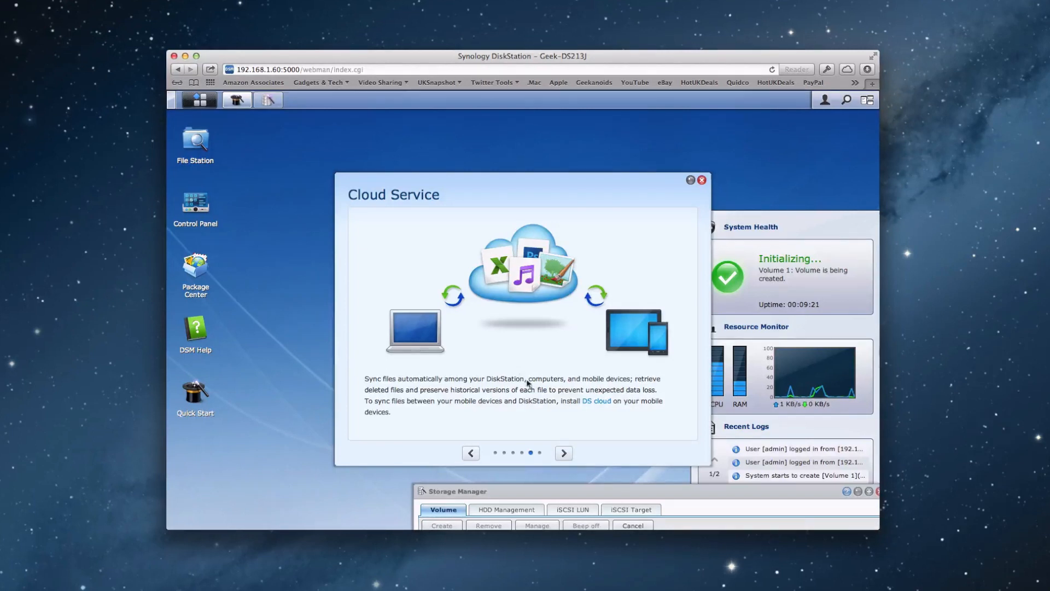
click(563, 453)
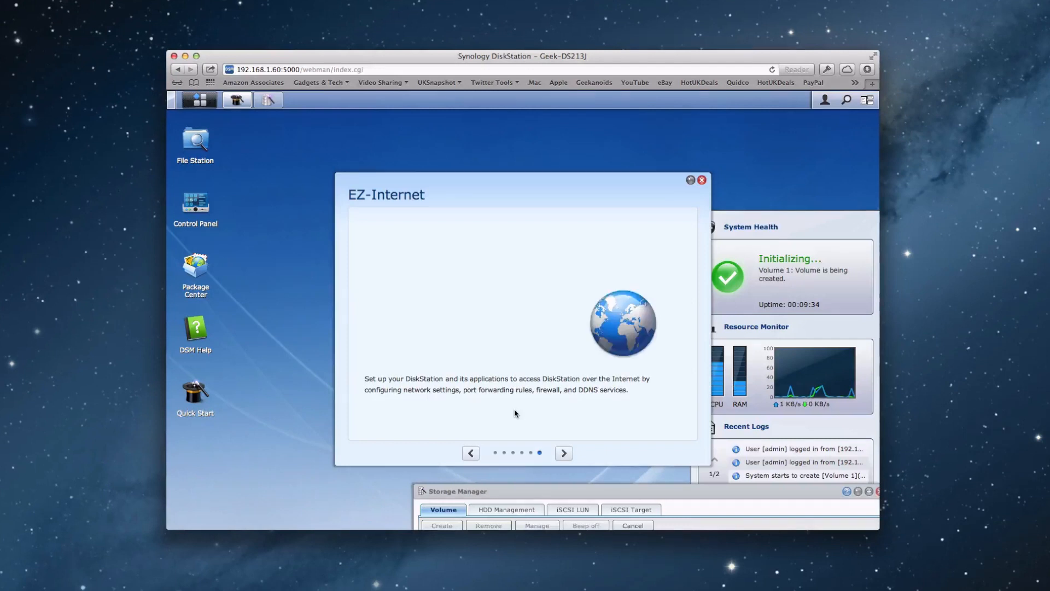
mouse_move(603, 405)
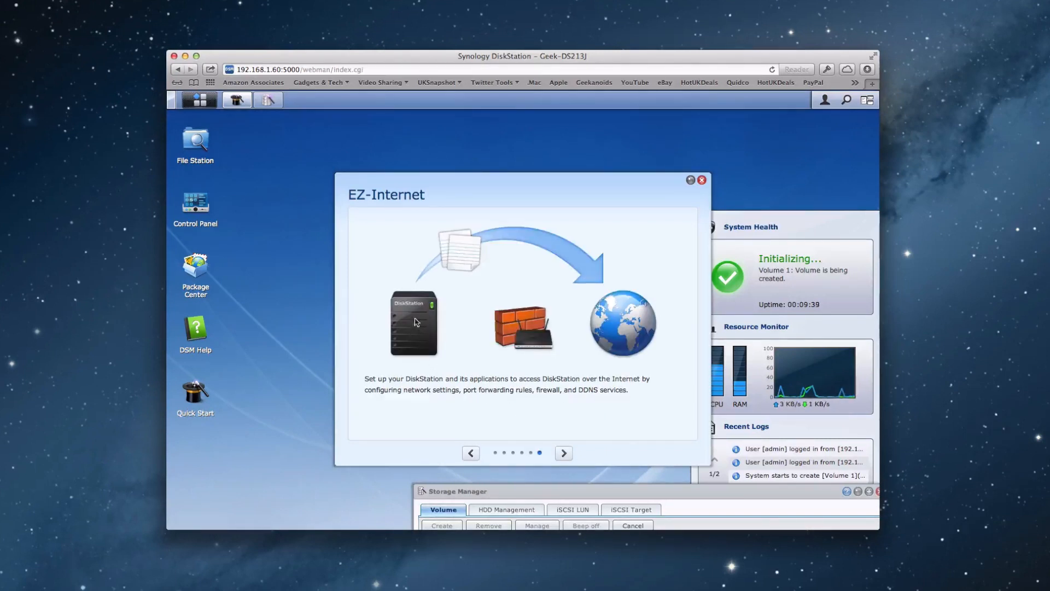
mouse_move(622, 323)
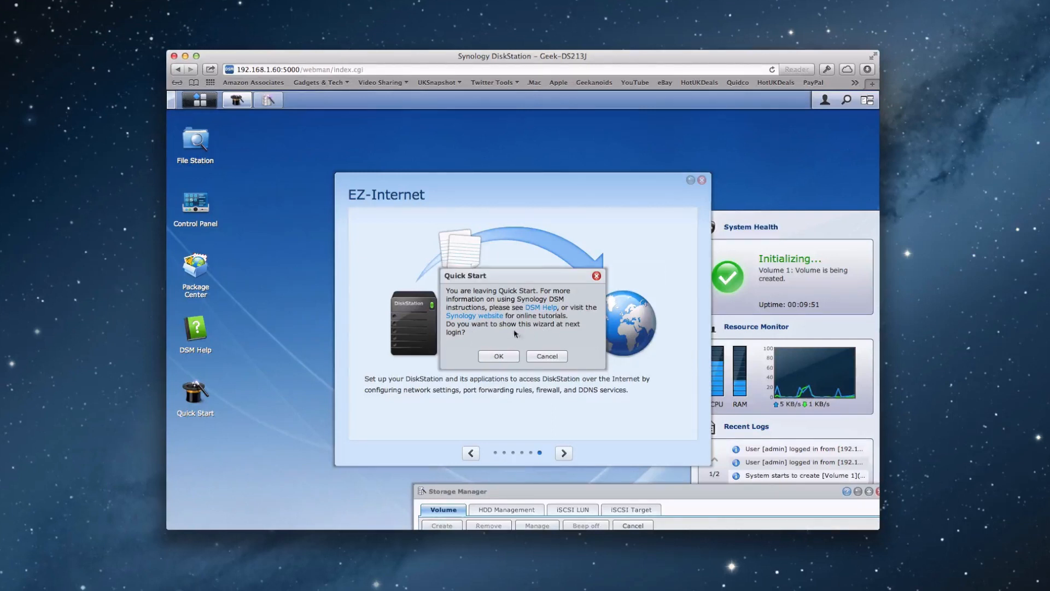
Step: Confirm leaving the Quick Start tour with OK
click(498, 355)
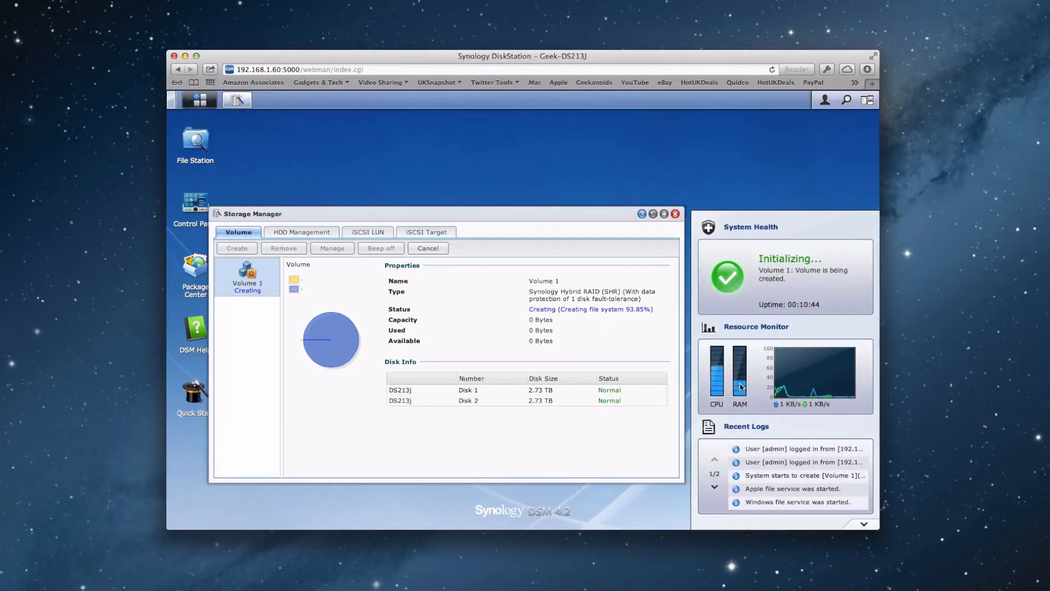
Step: Go to synology.com in a new tab and show the DS213j Specifications page
click(851, 95)
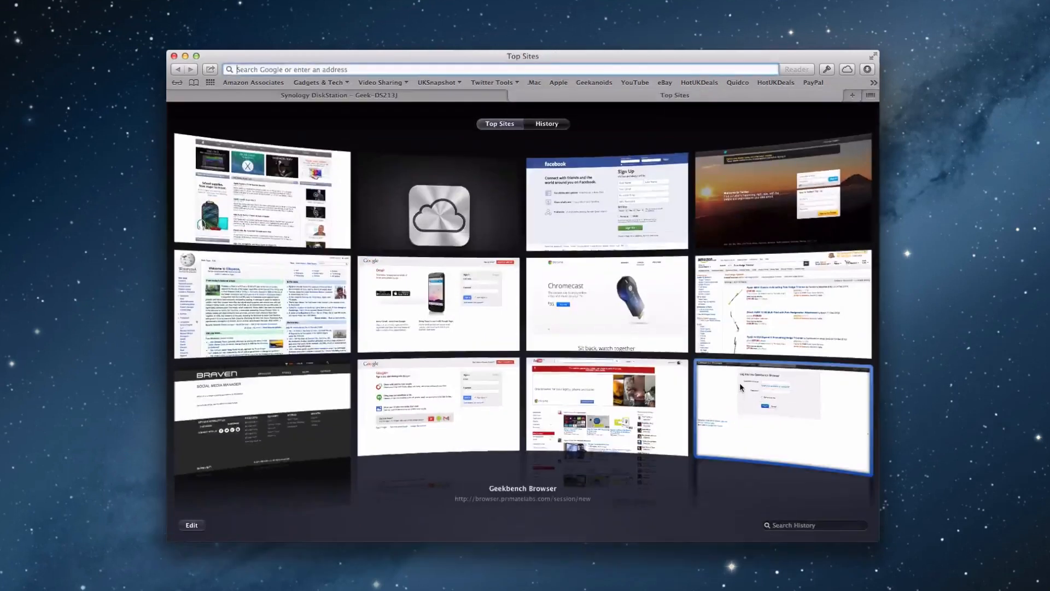
text(synology.com)
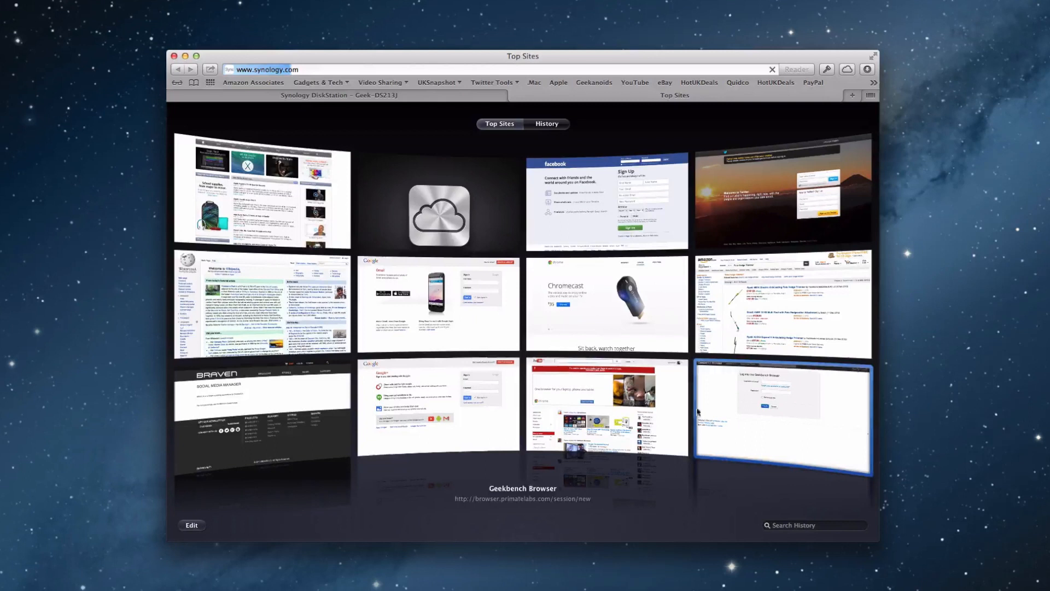
mouse_move(466, 198)
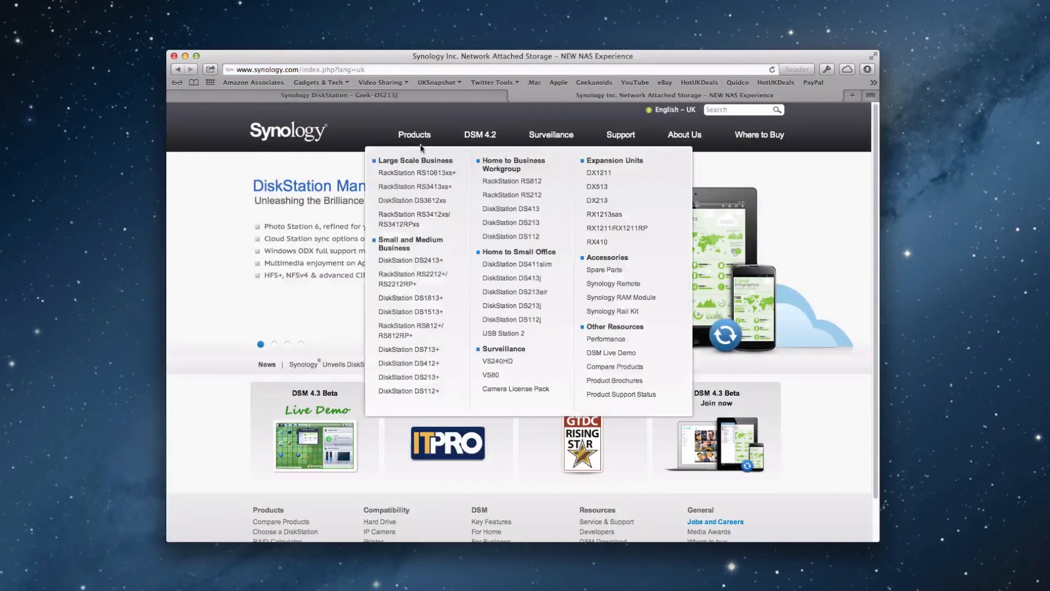
mouse_move(512, 280)
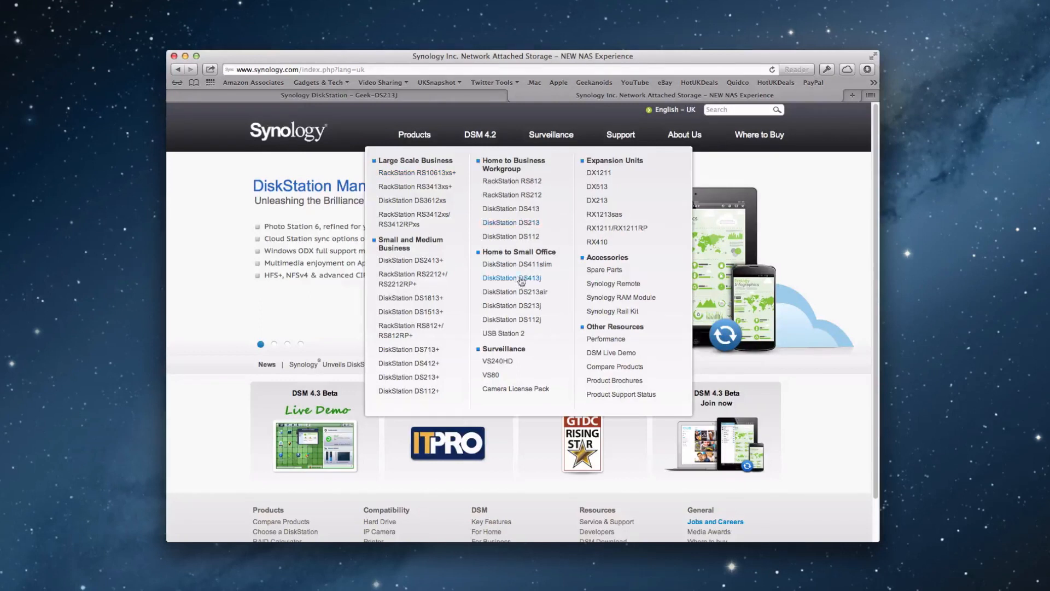
click(512, 279)
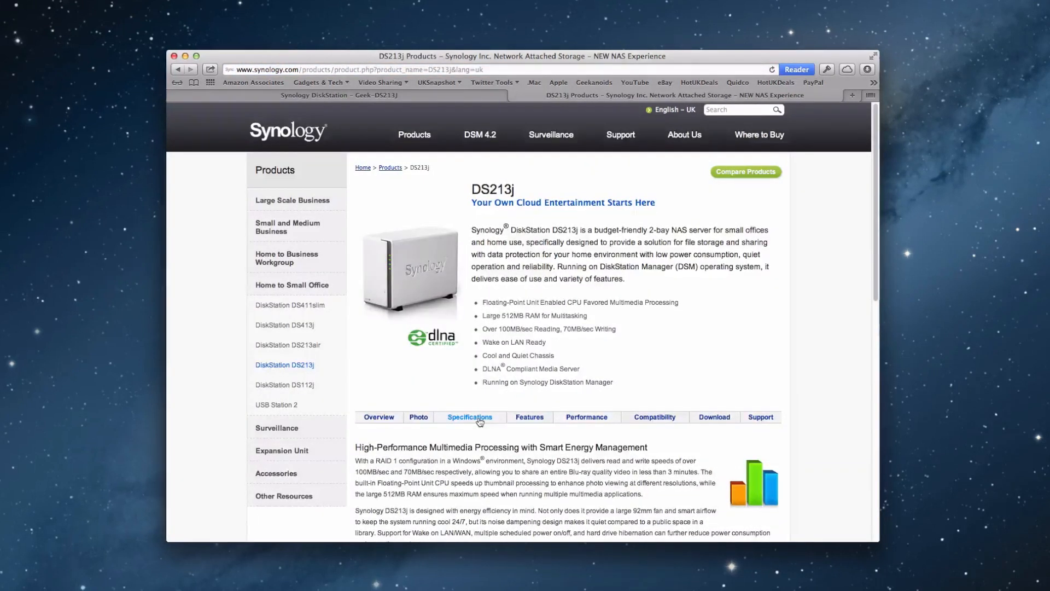
click(469, 417)
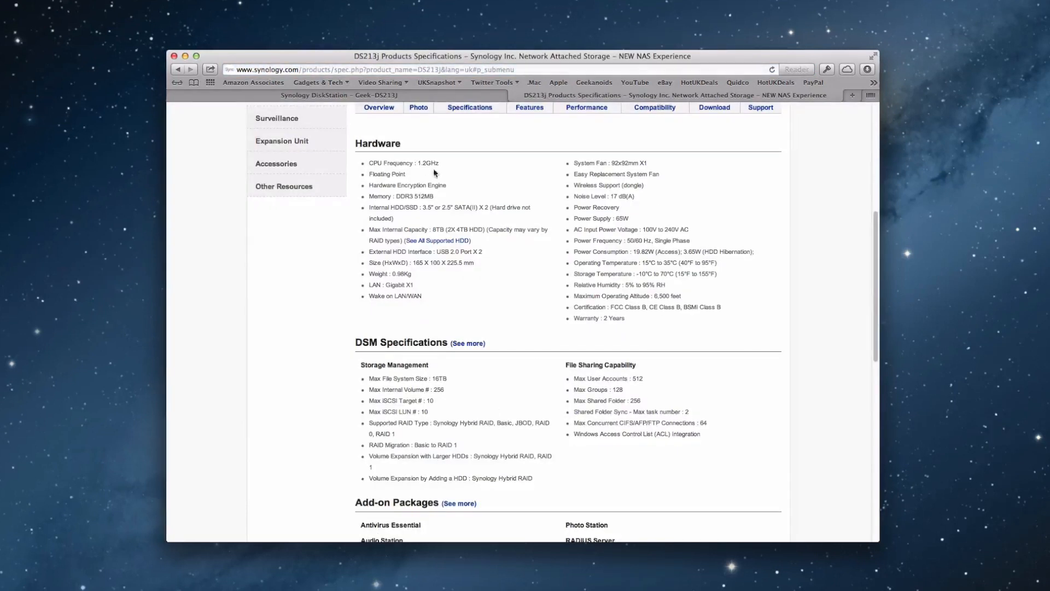
mouse_move(433, 176)
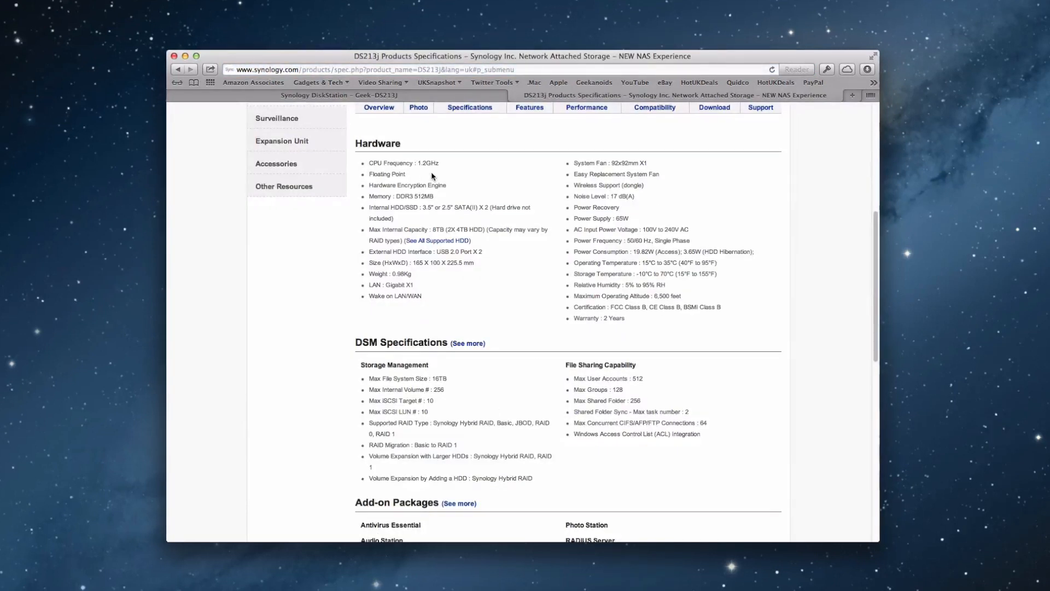
mouse_move(450, 193)
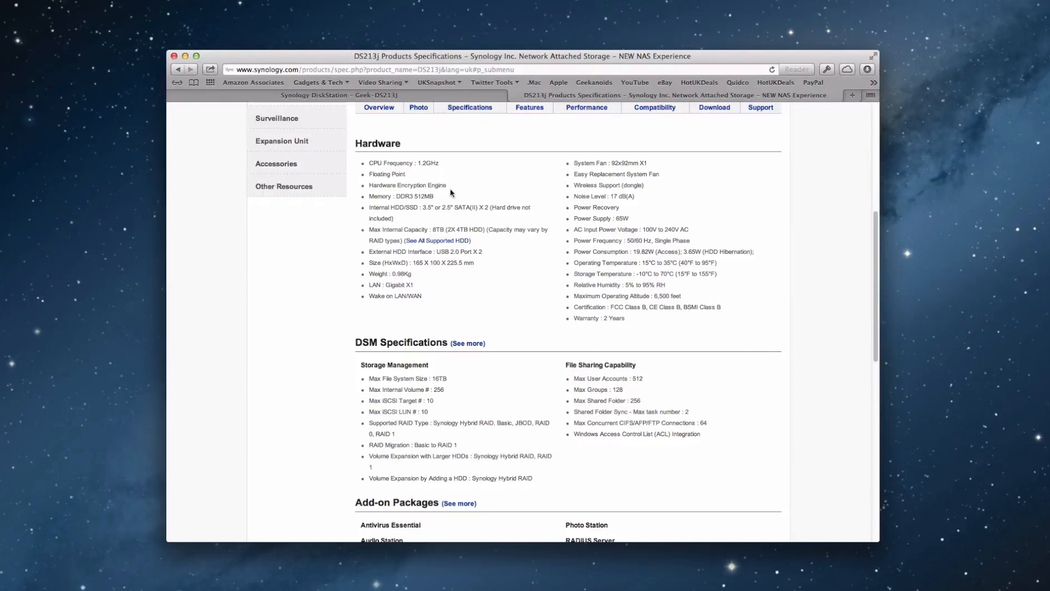
mouse_move(423, 207)
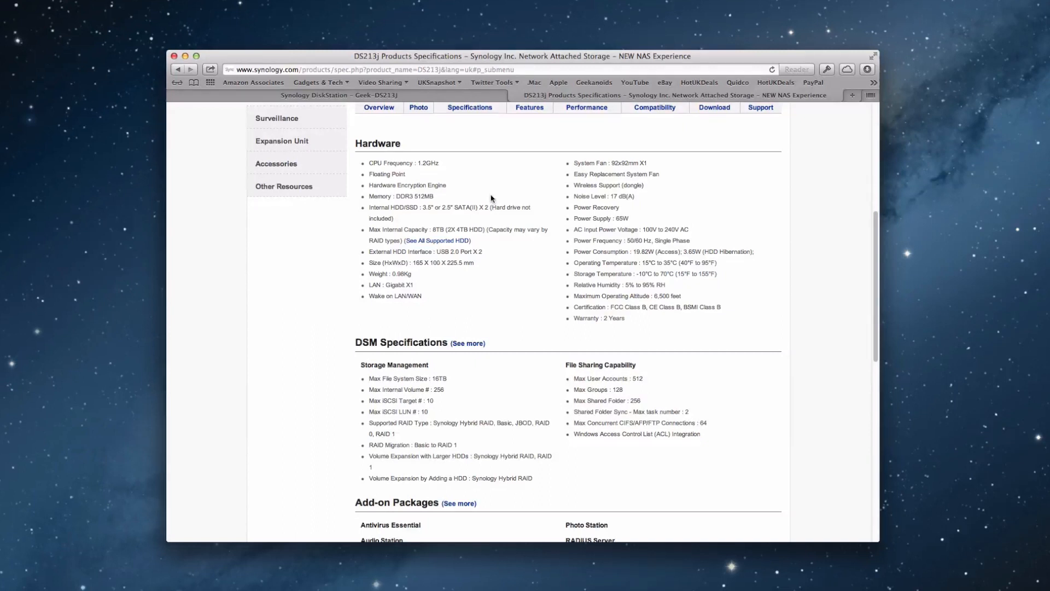
mouse_move(420, 439)
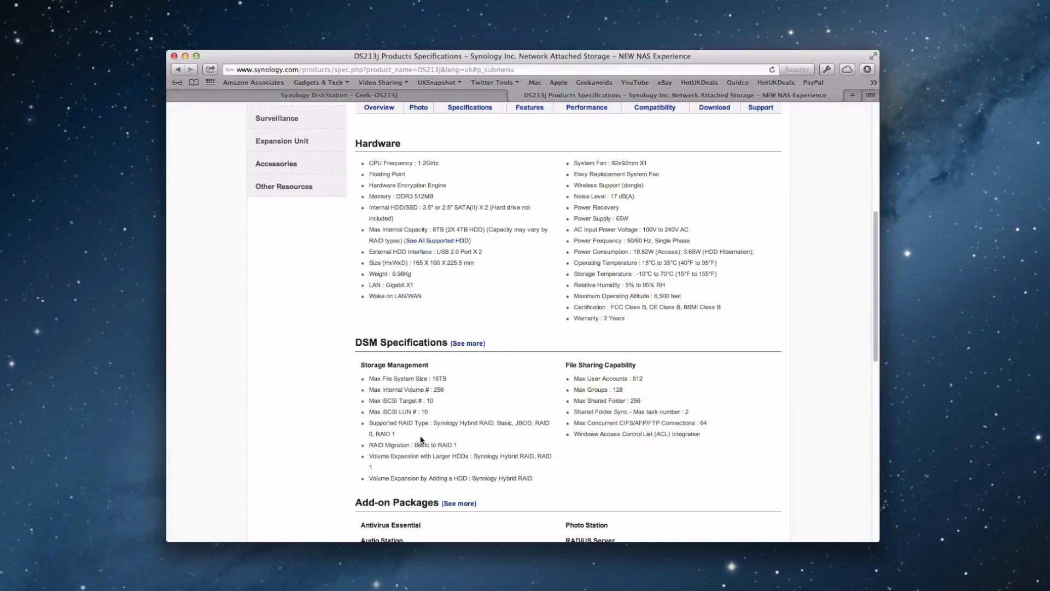
mouse_move(453, 436)
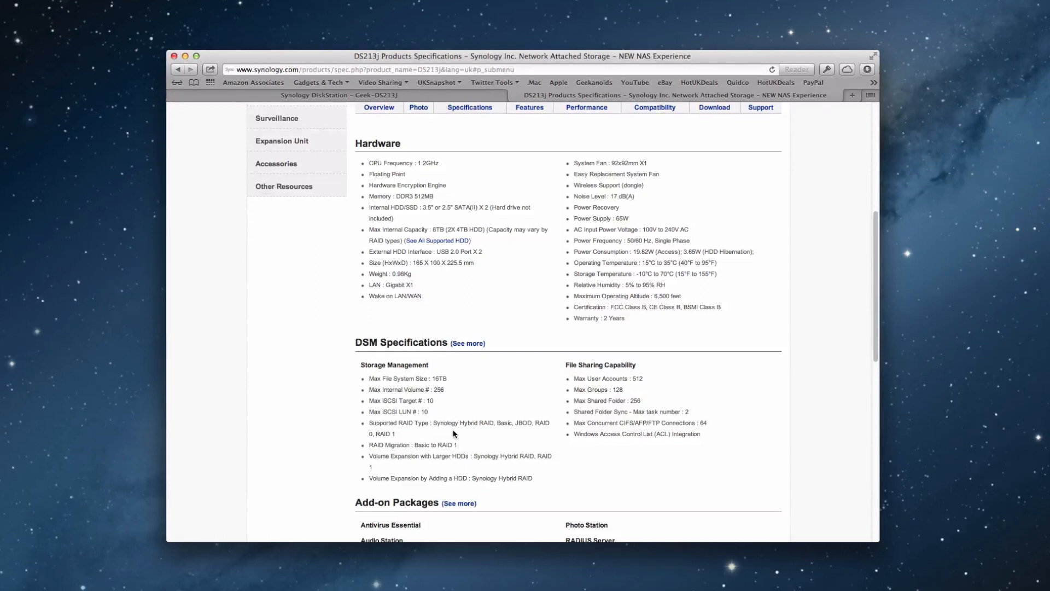
mouse_move(489, 433)
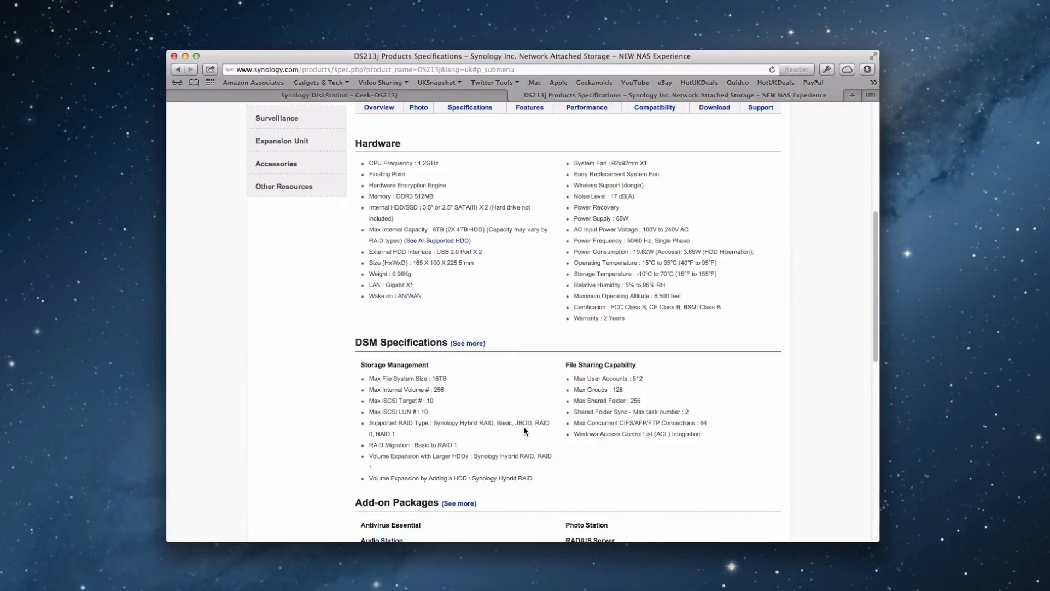
mouse_move(545, 429)
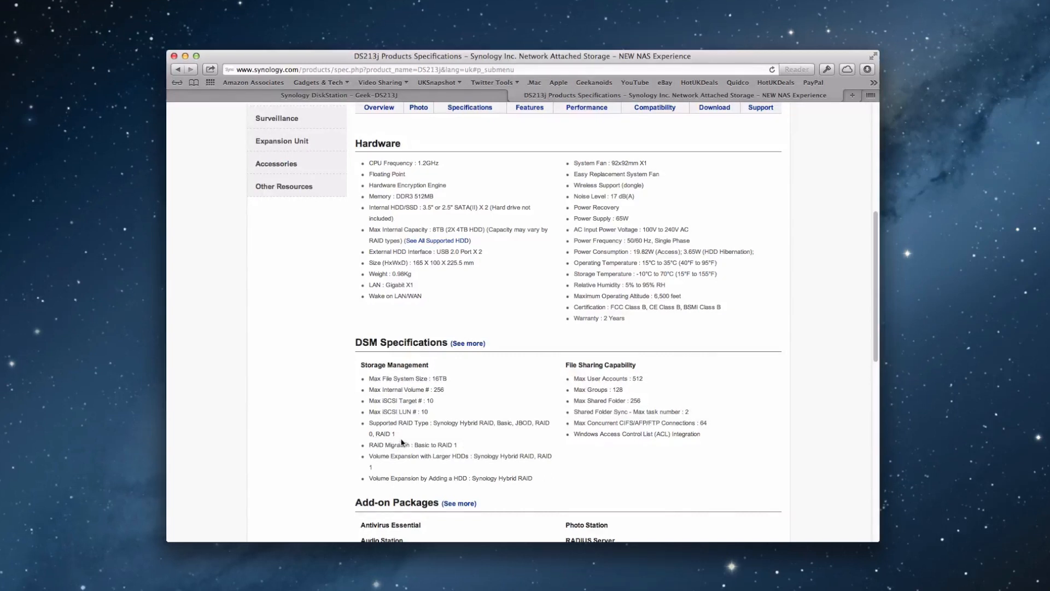
mouse_move(705, 208)
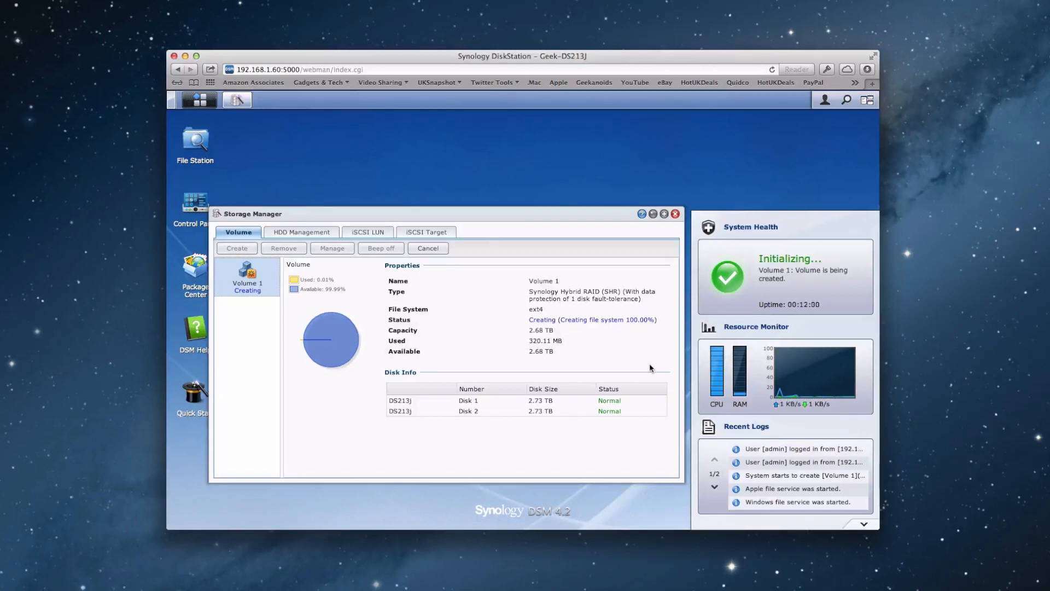
mouse_move(788, 290)
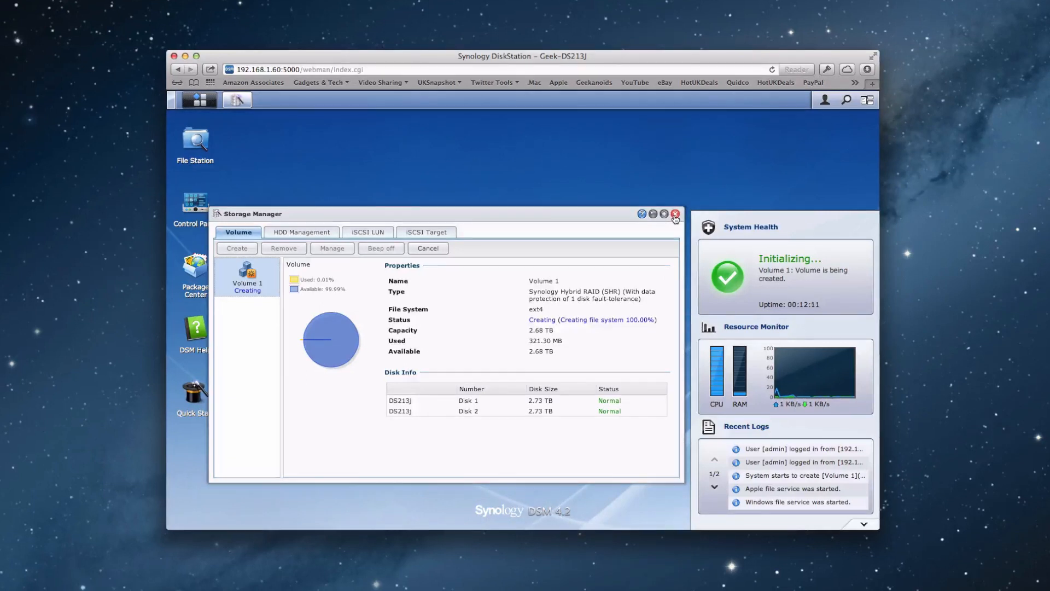
Step: Close Storage Manager after Volume 1 file system creation reaches 100%
click(676, 214)
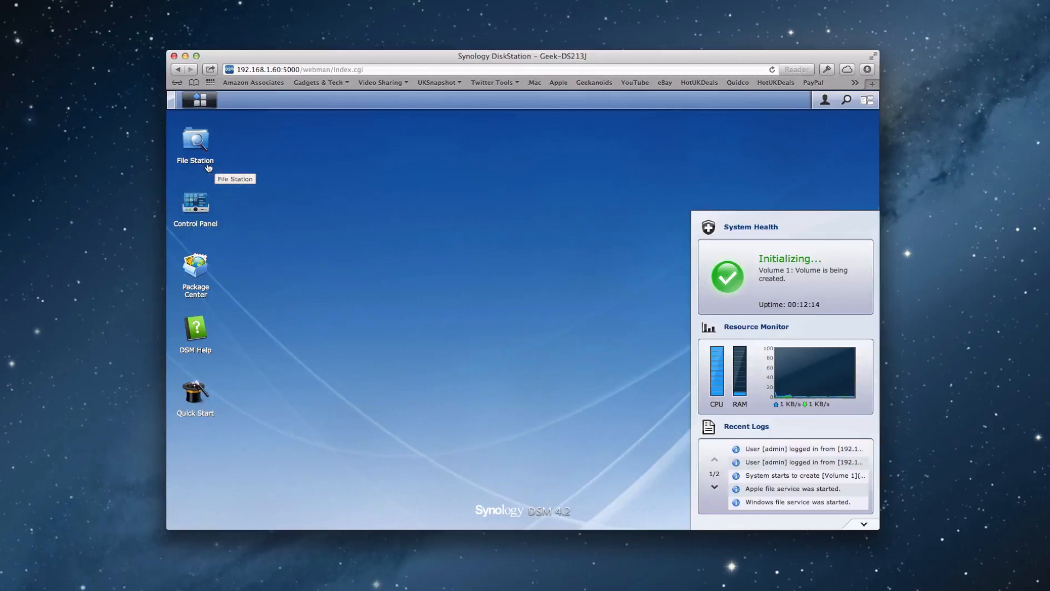
mouse_move(195, 204)
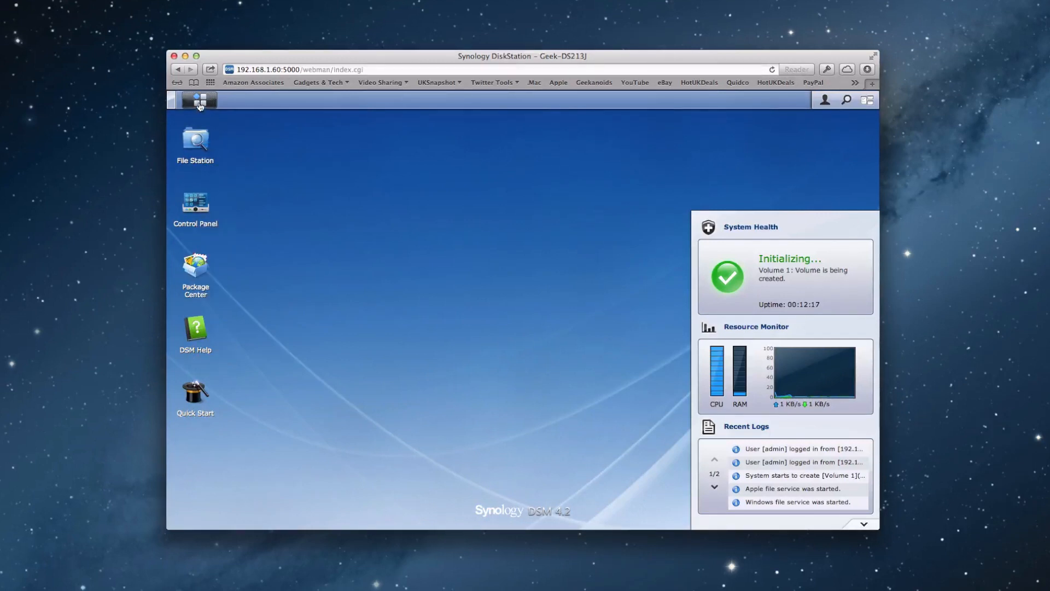
Step: Launch File Station from the Main Menu, which reports no shared folder exists
click(198, 99)
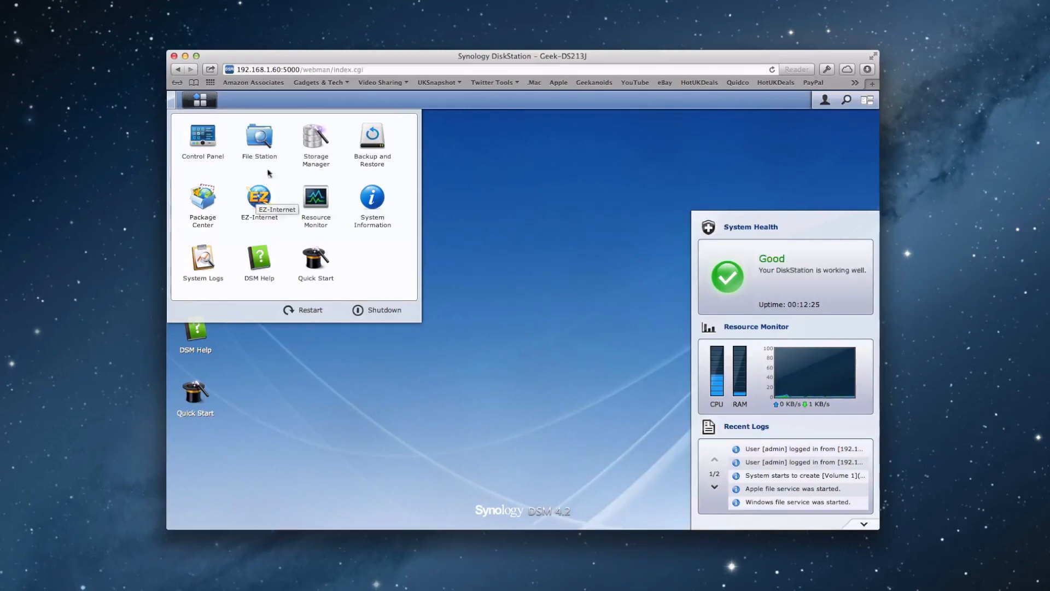
mouse_move(373, 137)
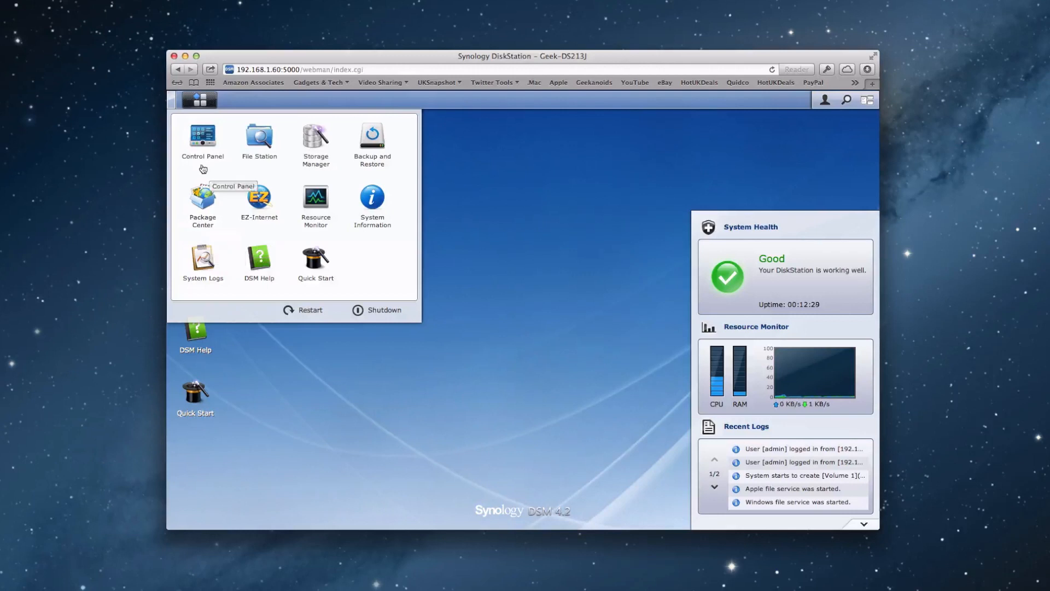
click(198, 99)
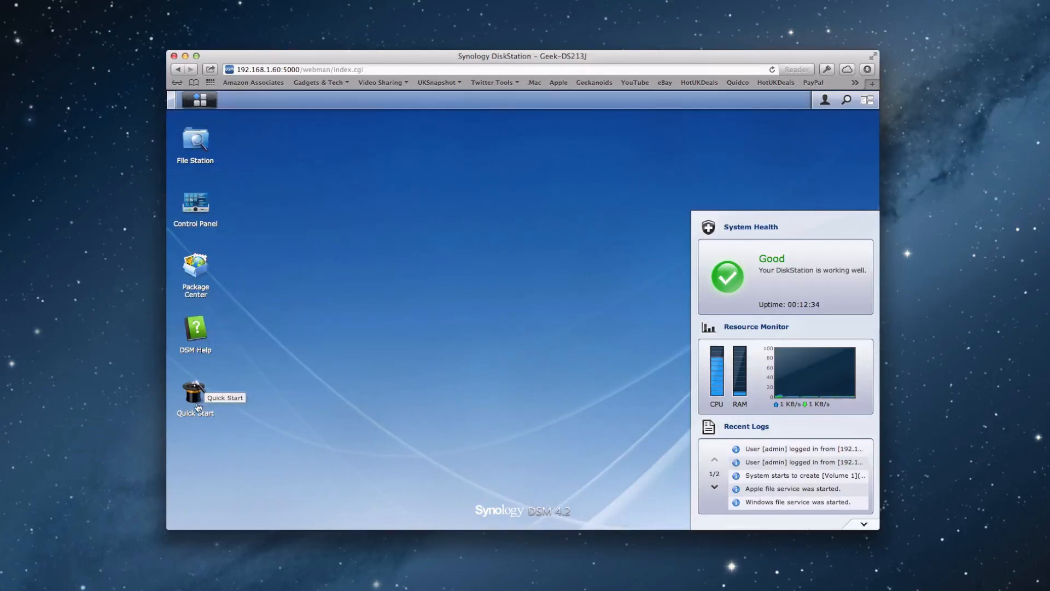
click(199, 99)
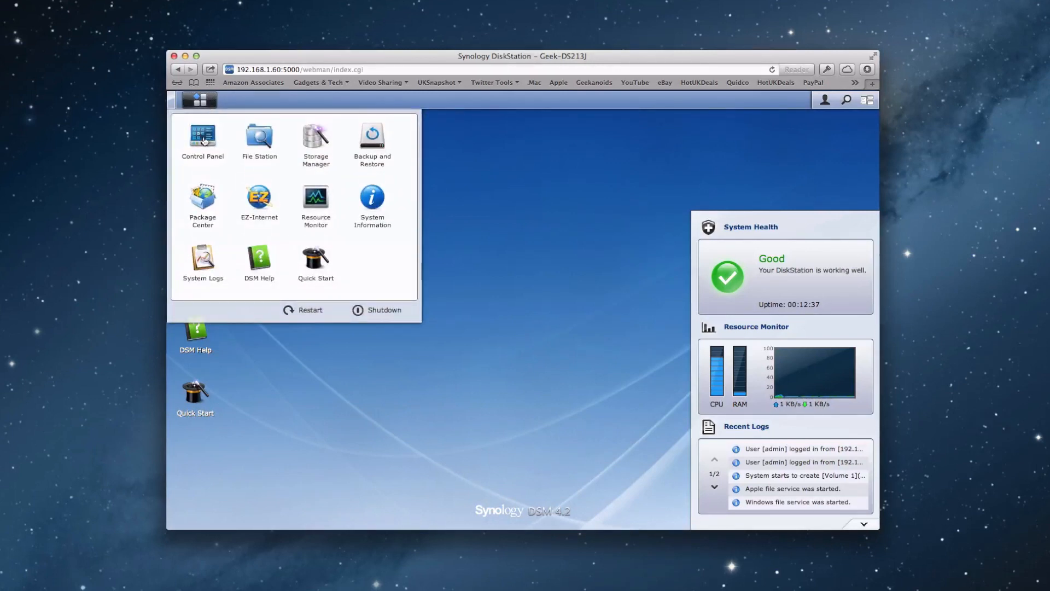
click(198, 99)
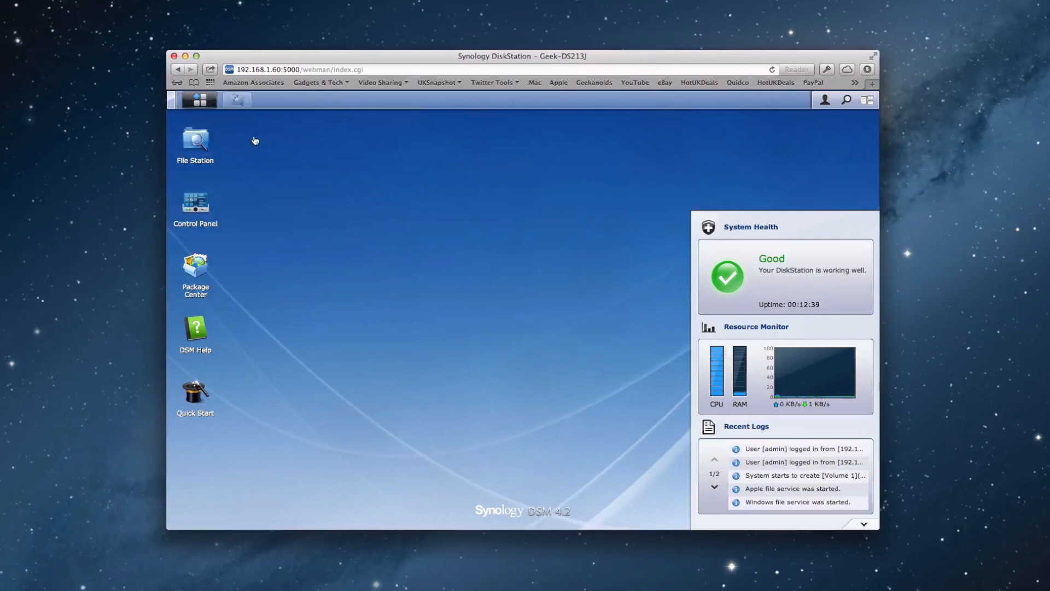
double_click(195, 140)
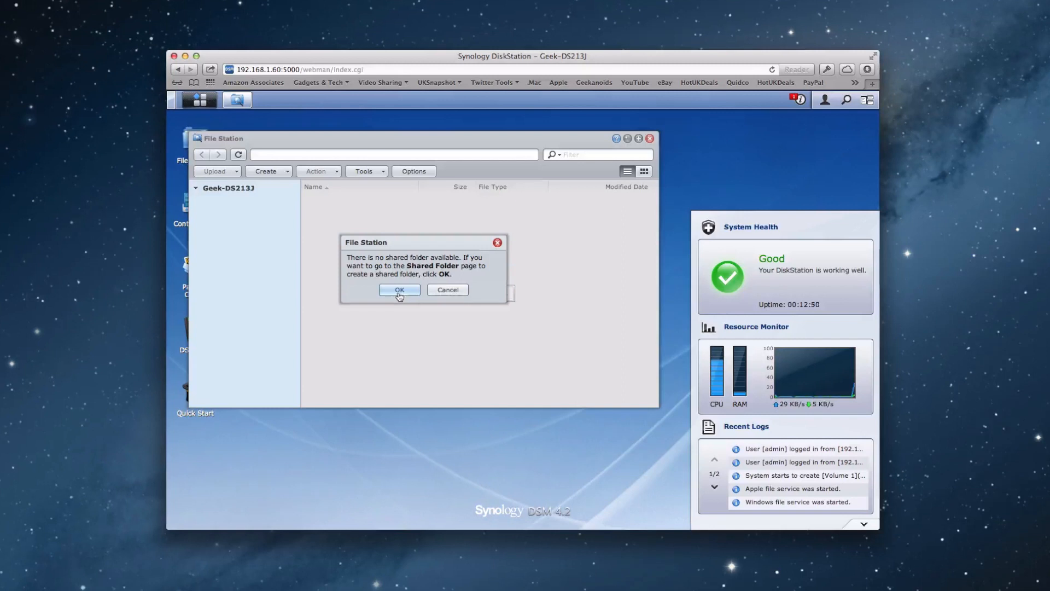
Step: Create a Photos shared folder described 'Storage of family photos' on Volume 1
click(399, 290)
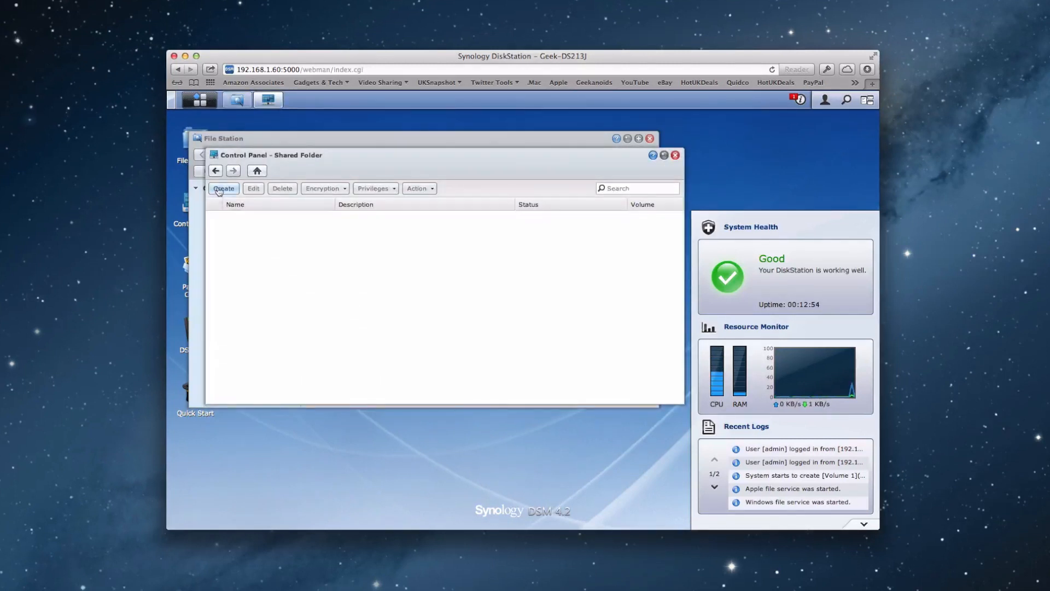
click(224, 188)
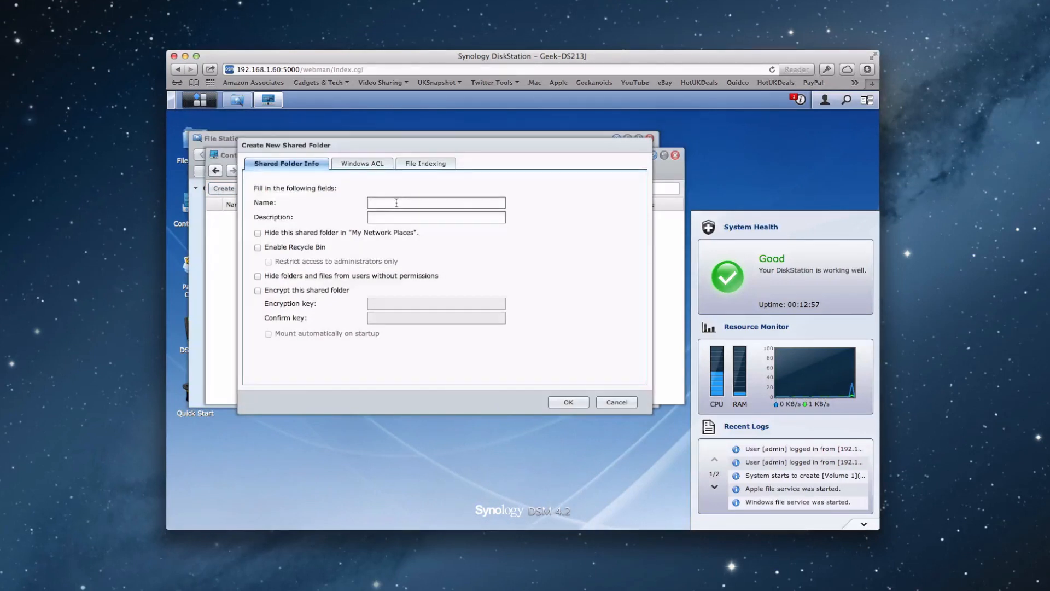
text(Photos)
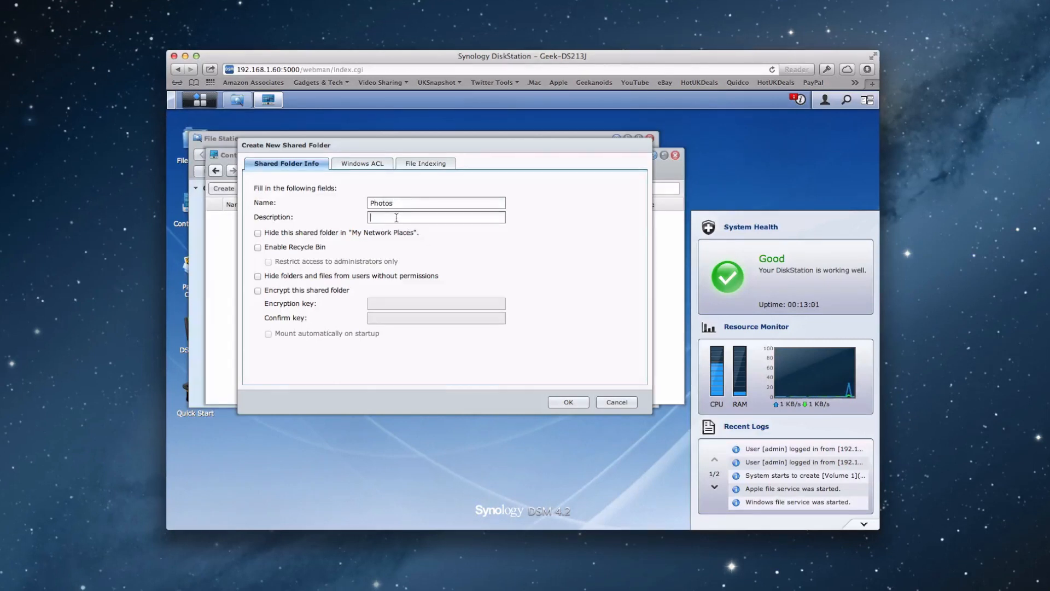
text(Storage o)
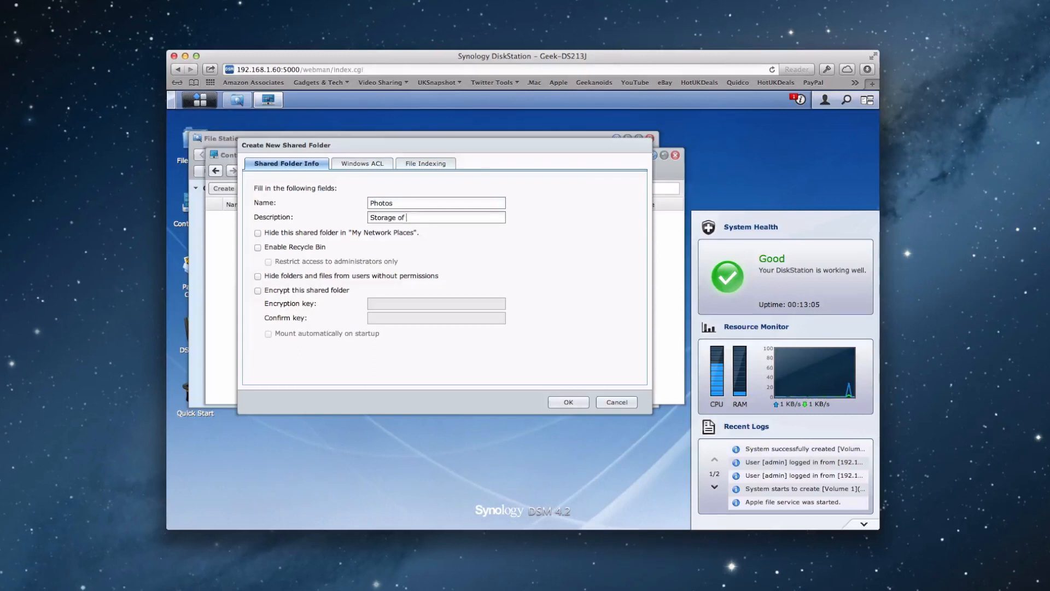
text(family ph)
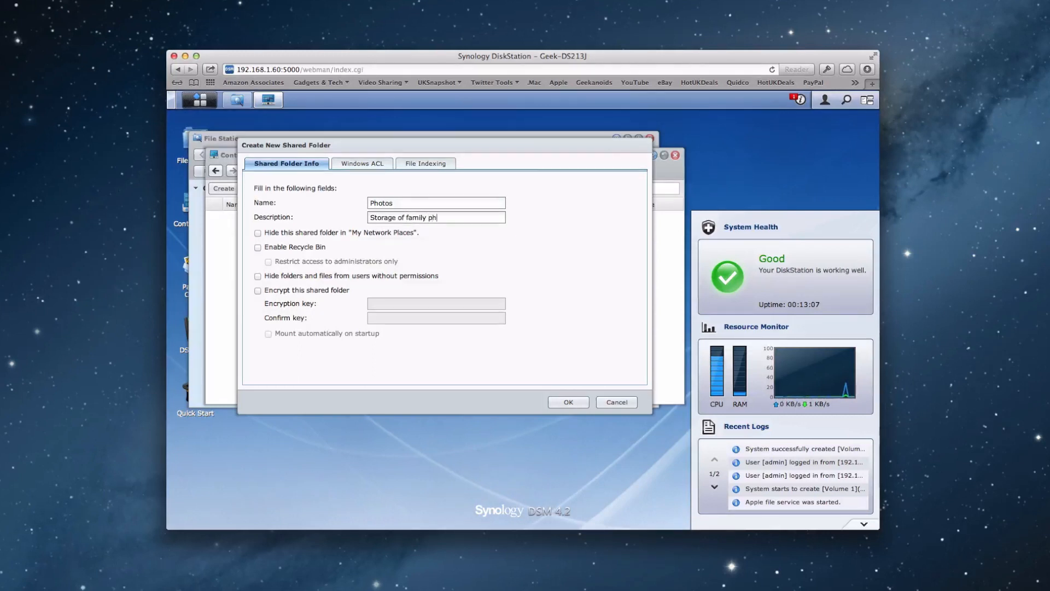
text(otos)
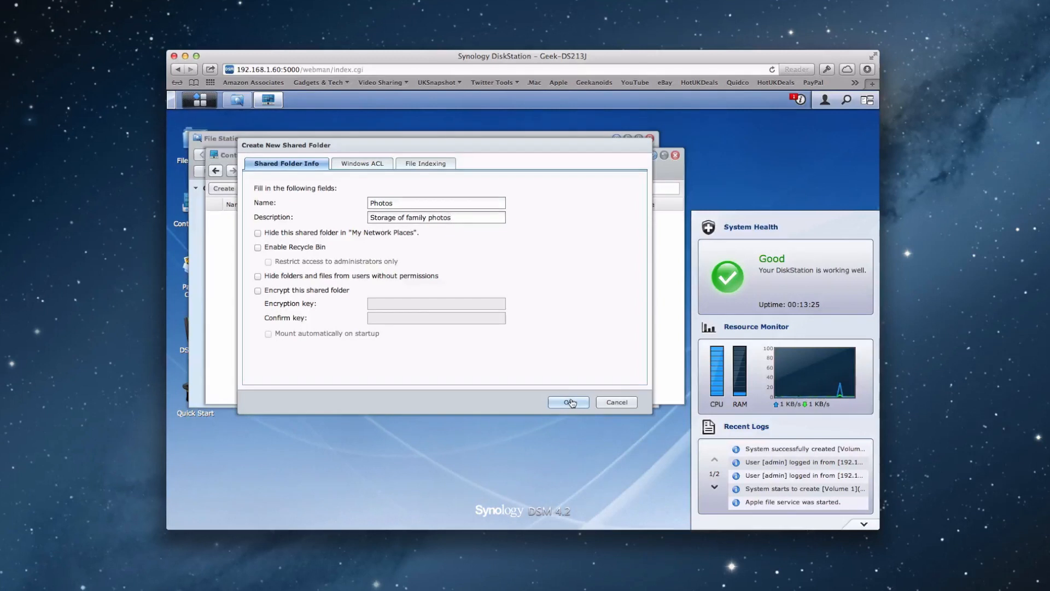
click(567, 402)
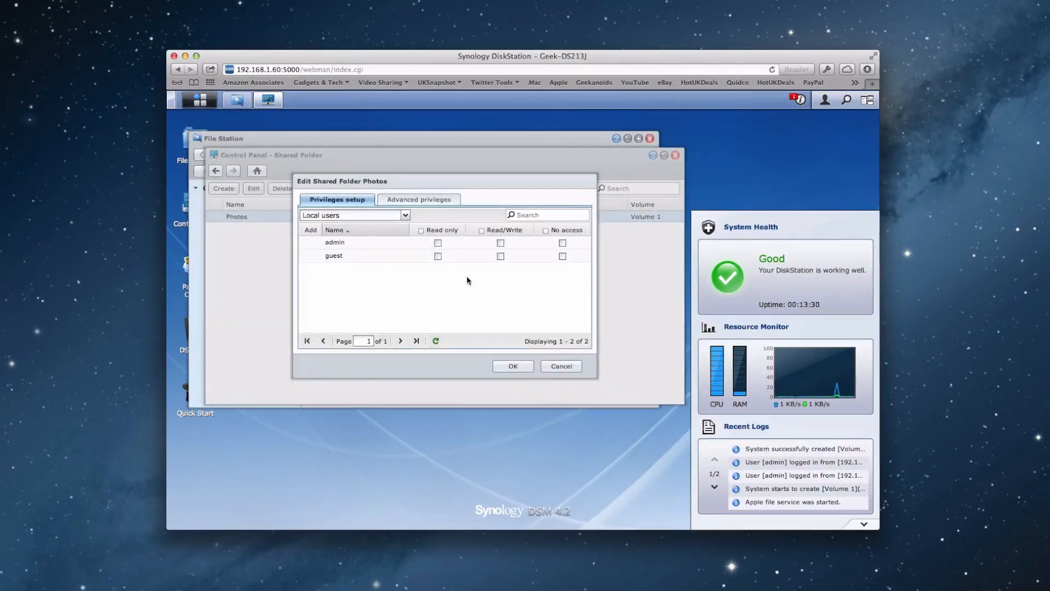
Step: Grant guest read-only and admin read/write on Photos, then close File Station
click(334, 255)
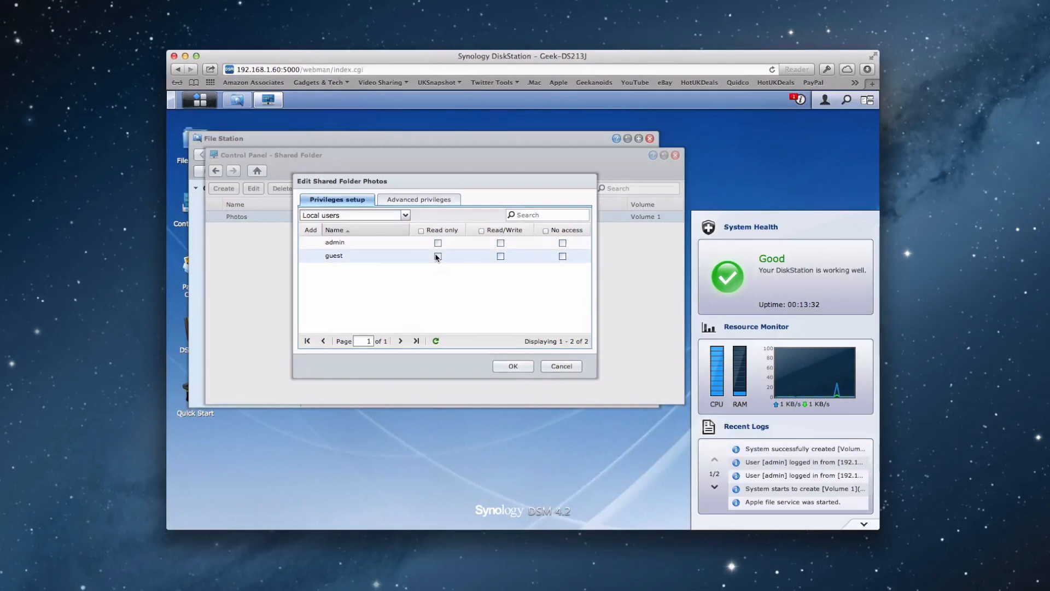
click(438, 256)
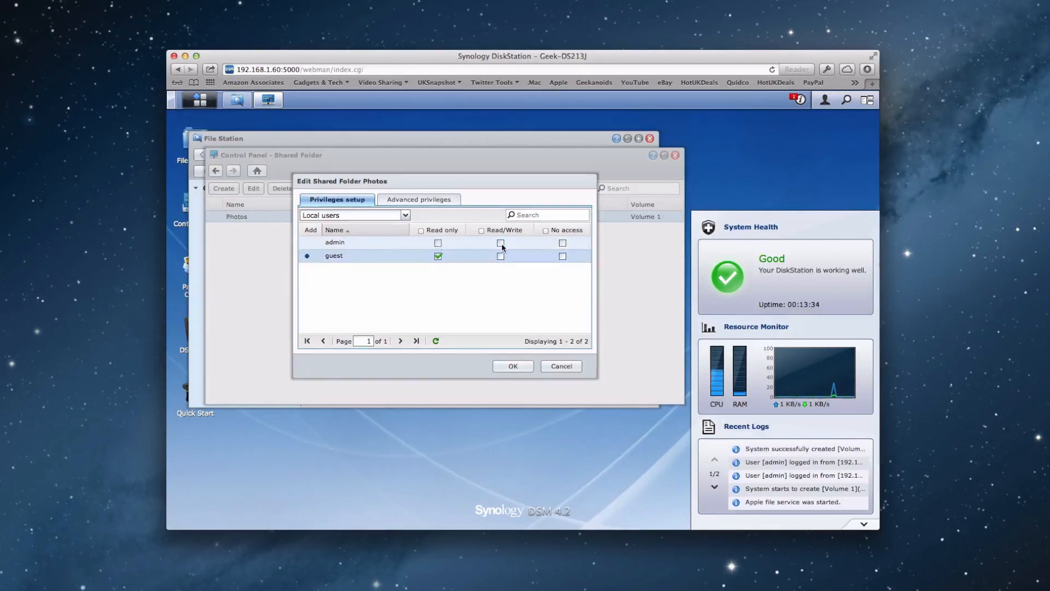
click(501, 242)
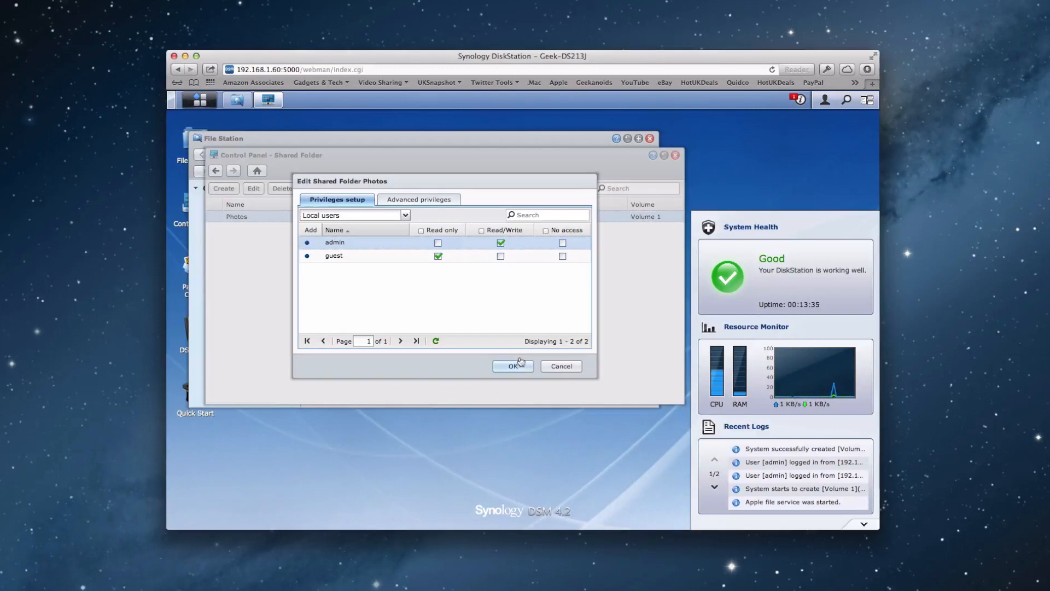
click(513, 366)
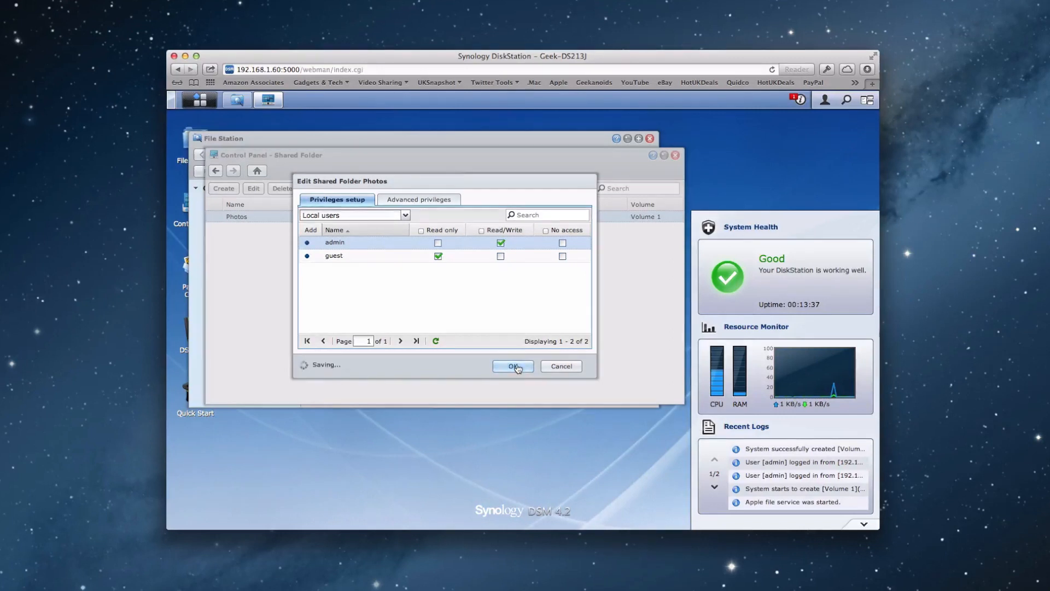
click(512, 366)
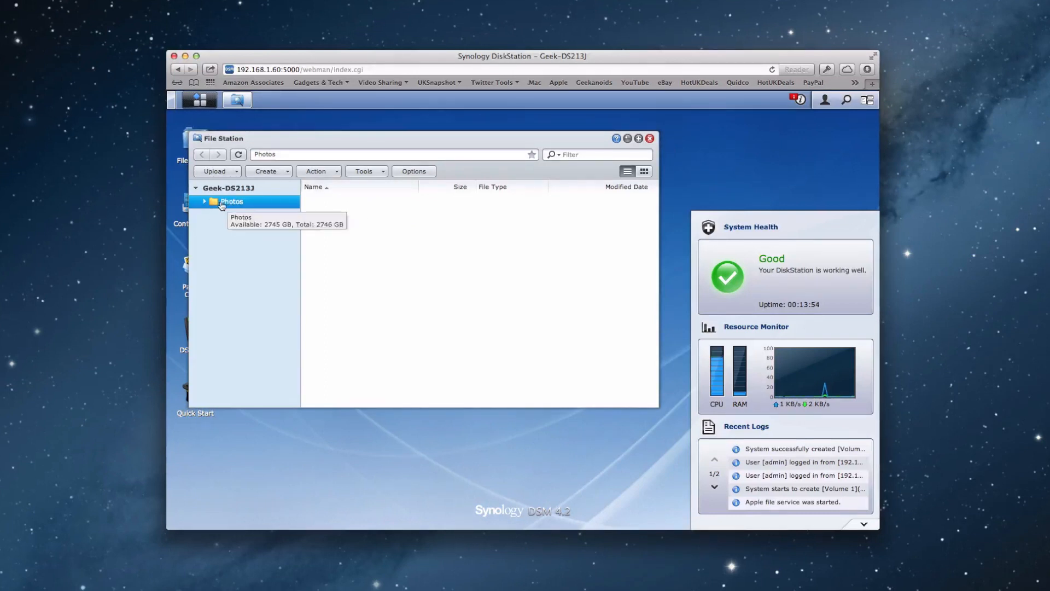
mouse_move(266, 231)
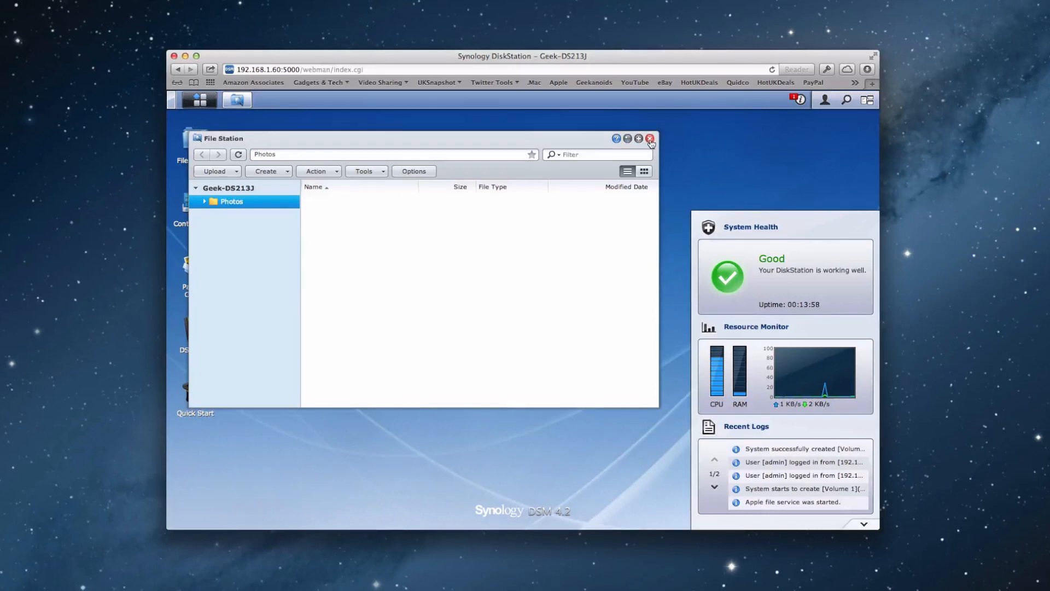
click(650, 139)
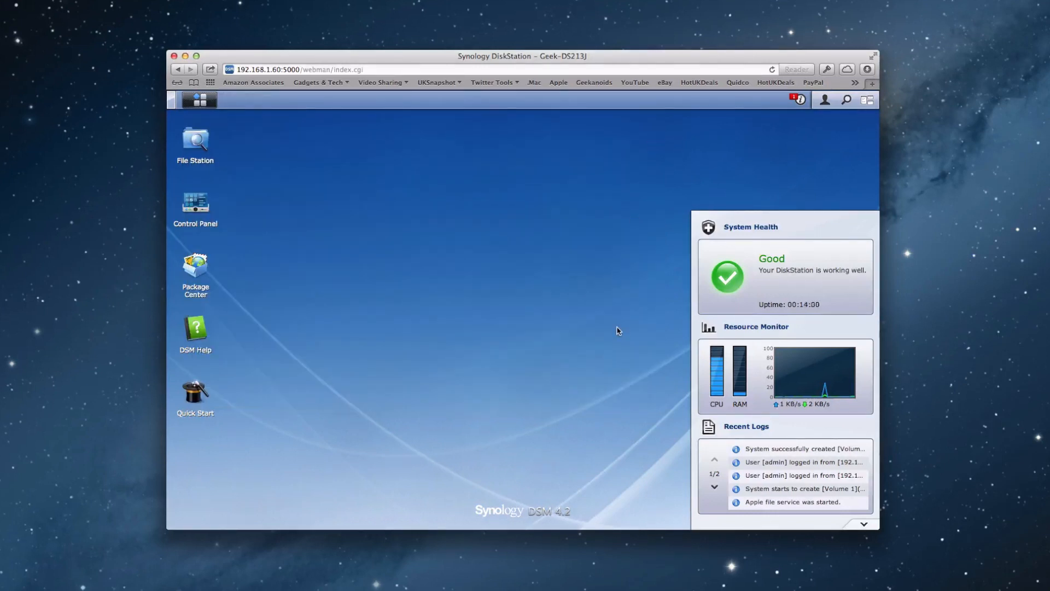